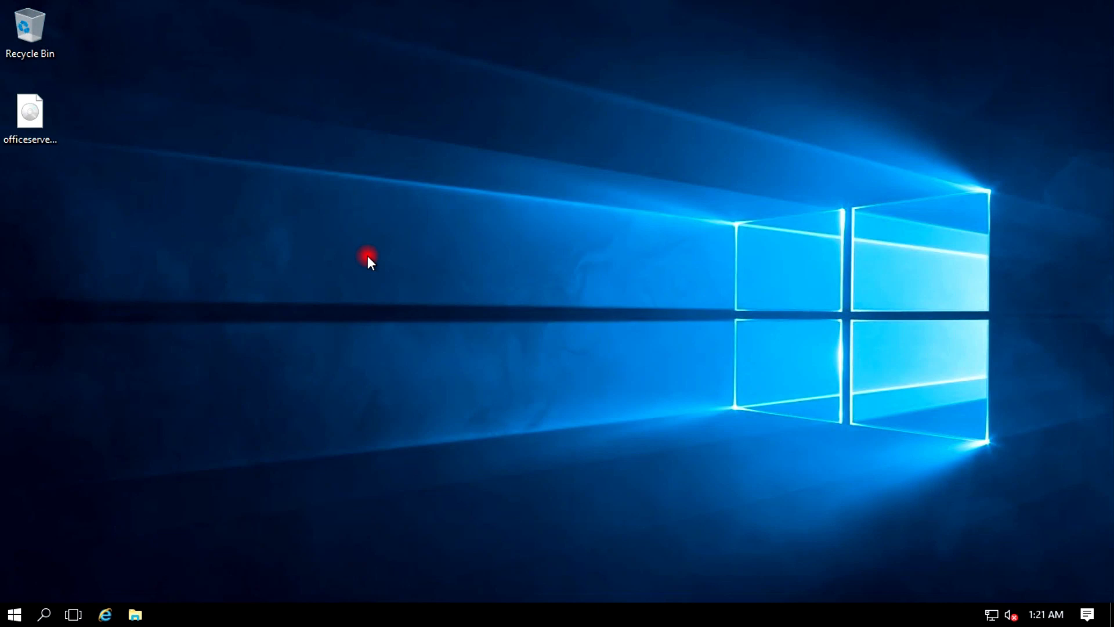
Mount the SharePoint disc image so its setup files open as DVD Drive (E:)
click(30, 110)
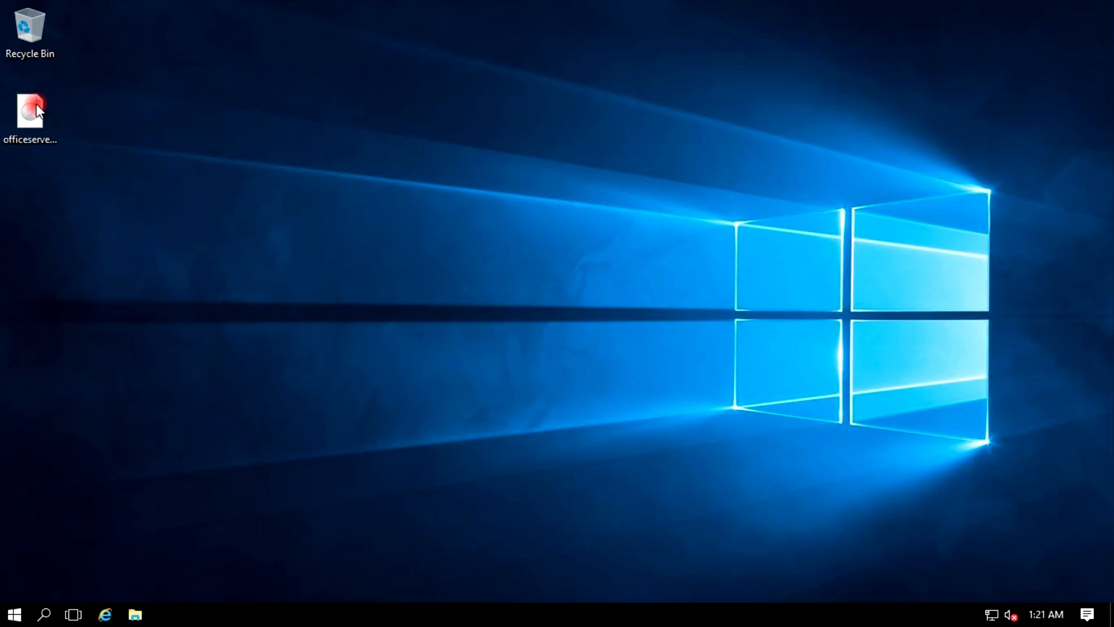
mouse_move(29, 110)
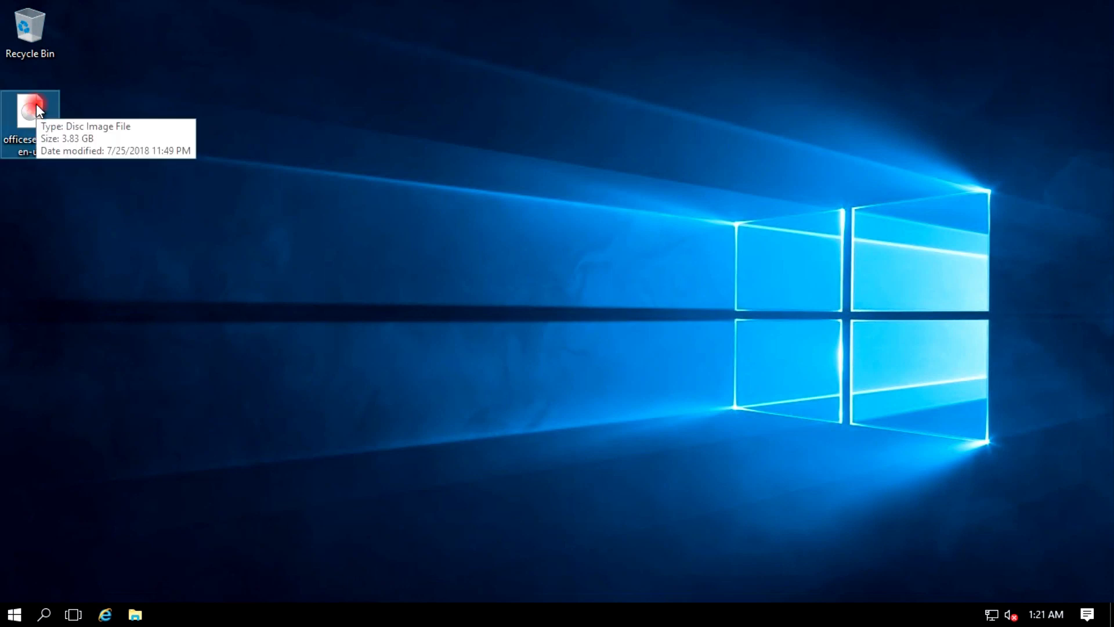
right_click(30, 121)
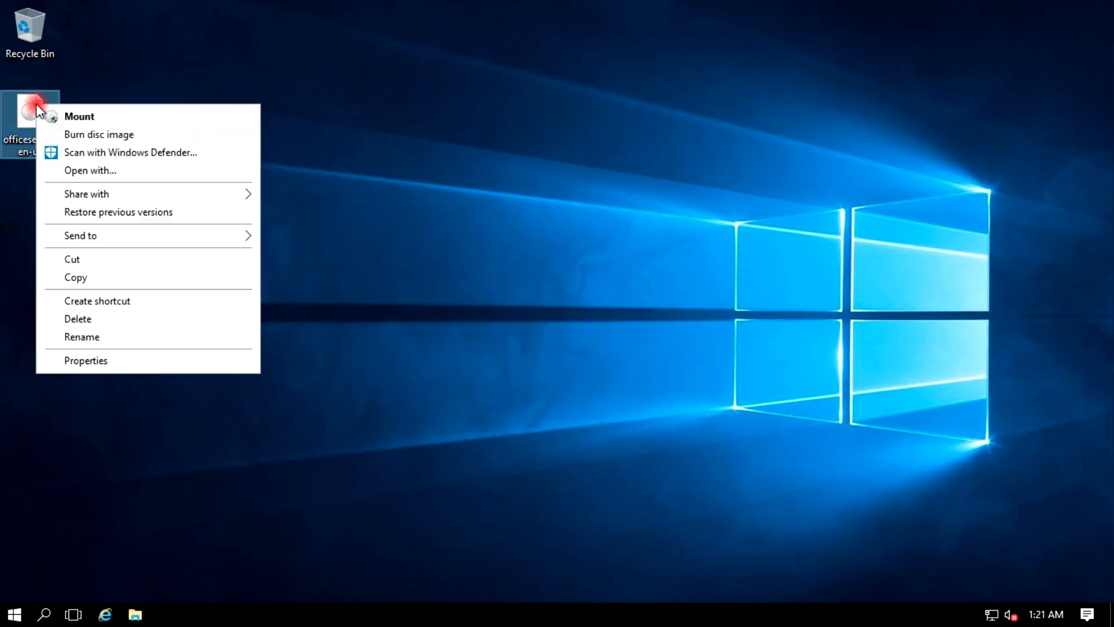
mouse_move(355, 111)
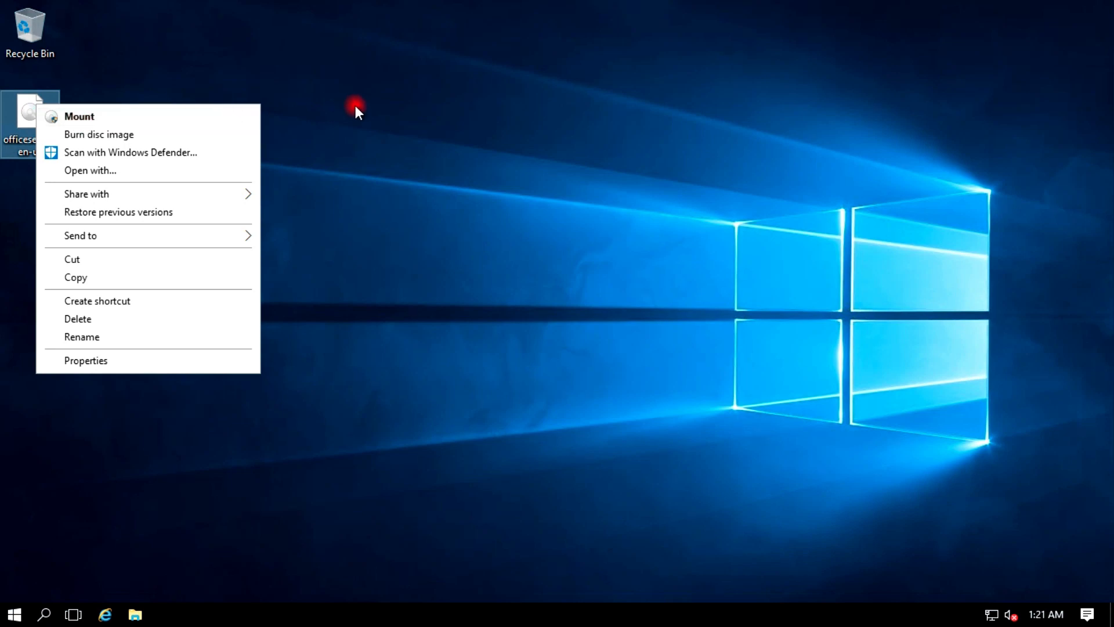
click(135, 158)
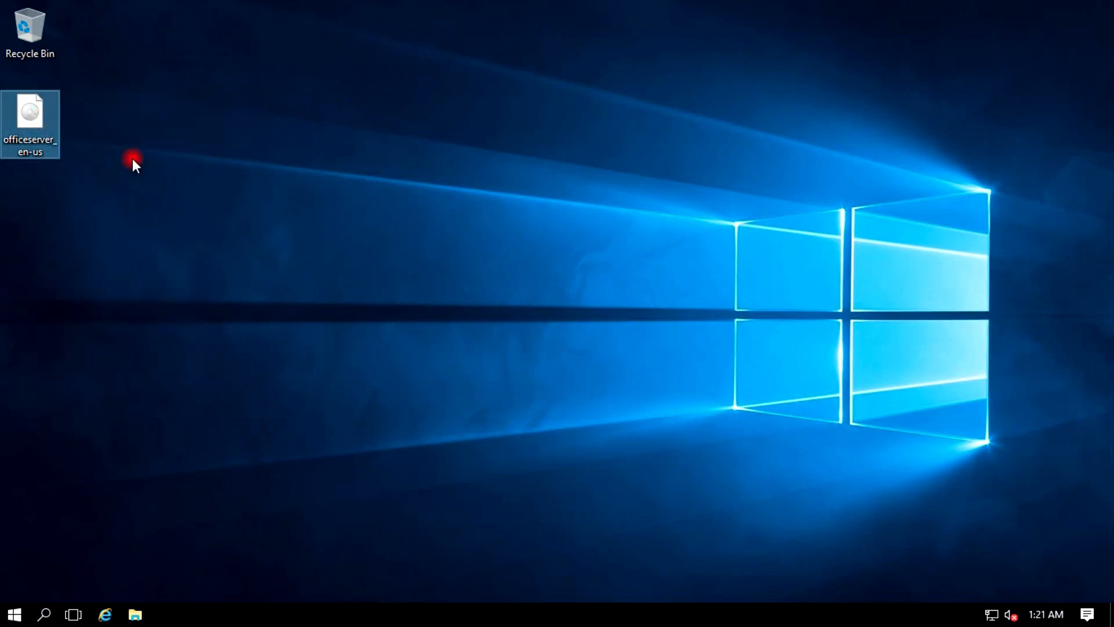
double_click(30, 116)
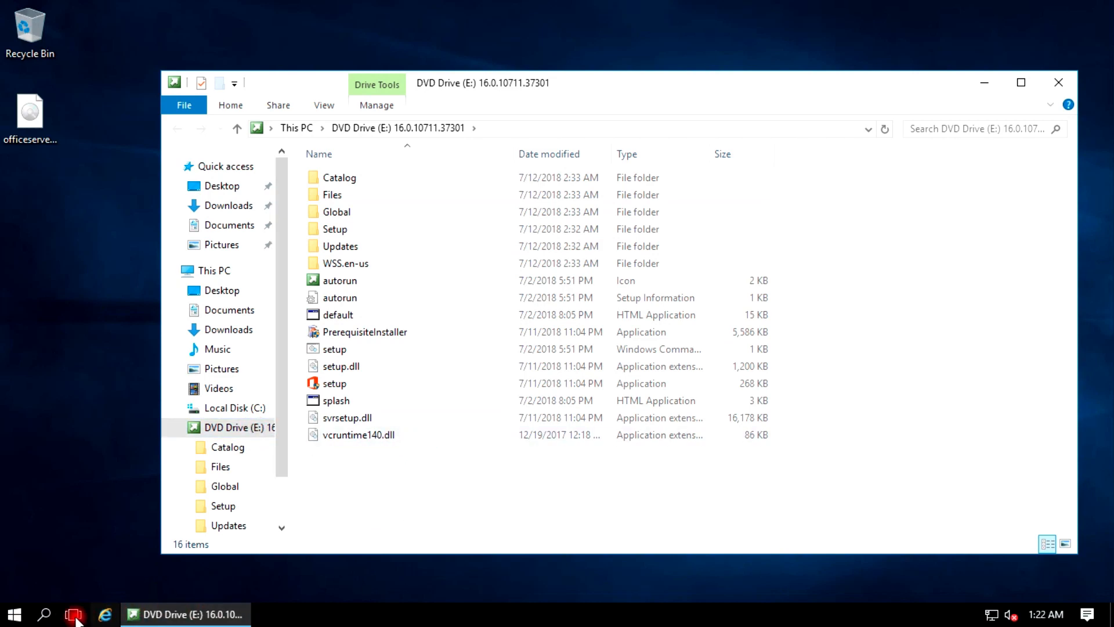
Check this computer's system details, then select PrerequisiteInstaller on the disc
right_click(212, 270)
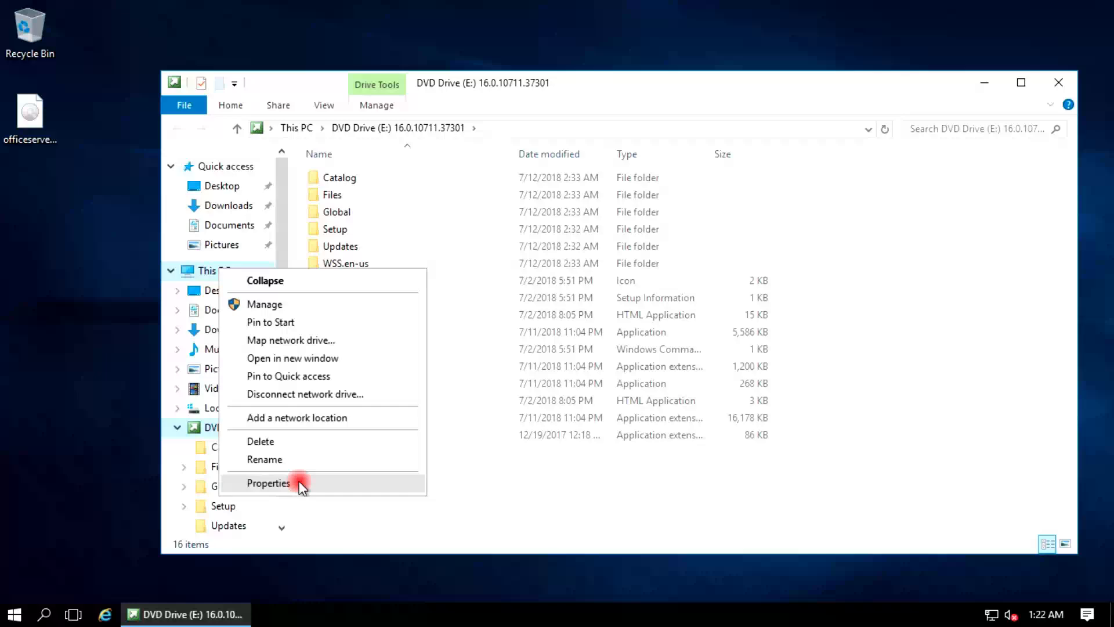
click(268, 484)
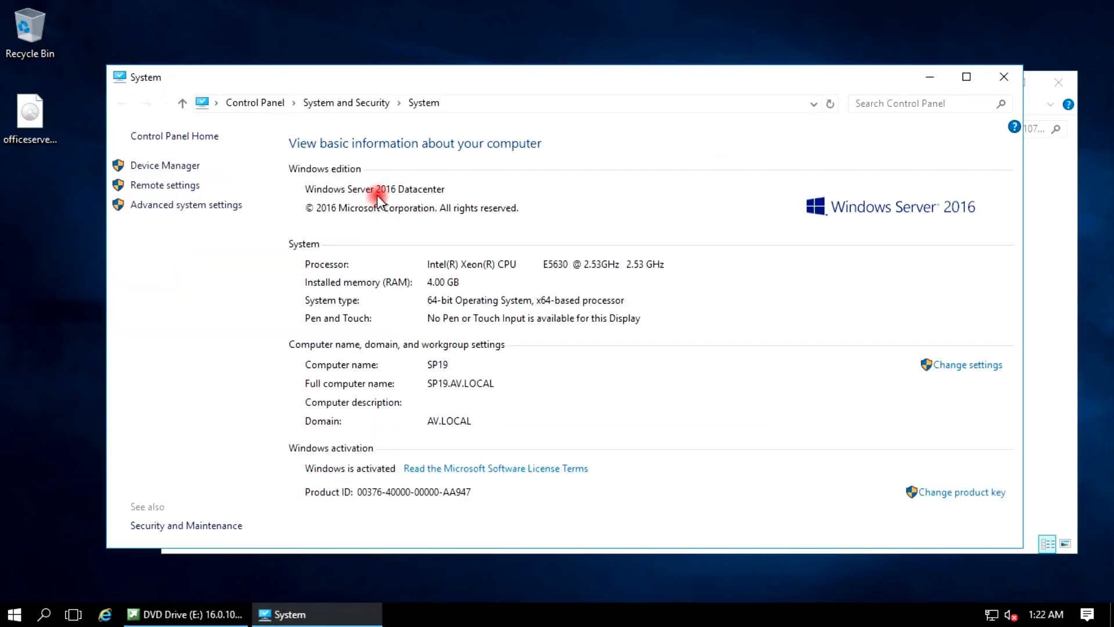
click(184, 613)
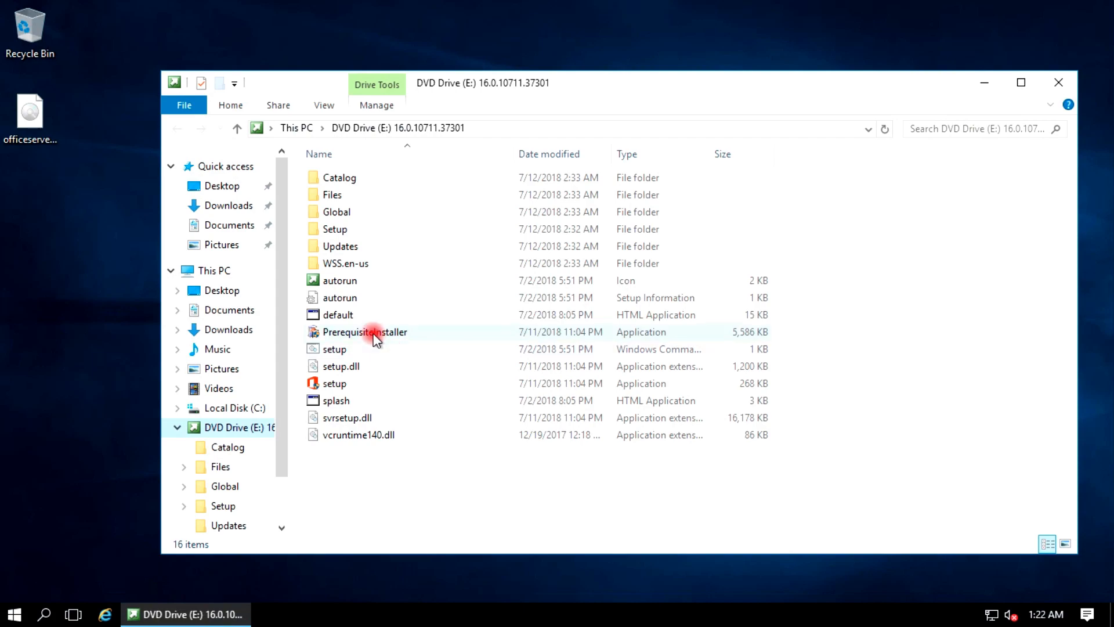
click(364, 332)
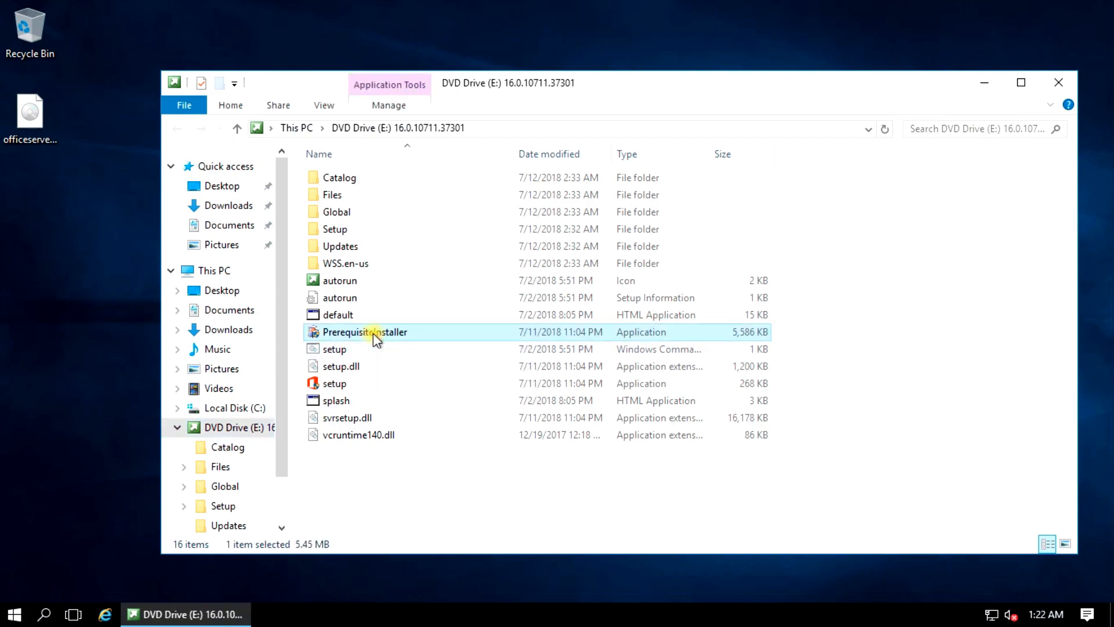
Run PrerequisiteInstaller as administrator, accept the license terms and begin installing prerequisites
double_click(364, 332)
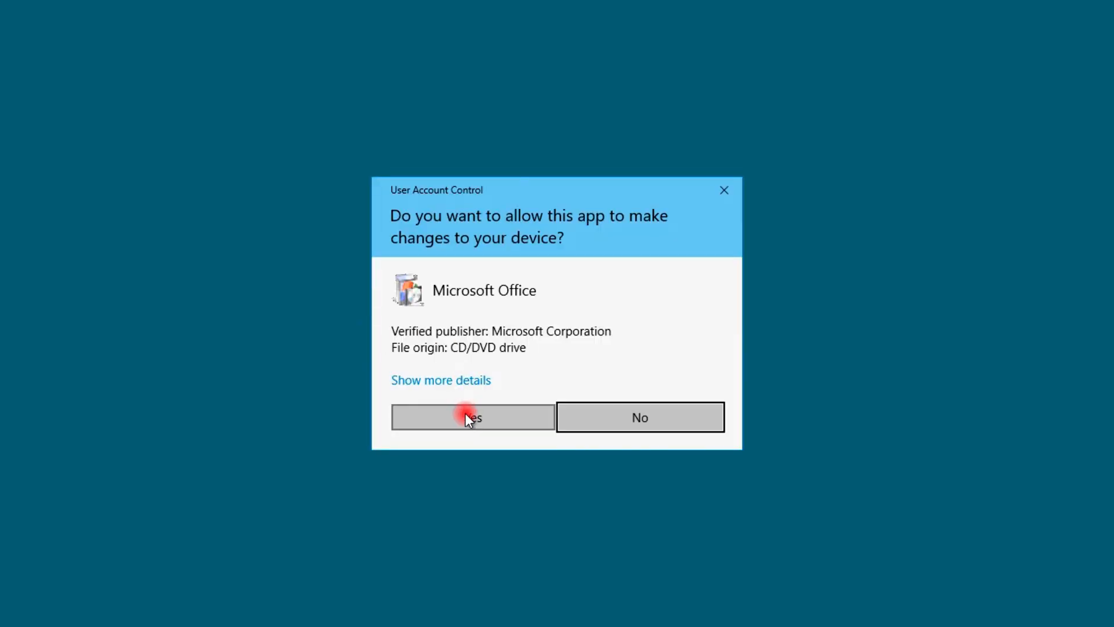
click(472, 417)
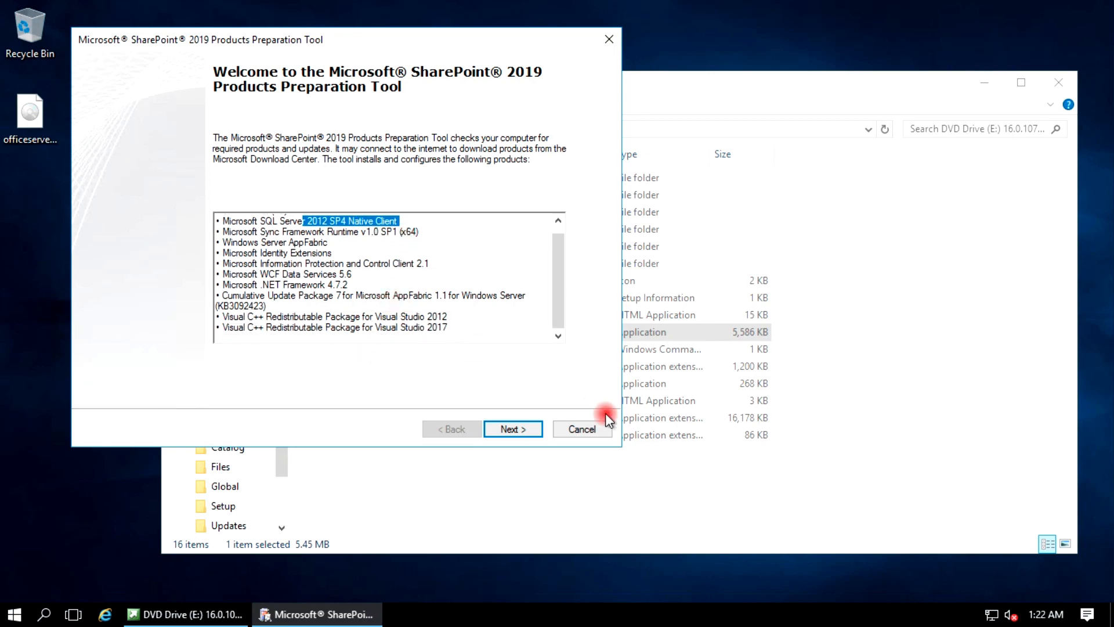
click(512, 428)
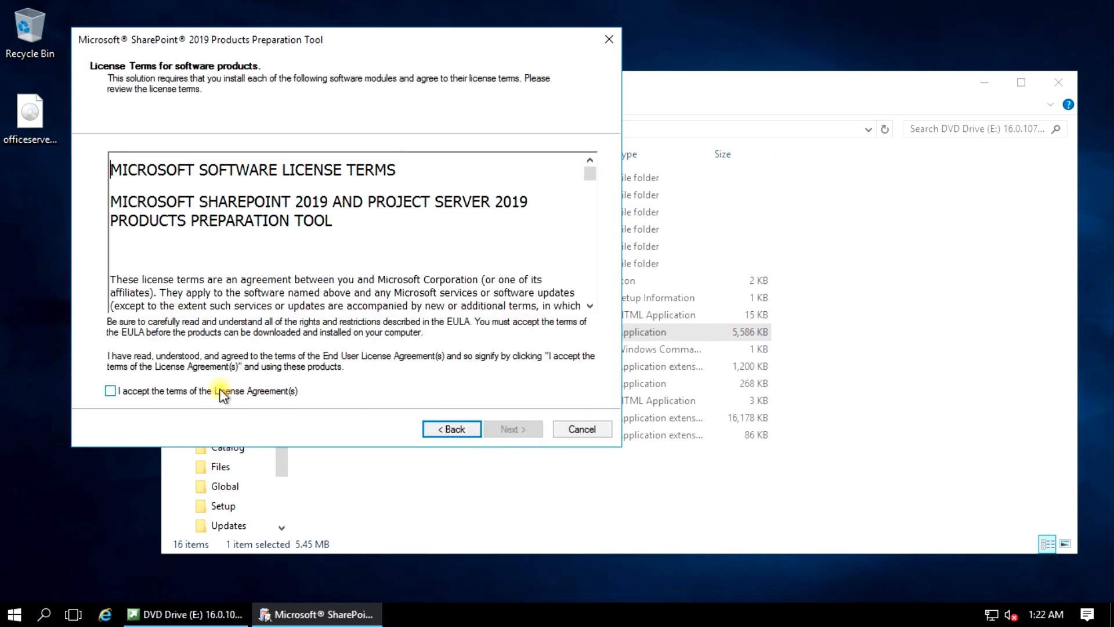
click(110, 390)
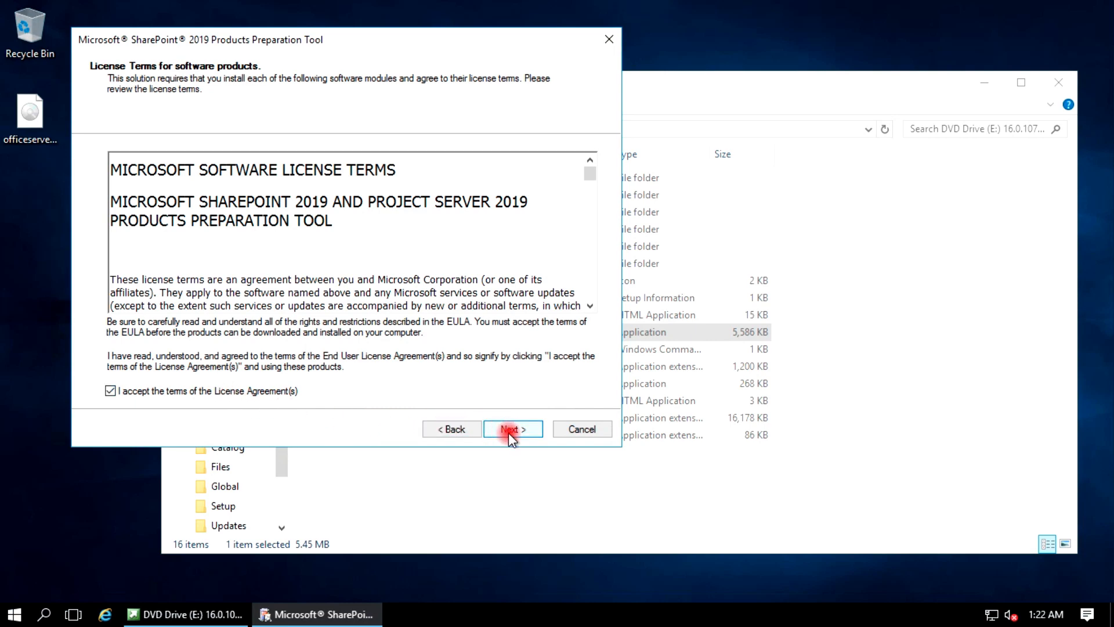
click(512, 428)
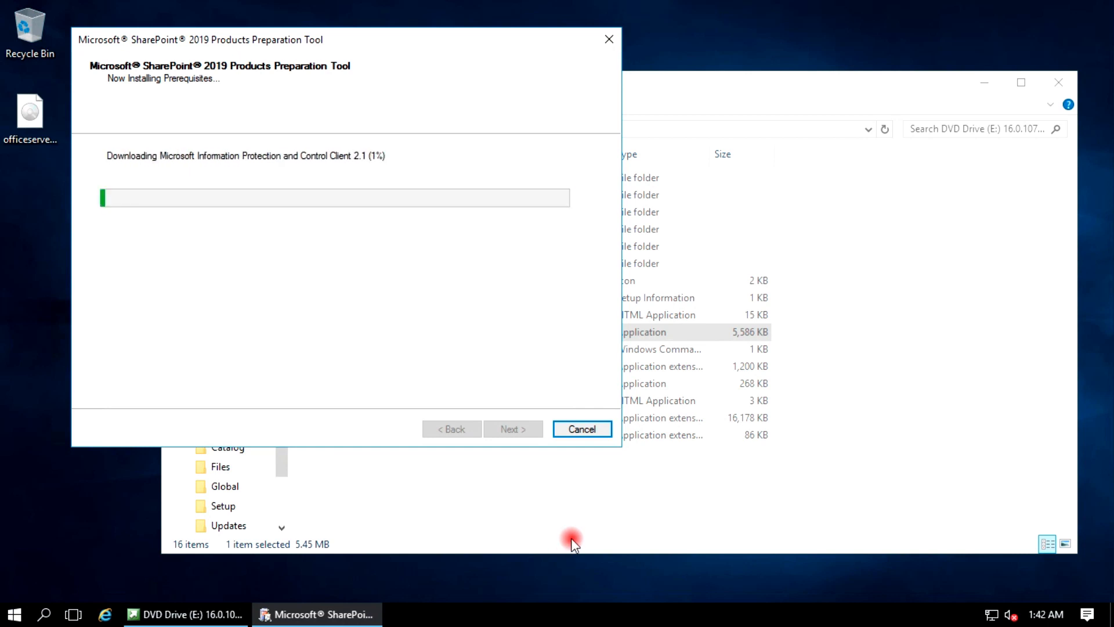
mouse_move(806, 348)
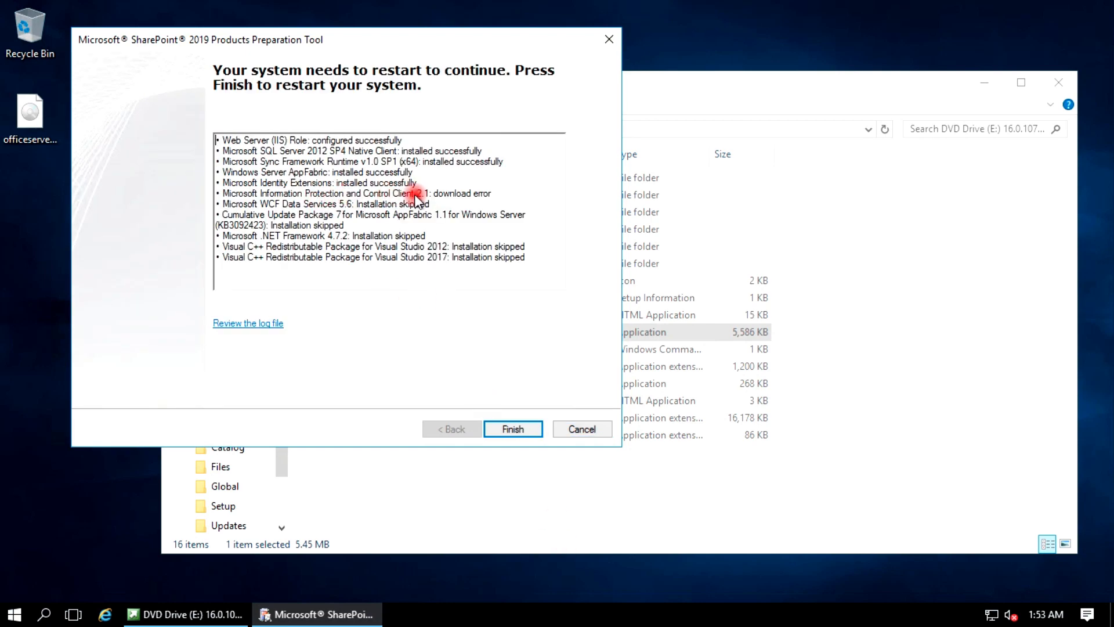
Restart, then reopen the SharePoint disc in File Explorer and select PrerequisiteInstaller
click(511, 428)
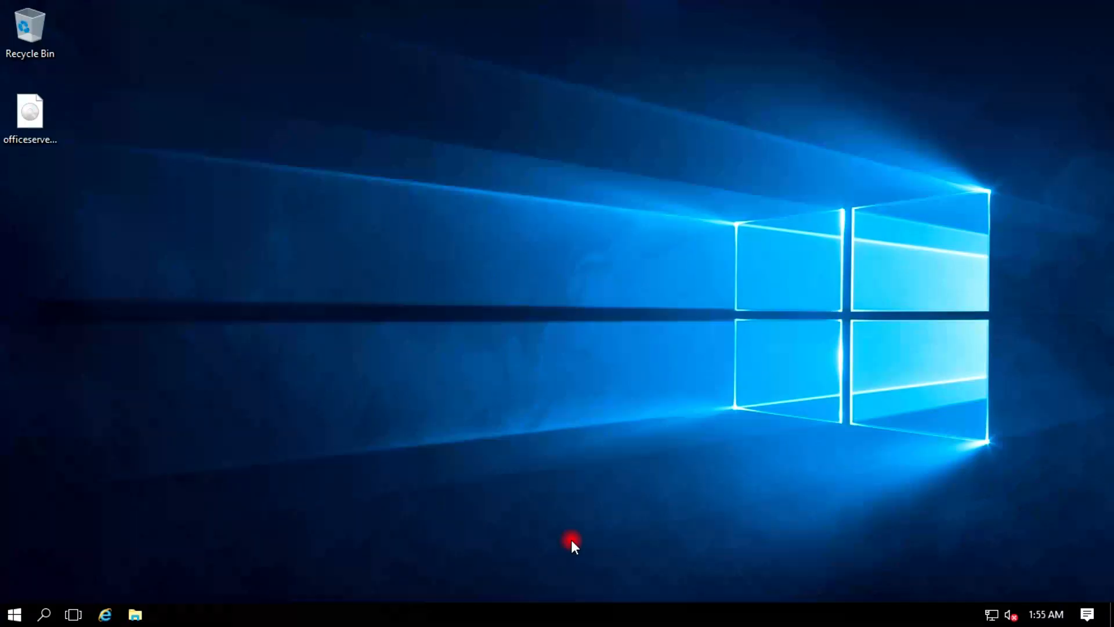
mouse_move(135, 613)
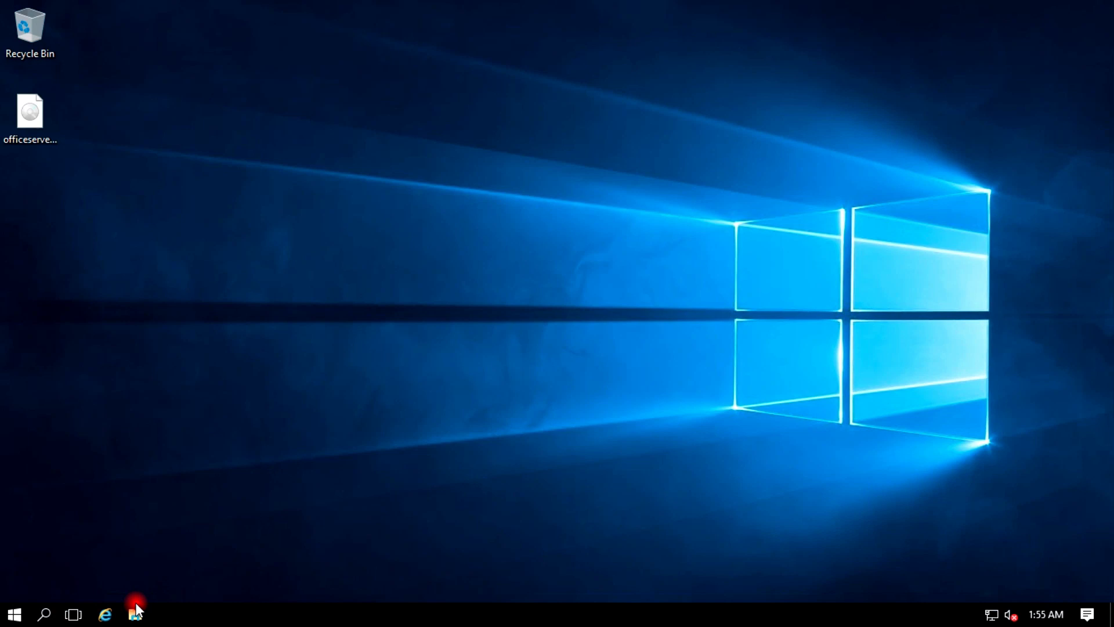
click(134, 614)
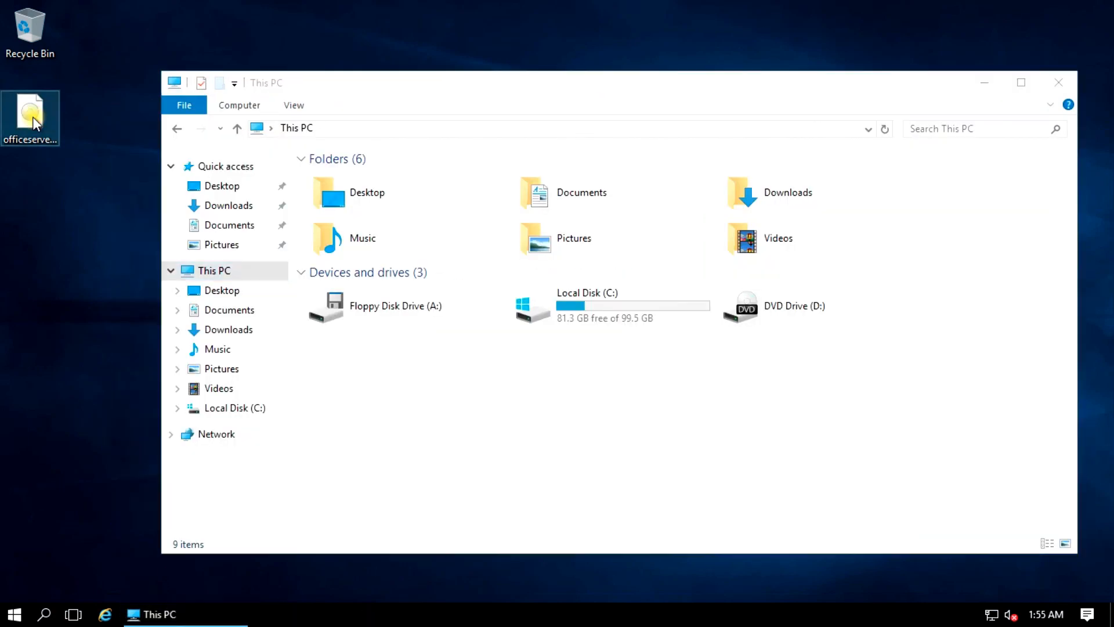
right_click(31, 117)
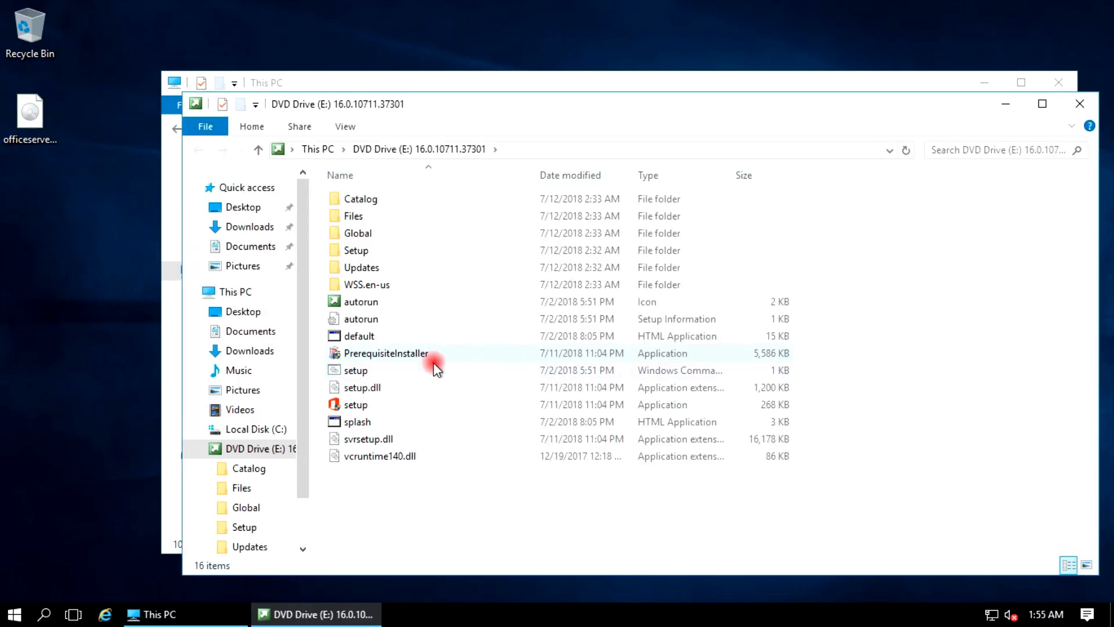
mouse_move(409, 358)
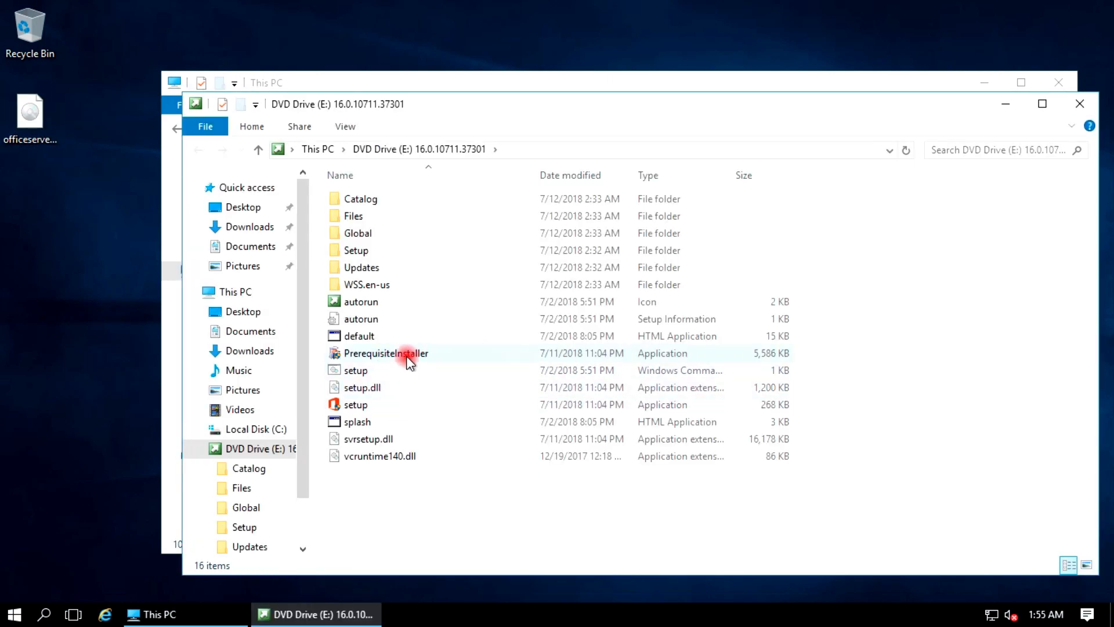
click(386, 354)
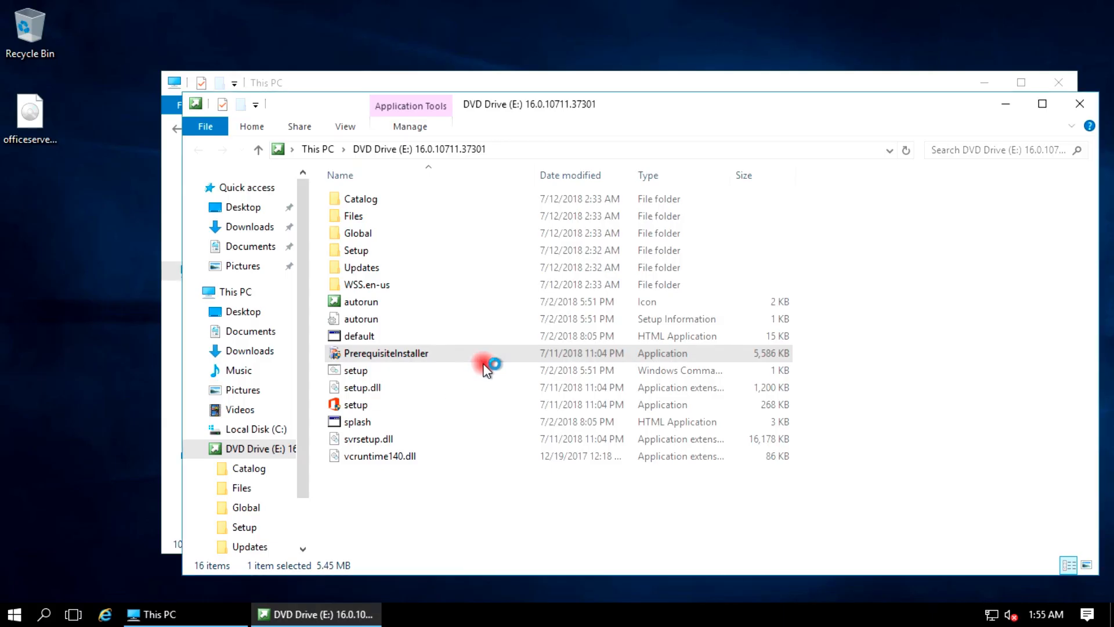
Rerun PrerequisiteInstaller to install the remaining prerequisites, then finish and restart
double_click(386, 353)
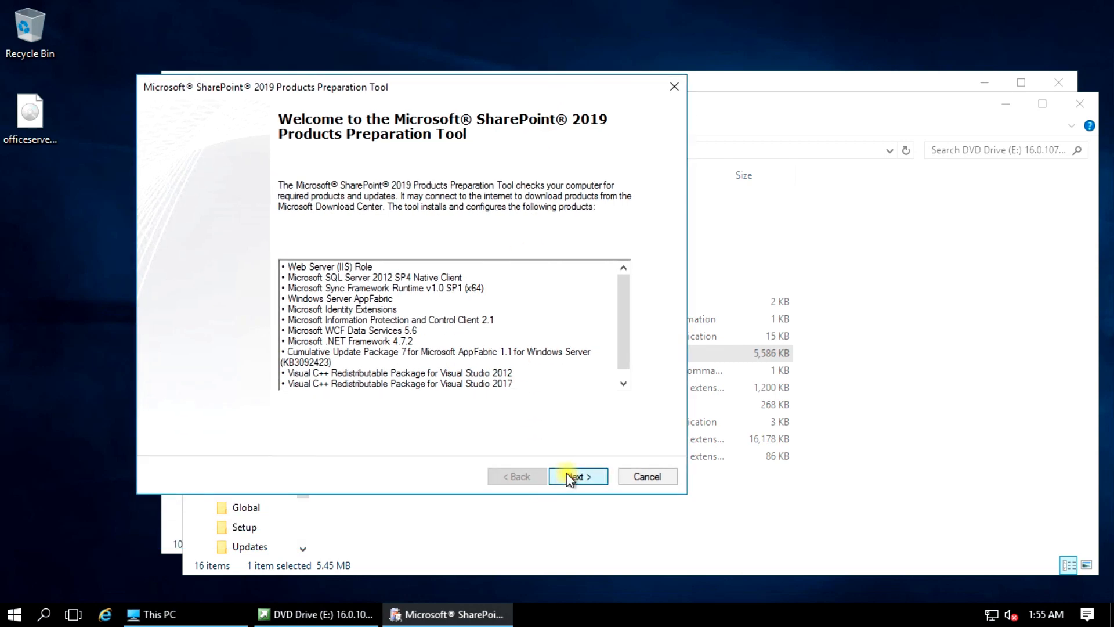
click(576, 476)
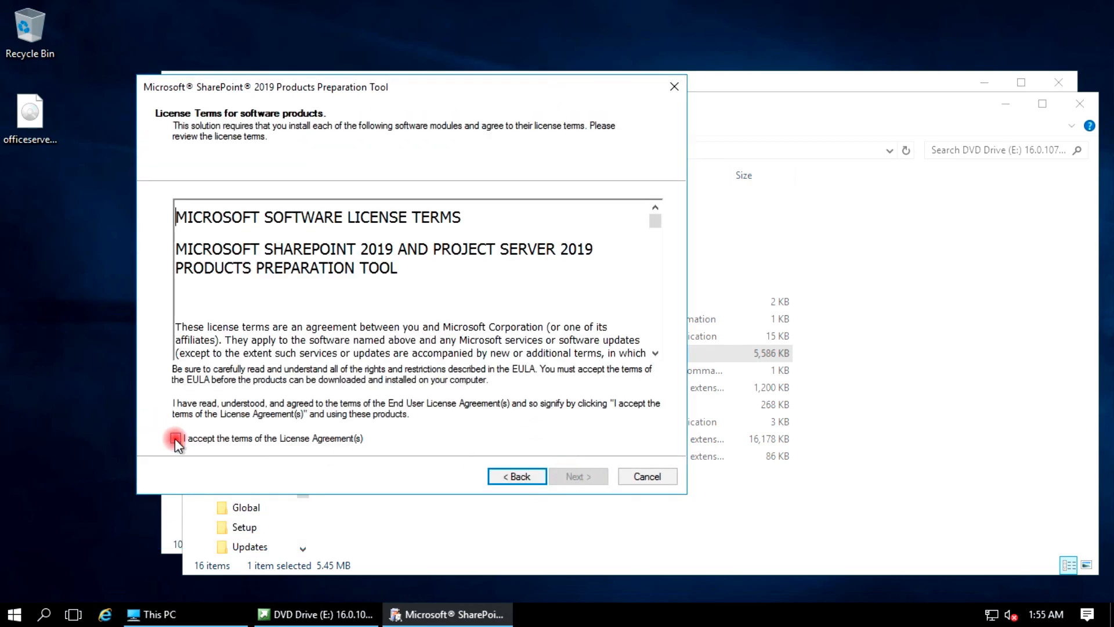
click(578, 475)
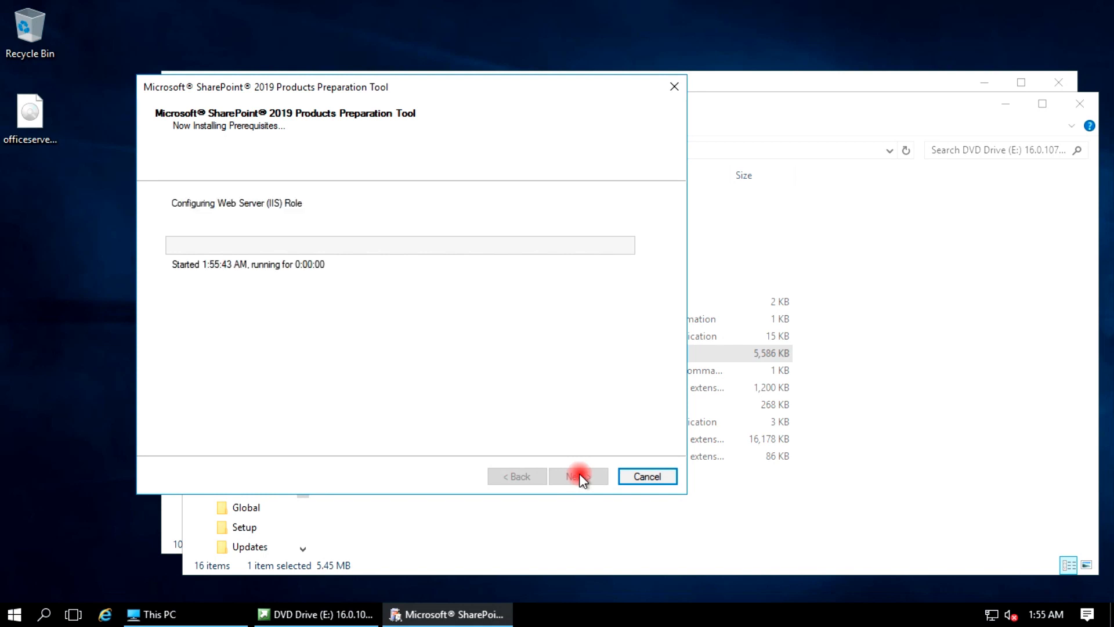
mouse_move(459, 396)
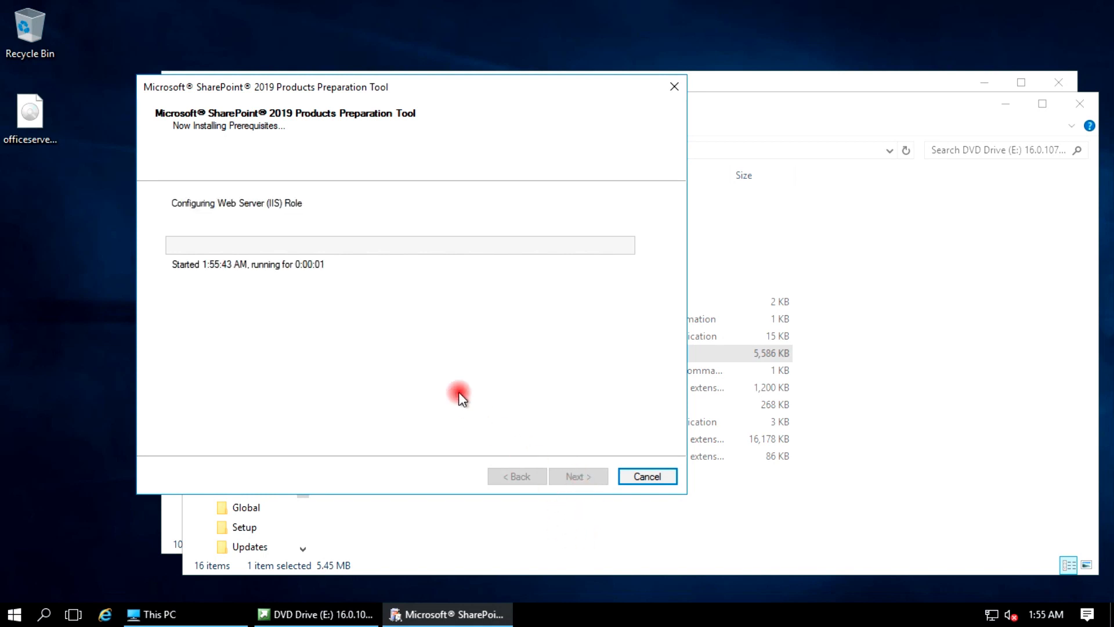
mouse_move(567, 547)
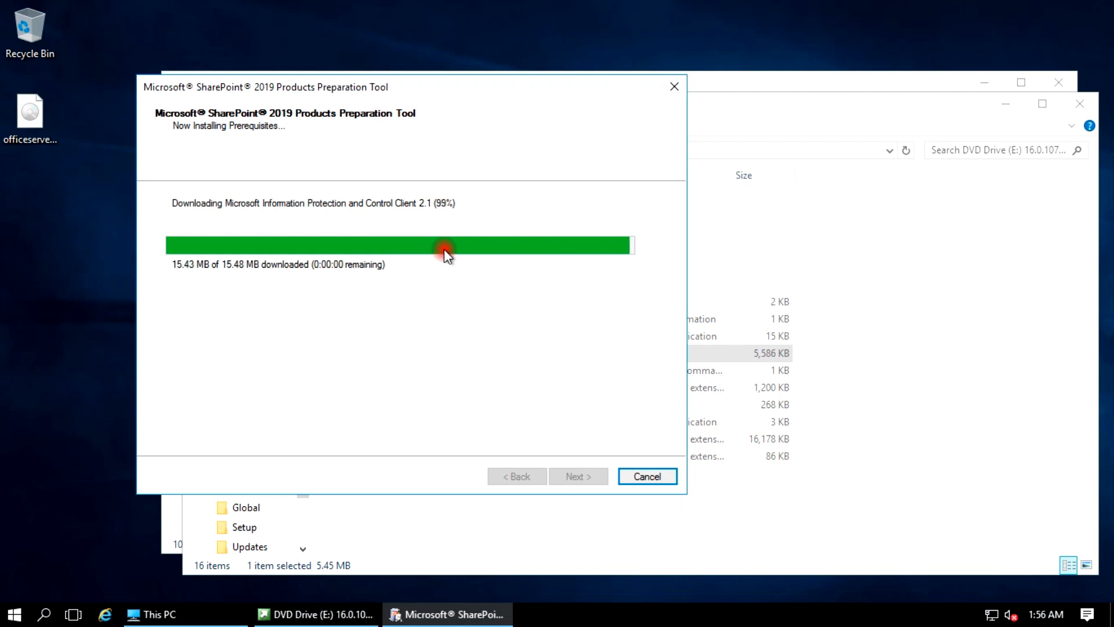
mouse_move(568, 540)
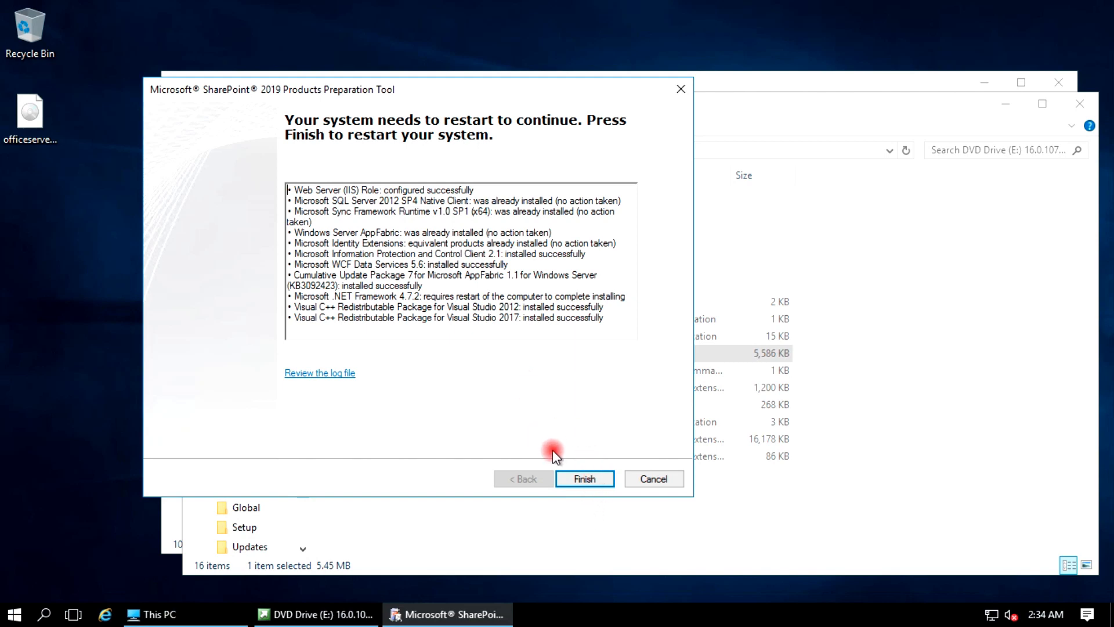
mouse_move(604, 432)
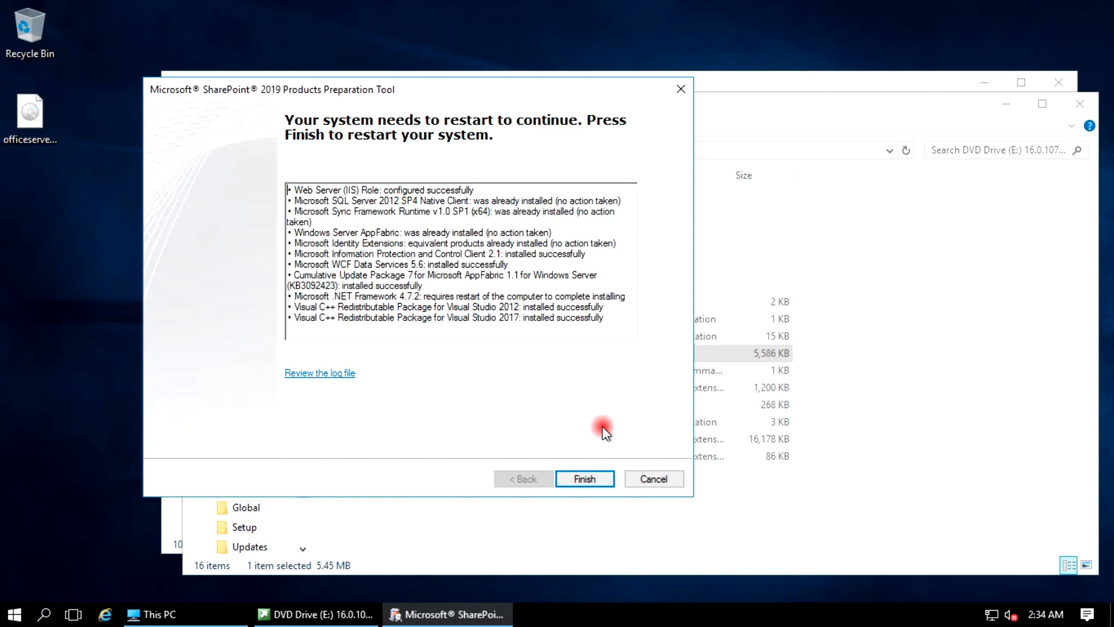
click(584, 478)
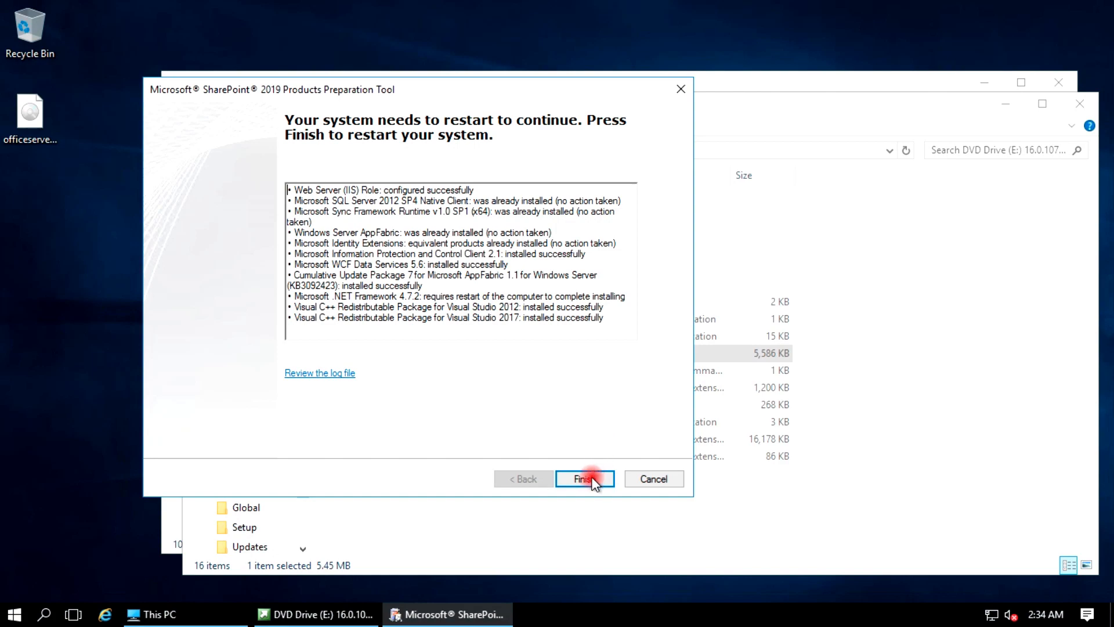
Remount the officeserver ISO, dismiss the drive E: not-found error, and select PrerequisiteInstaller
click(584, 478)
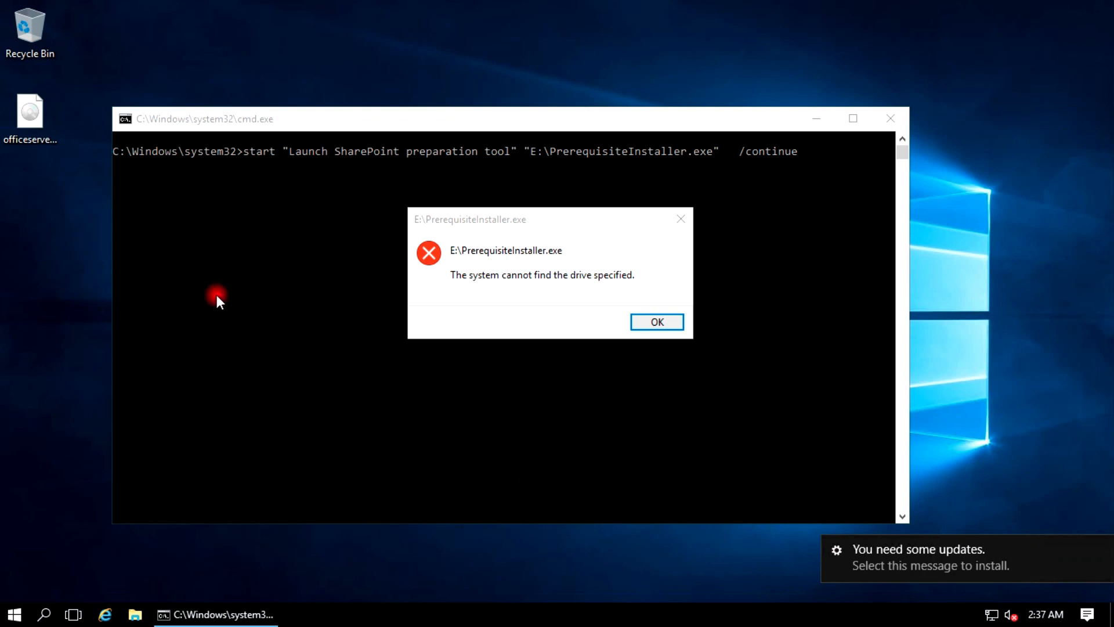
right_click(30, 113)
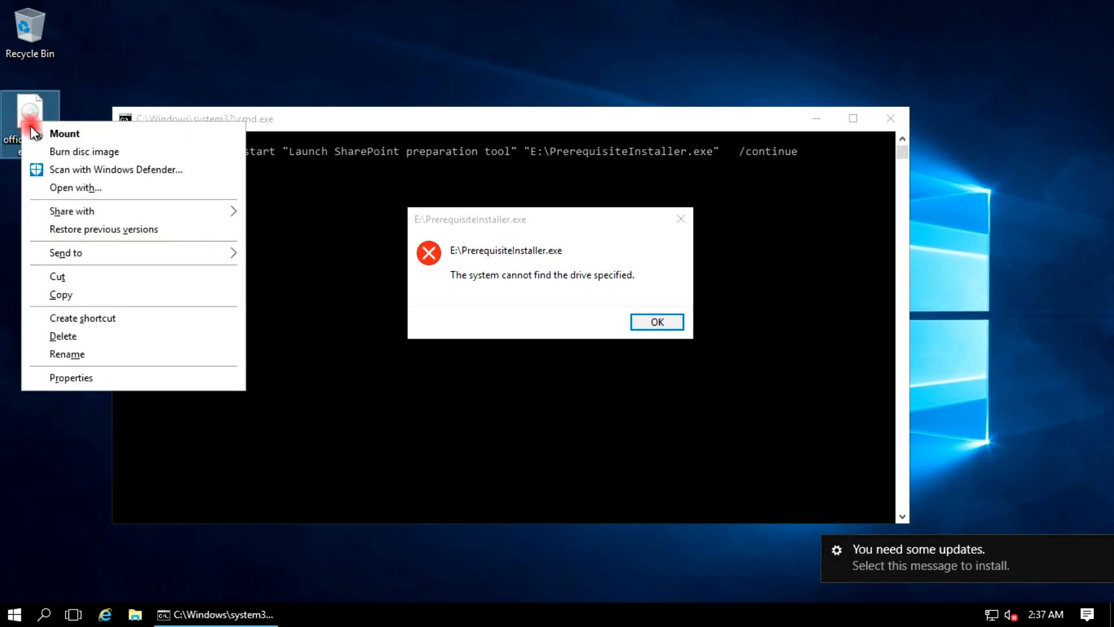
click(656, 322)
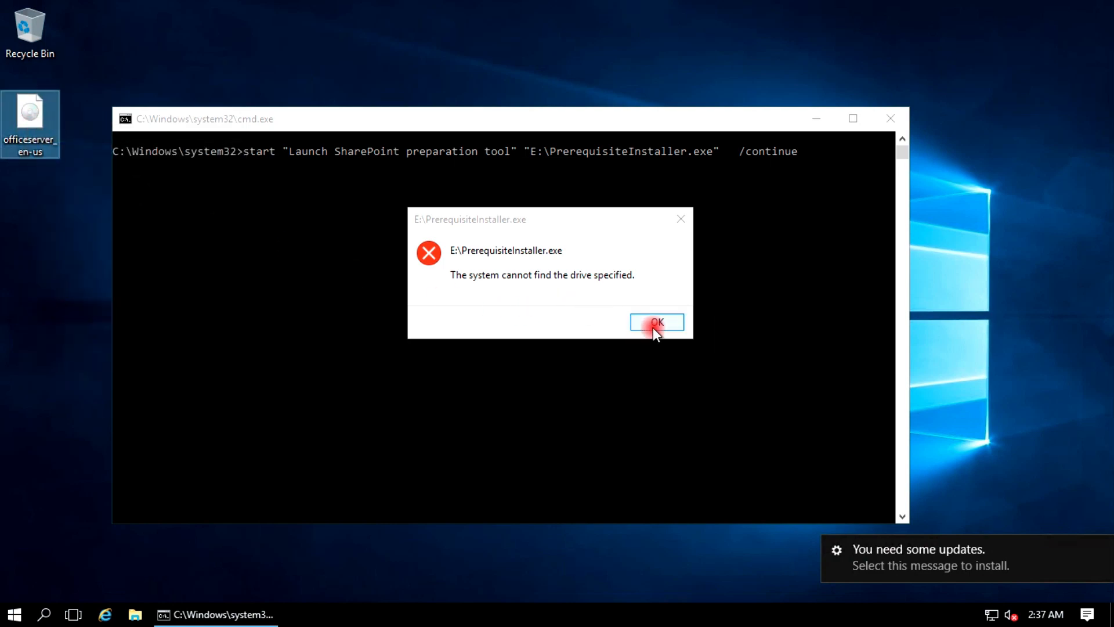
click(655, 322)
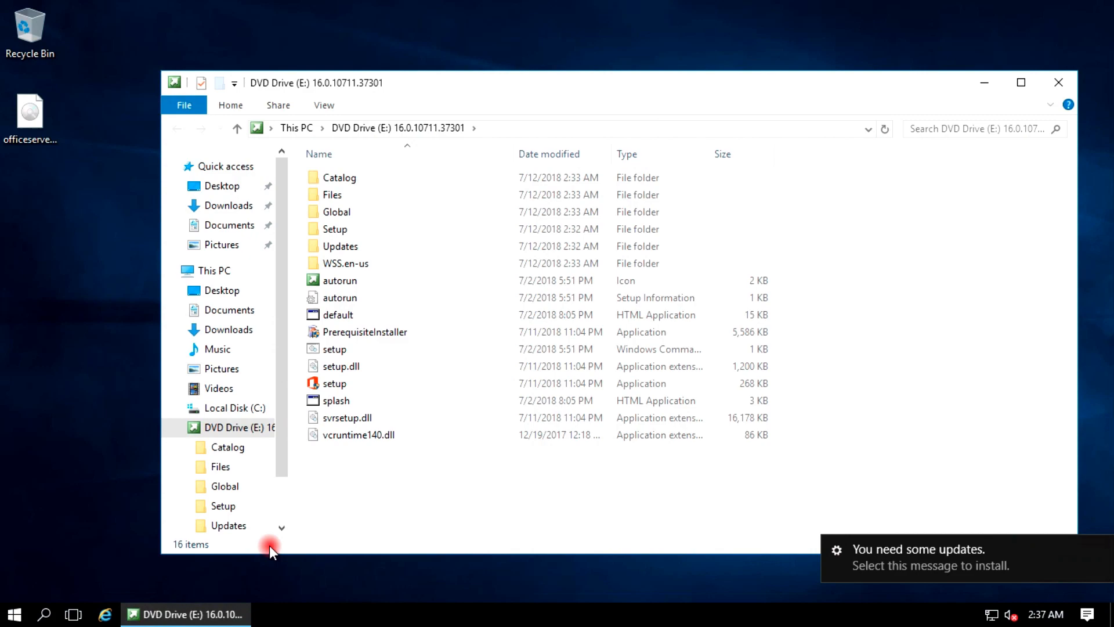
click(364, 332)
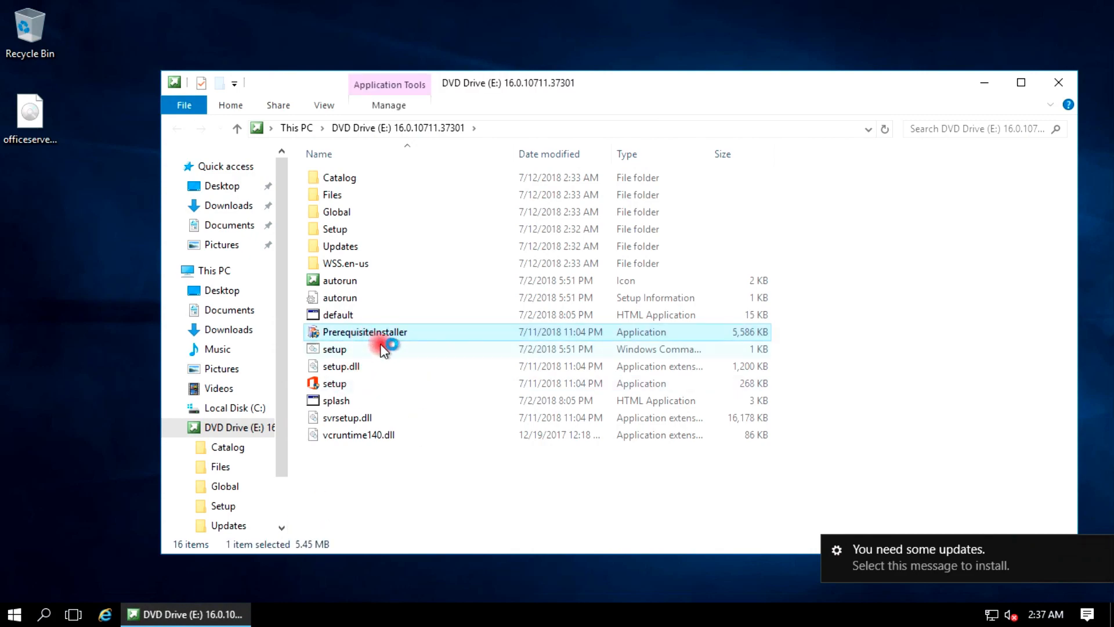
Run PrerequisiteInstaller a third time, confirm every prerequisite is installed, and close it
double_click(364, 332)
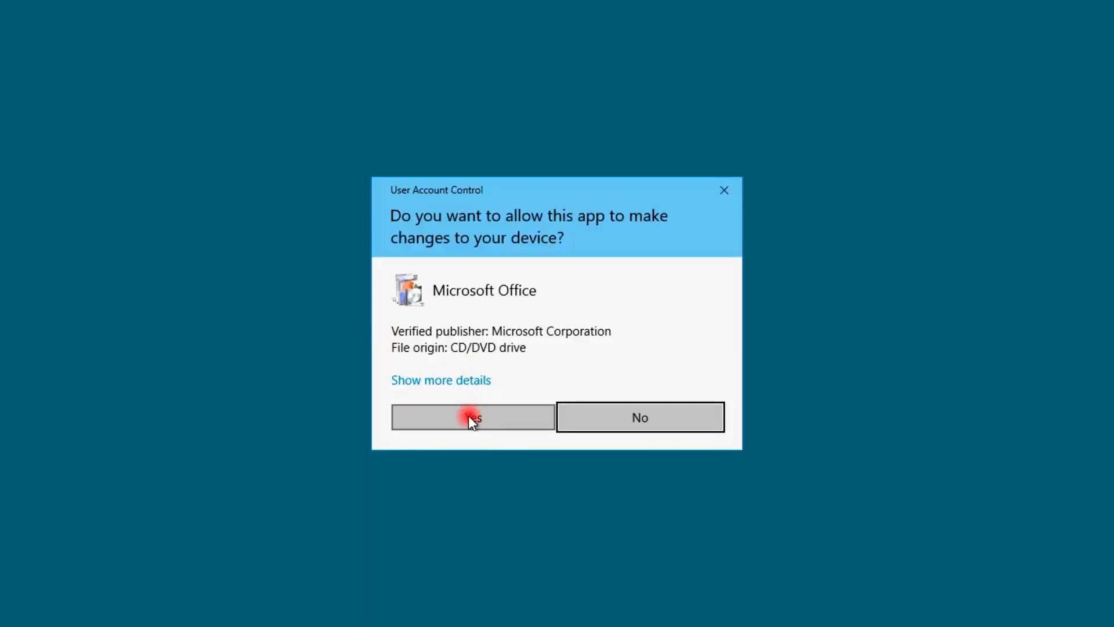
click(472, 416)
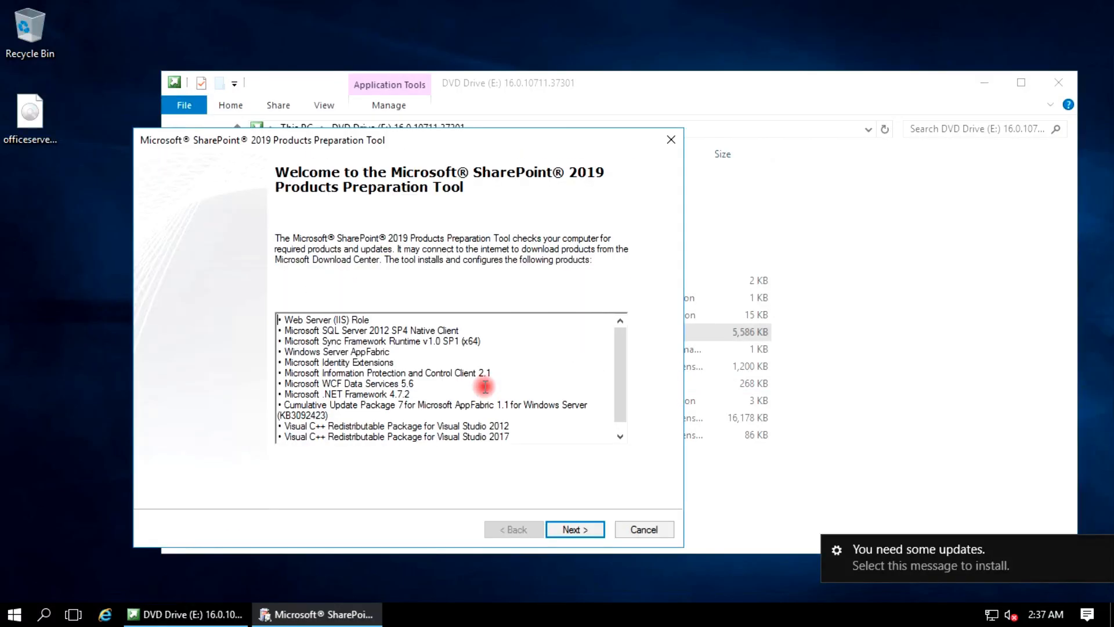
click(573, 528)
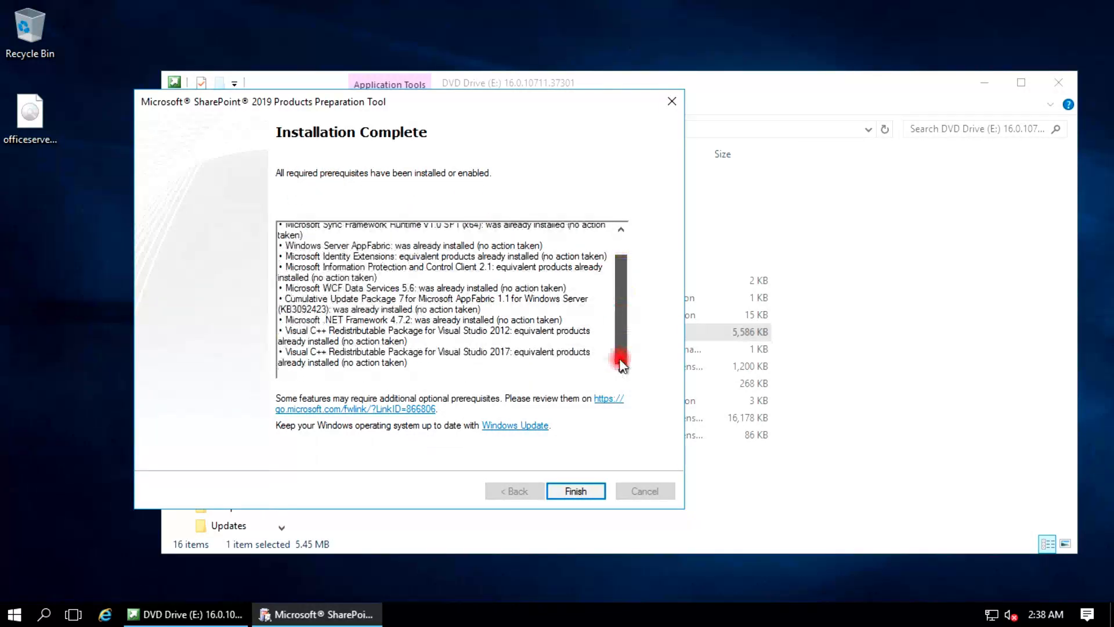
click(575, 490)
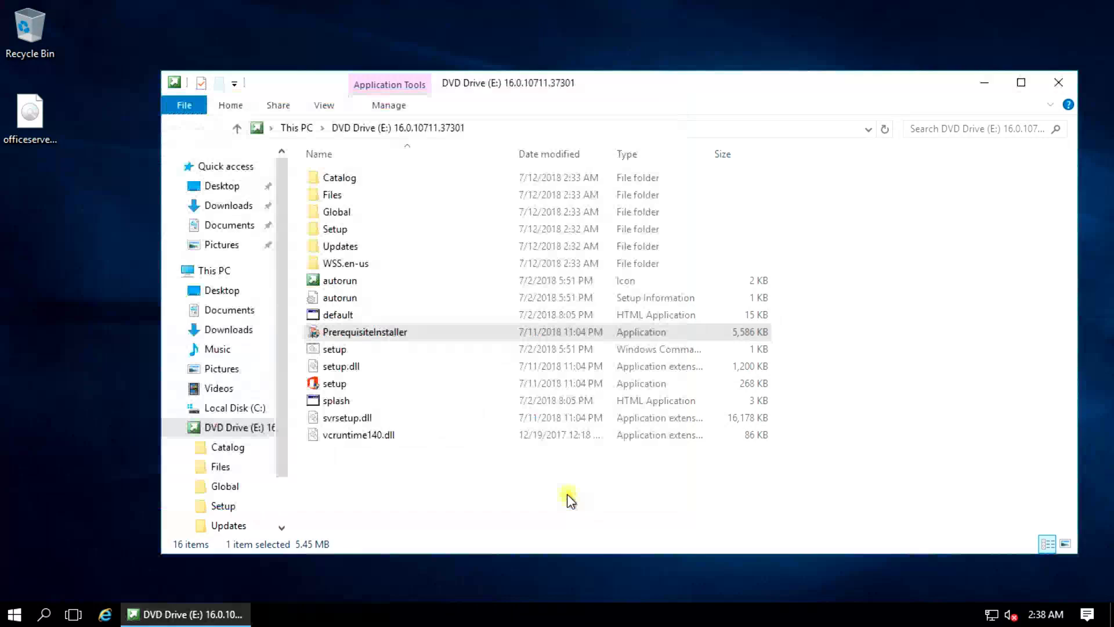
Launch setup from DVD Drive (E:) to start SharePoint Server 2019 Preview setup
click(334, 383)
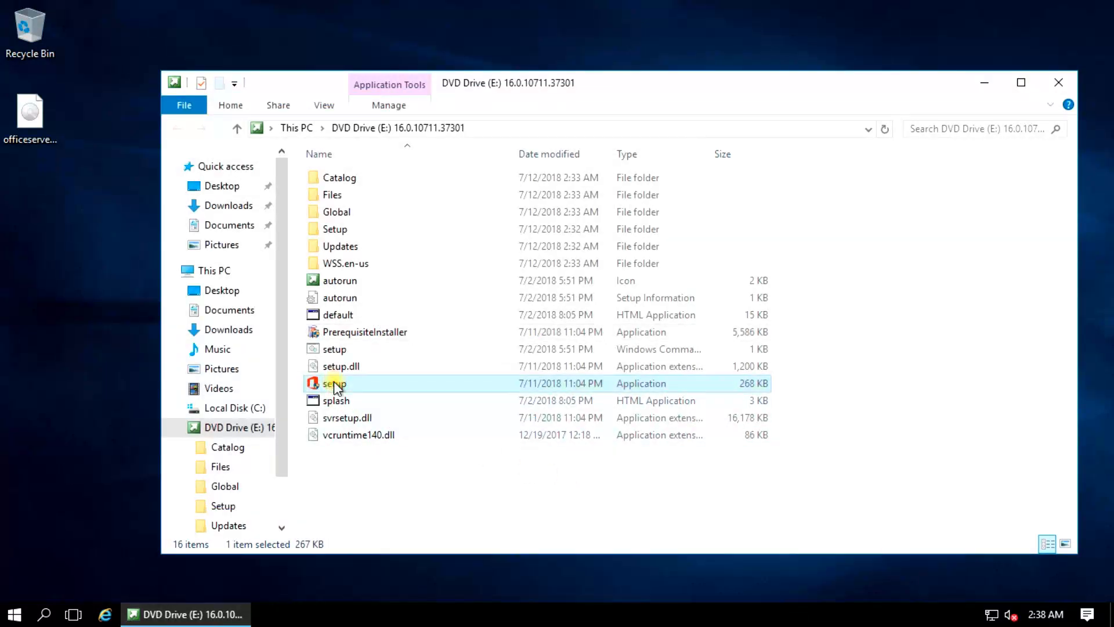
double_click(334, 383)
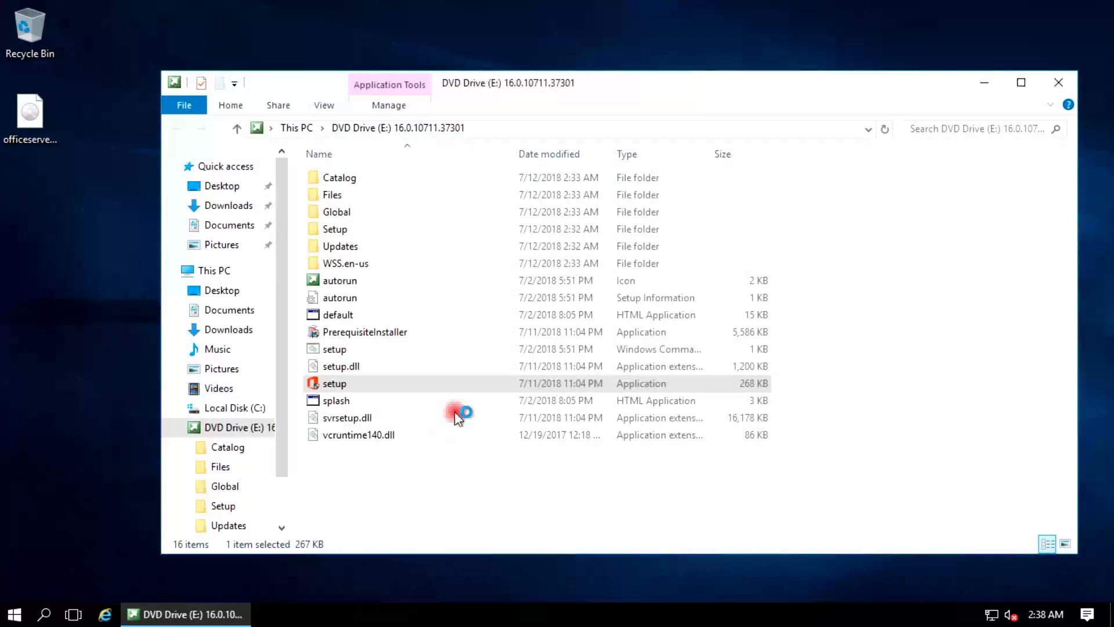
double_click(334, 383)
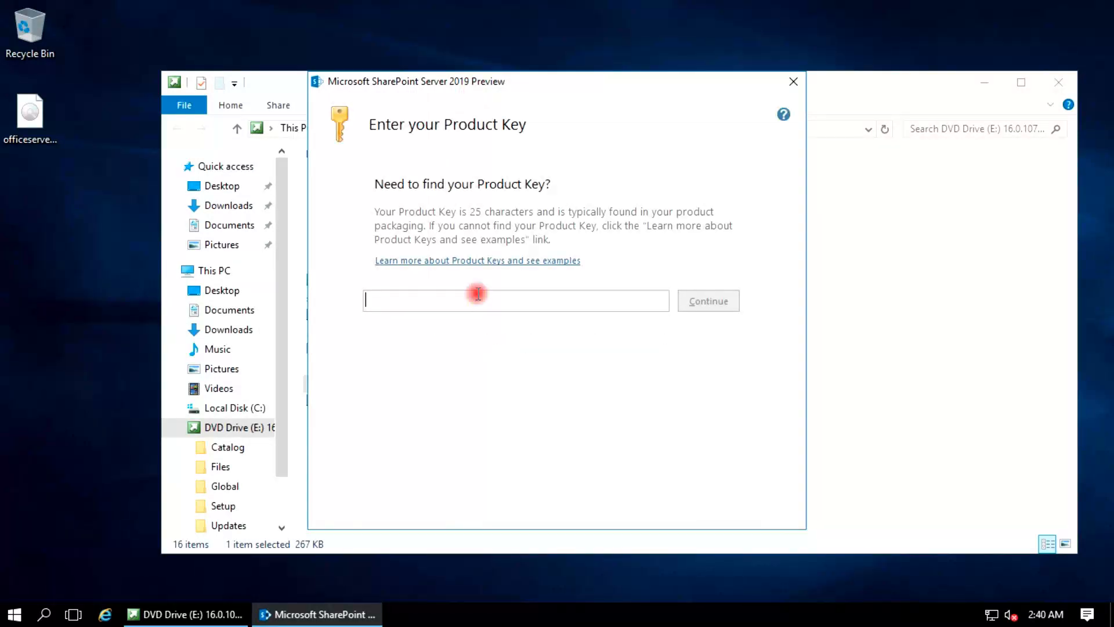
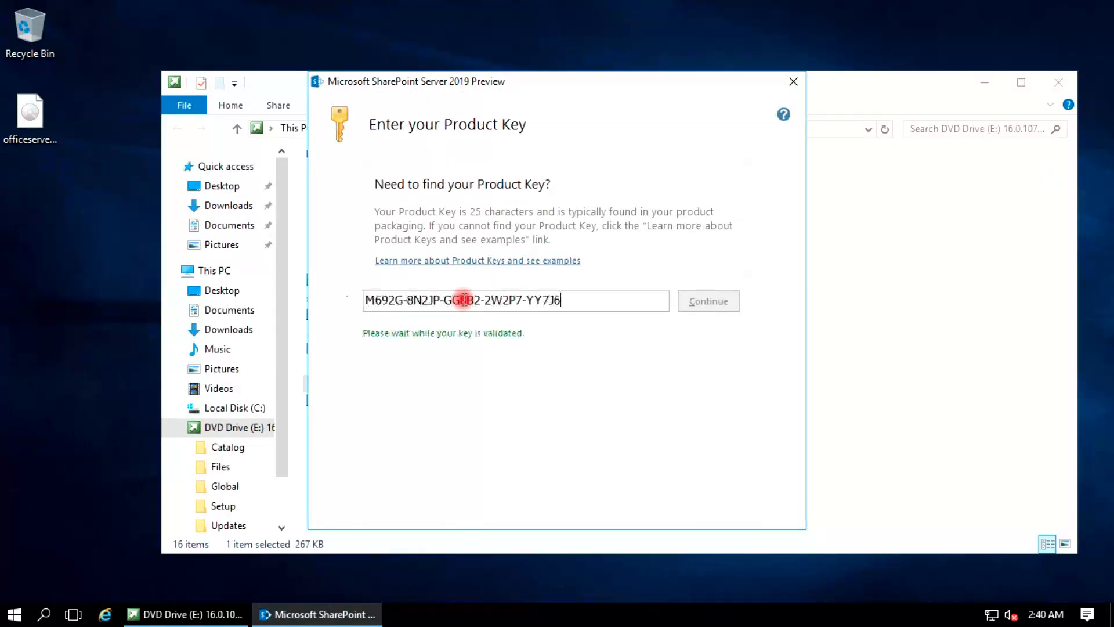
click(706, 300)
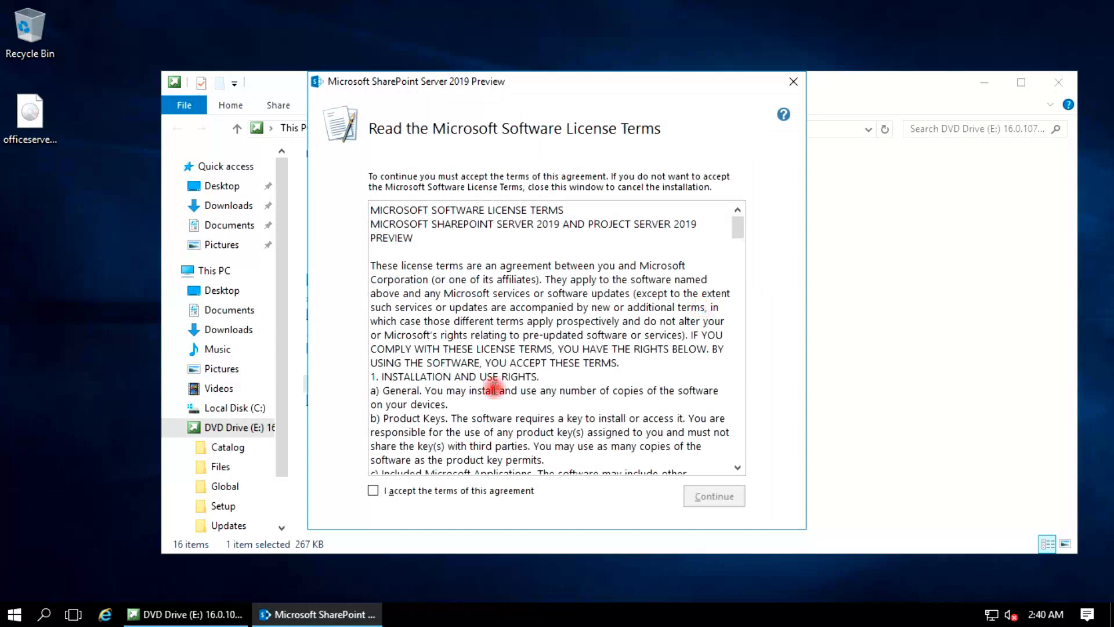
click(372, 490)
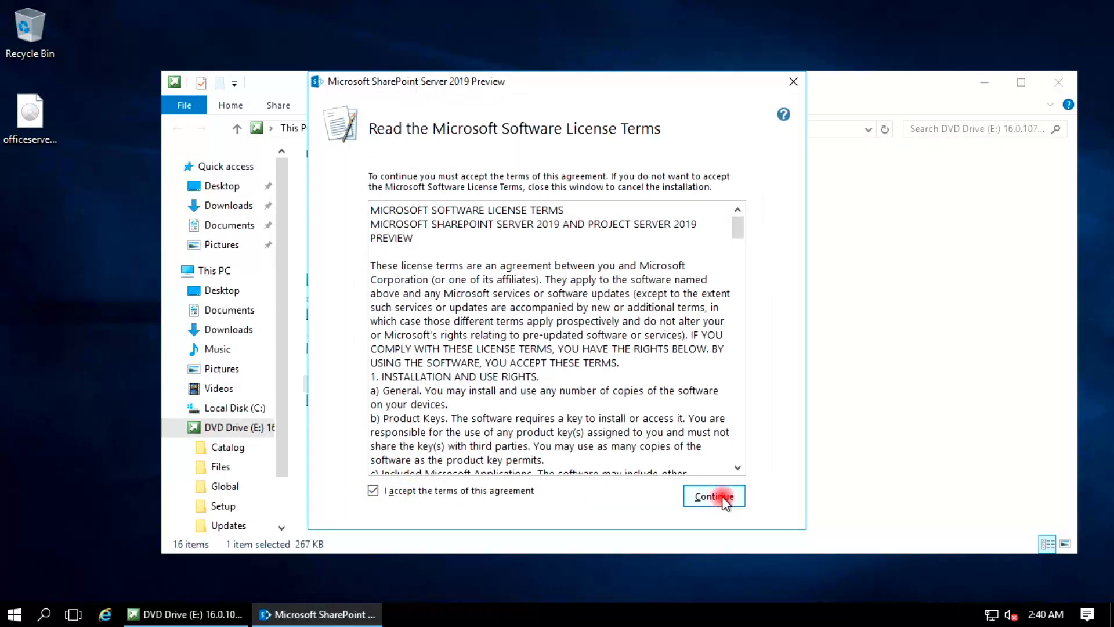
click(712, 495)
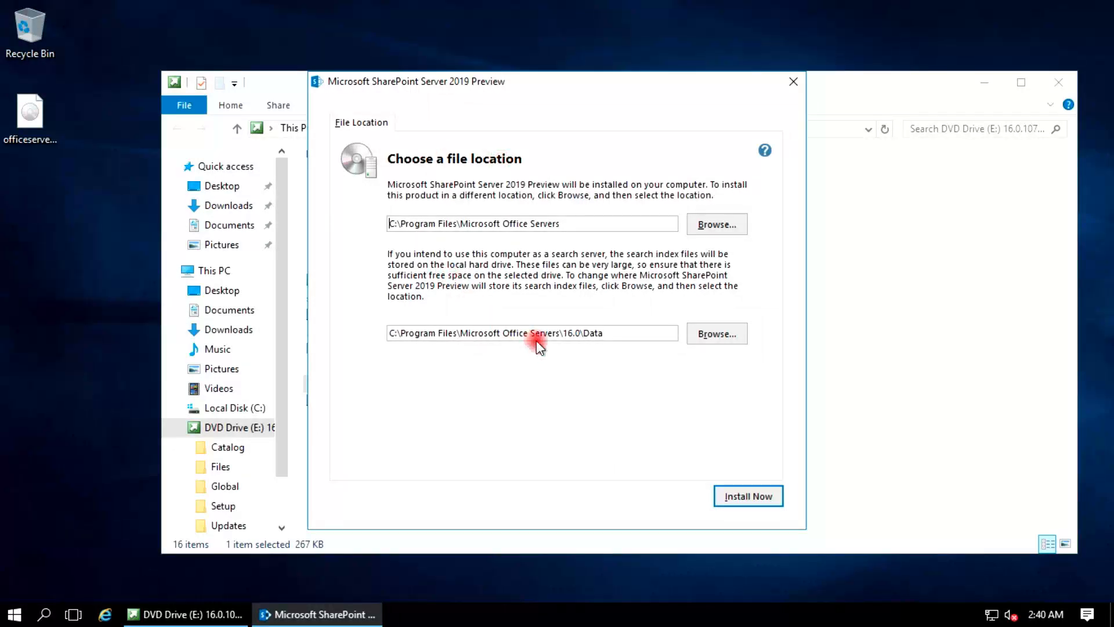
mouse_move(540, 355)
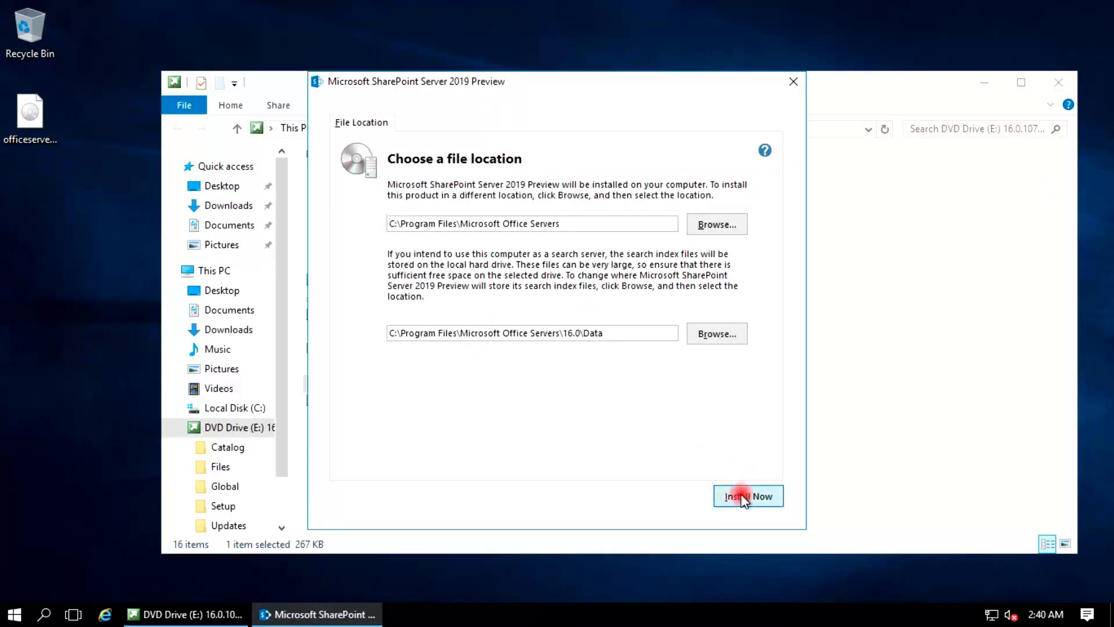
click(748, 495)
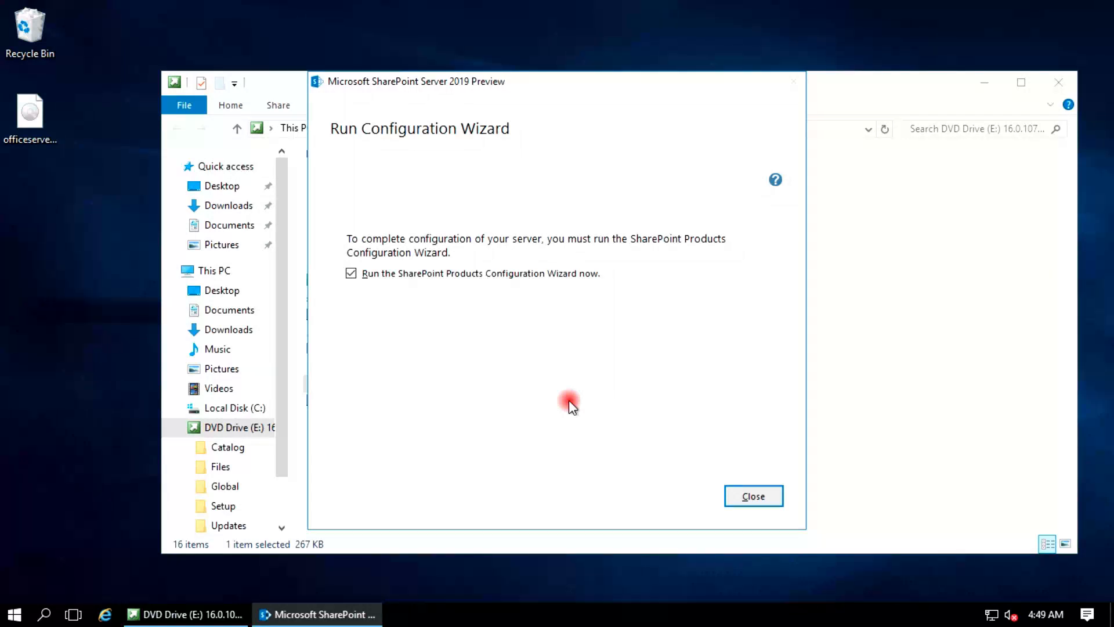
Close setup and run SharePoint 2019 Products Configuration Wizard as administrator from Start
click(753, 495)
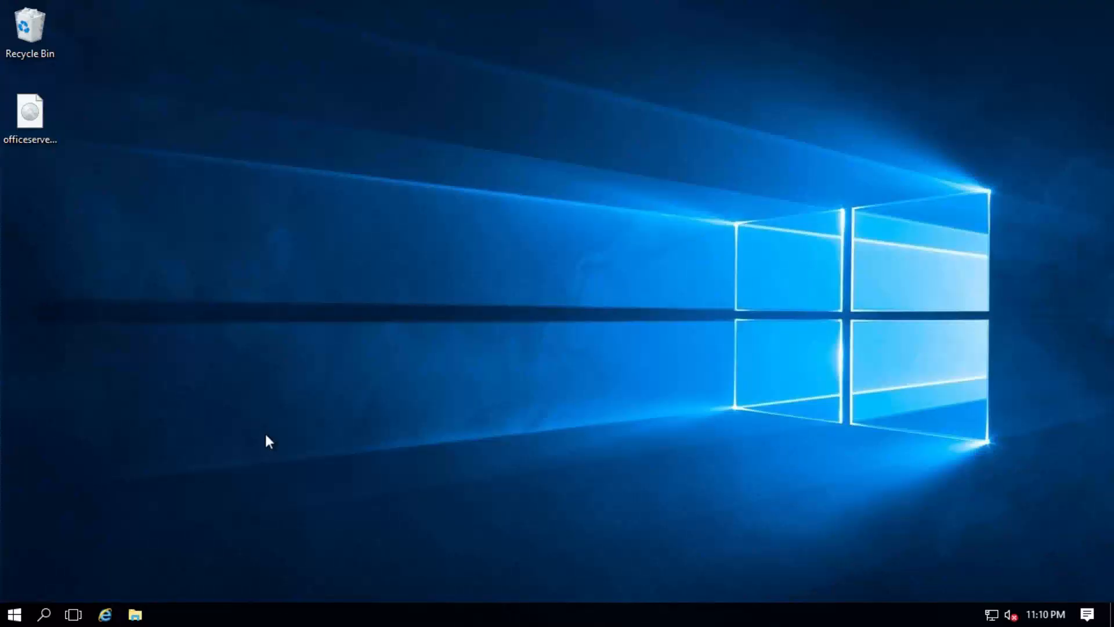
click(13, 613)
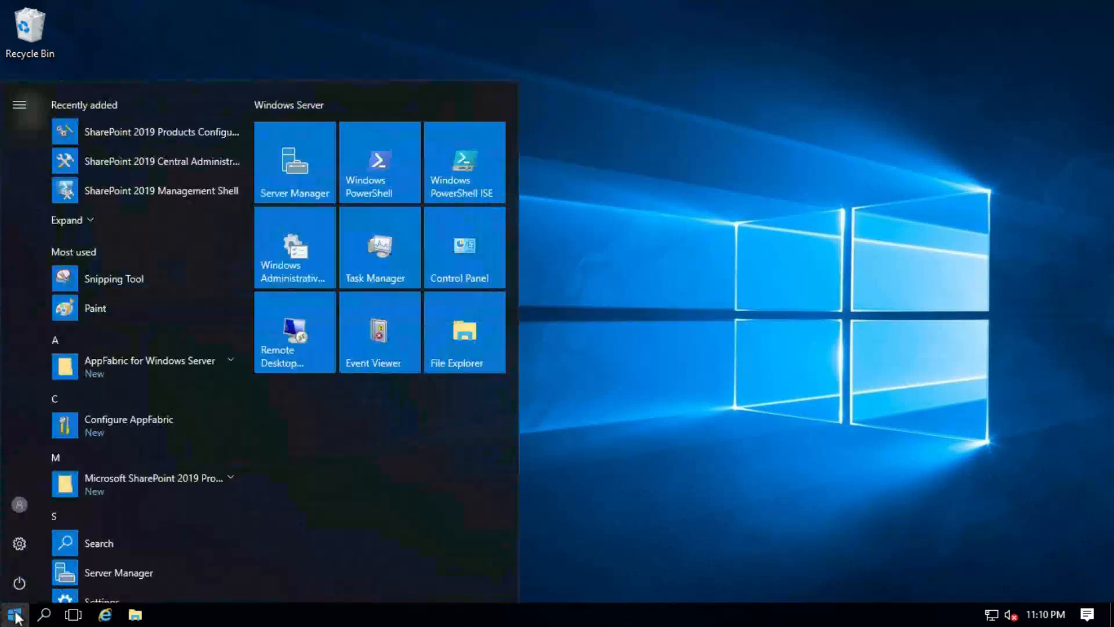
mouse_move(162, 131)
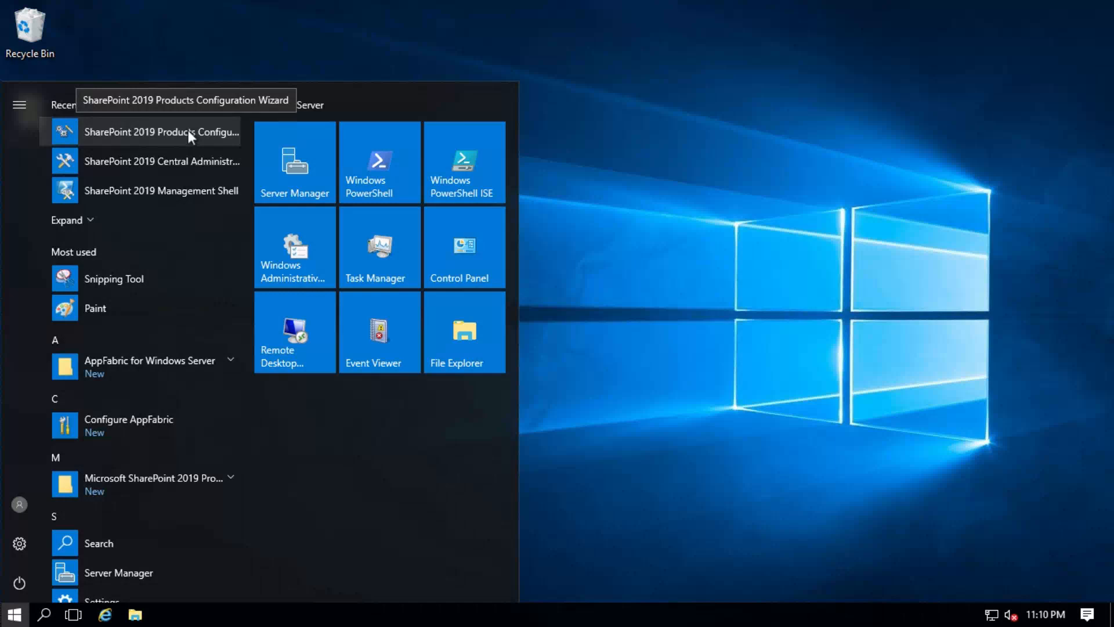
right_click(160, 132)
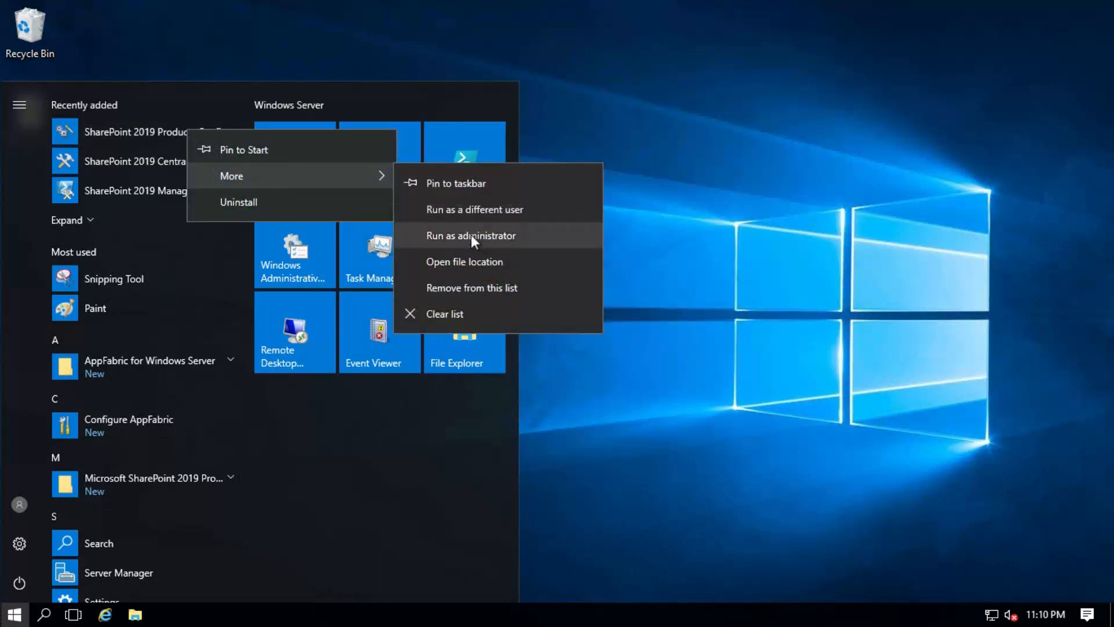
click(471, 235)
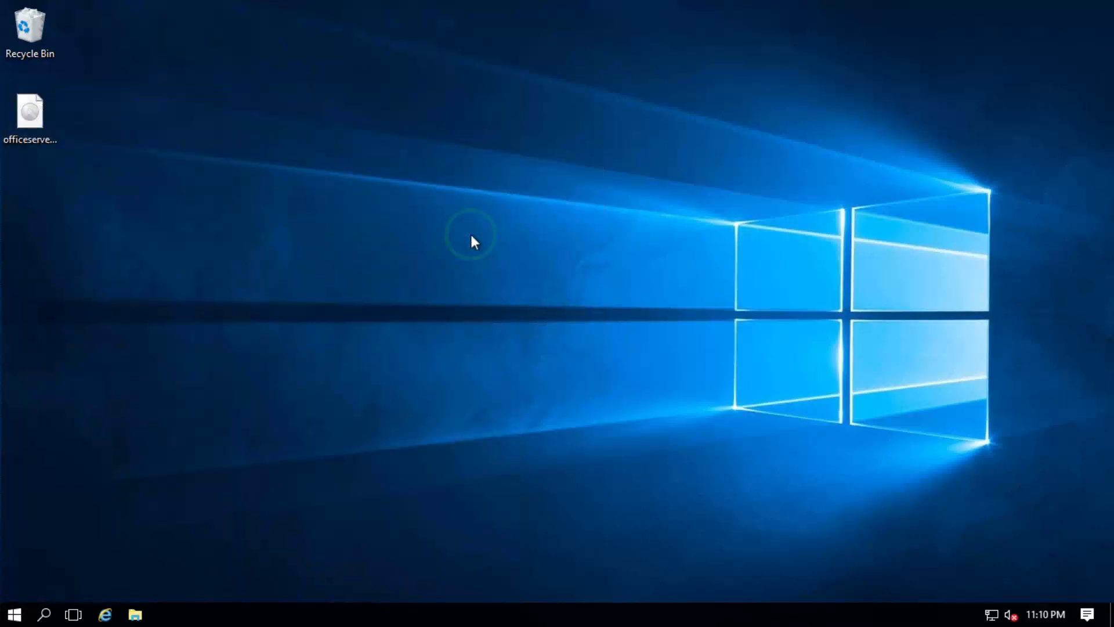
mouse_move(465, 369)
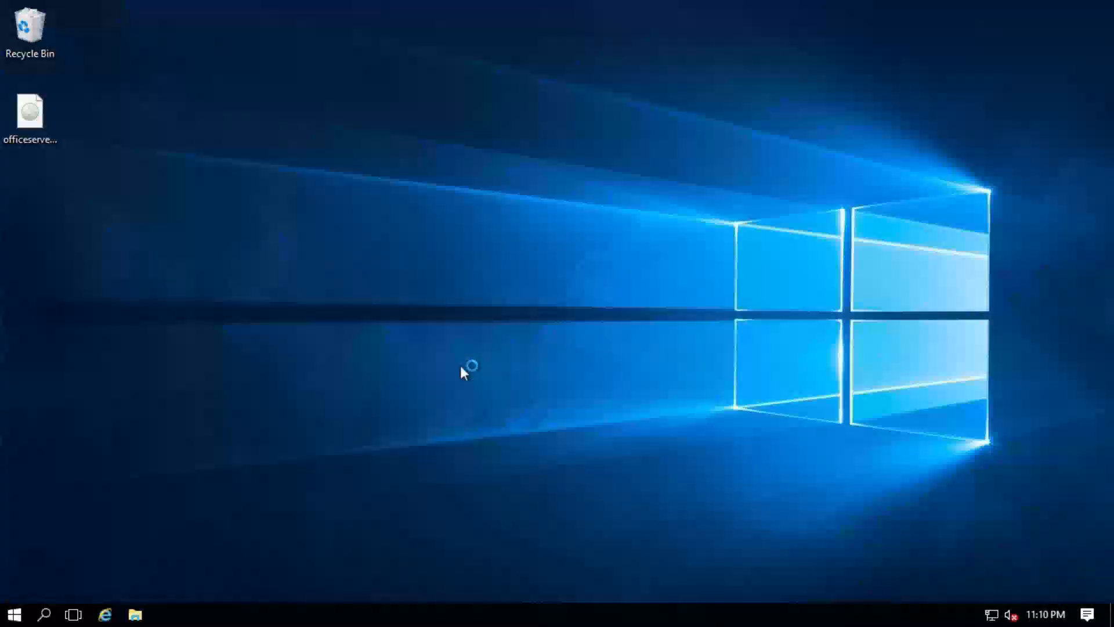
mouse_move(529, 344)
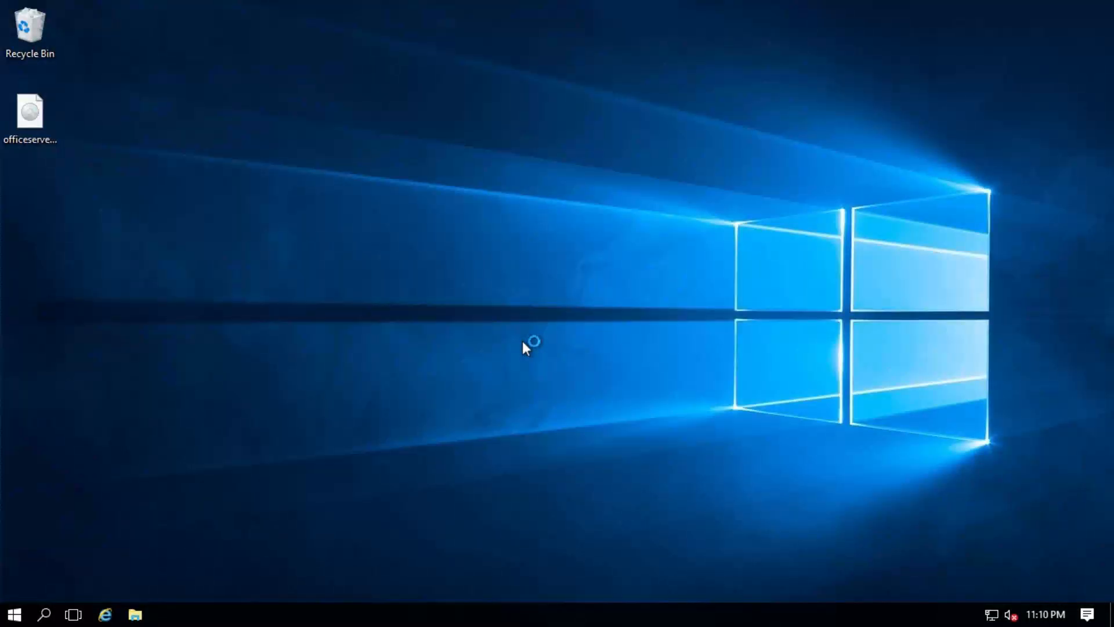
Start the wizard, agree to restart services, and choose to create a new server farm
click(686, 495)
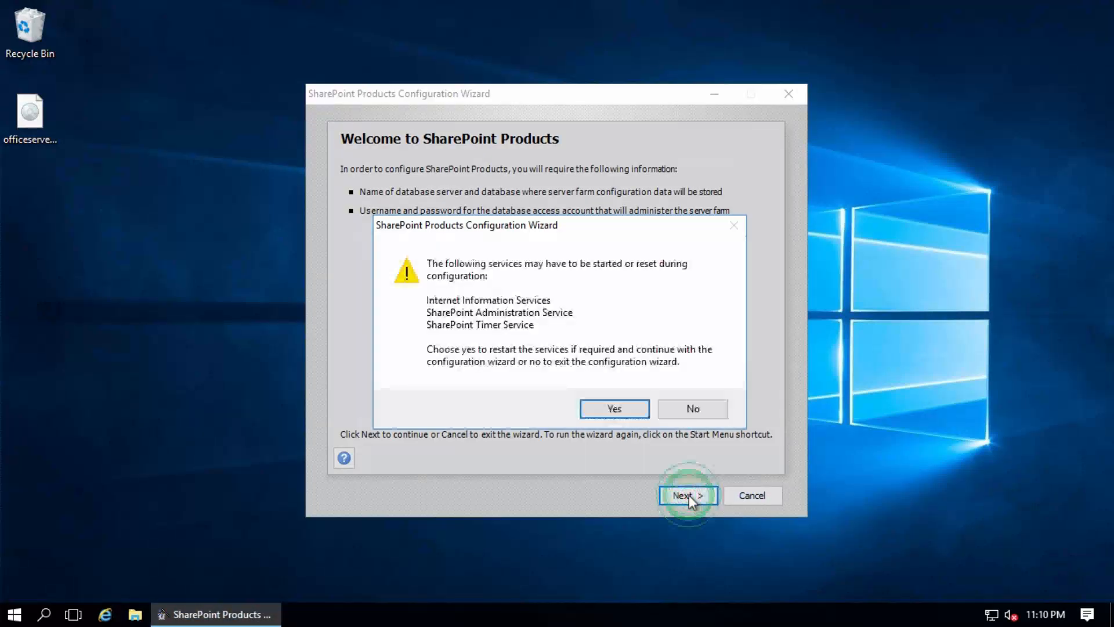
click(613, 408)
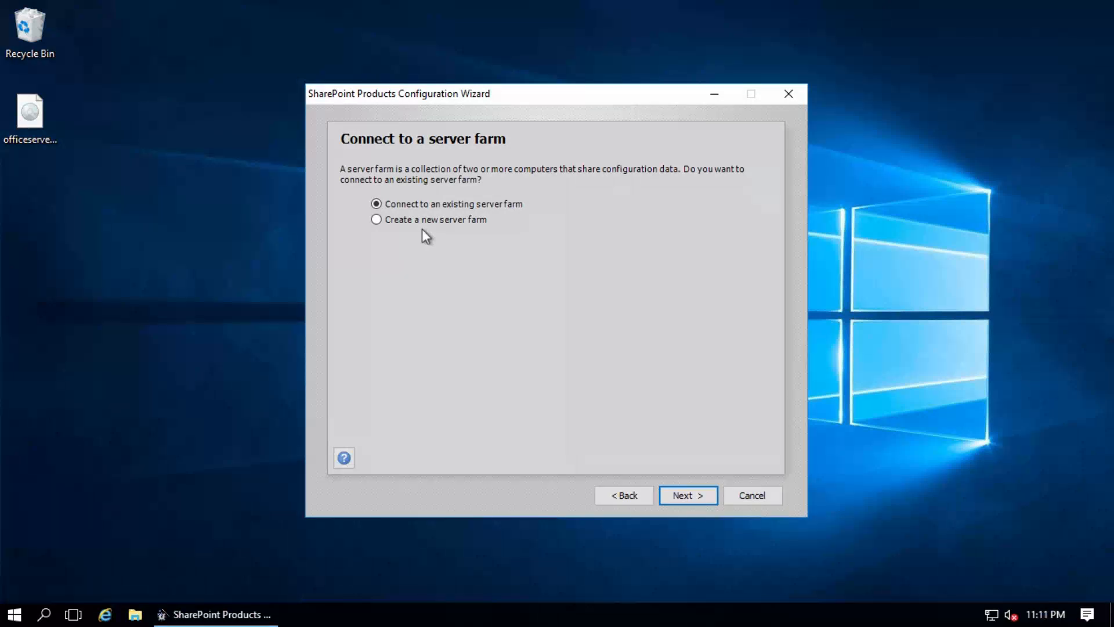
click(376, 219)
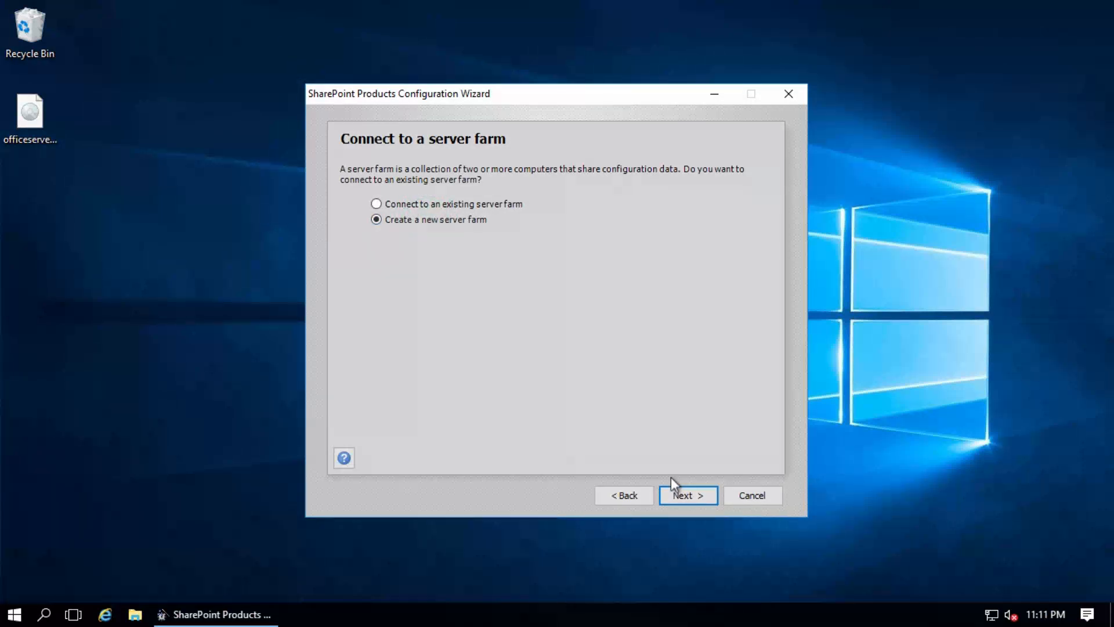
click(686, 495)
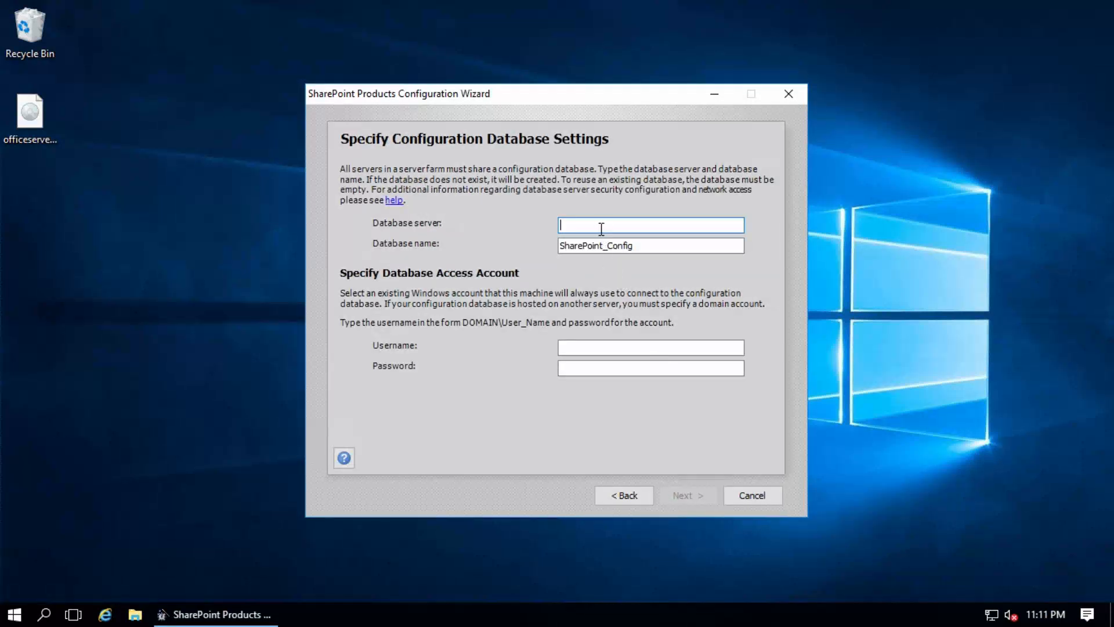
Enter database server DB, database SharePoint_Config_DEMO_19 and the av\spadmin access account
text(DB)
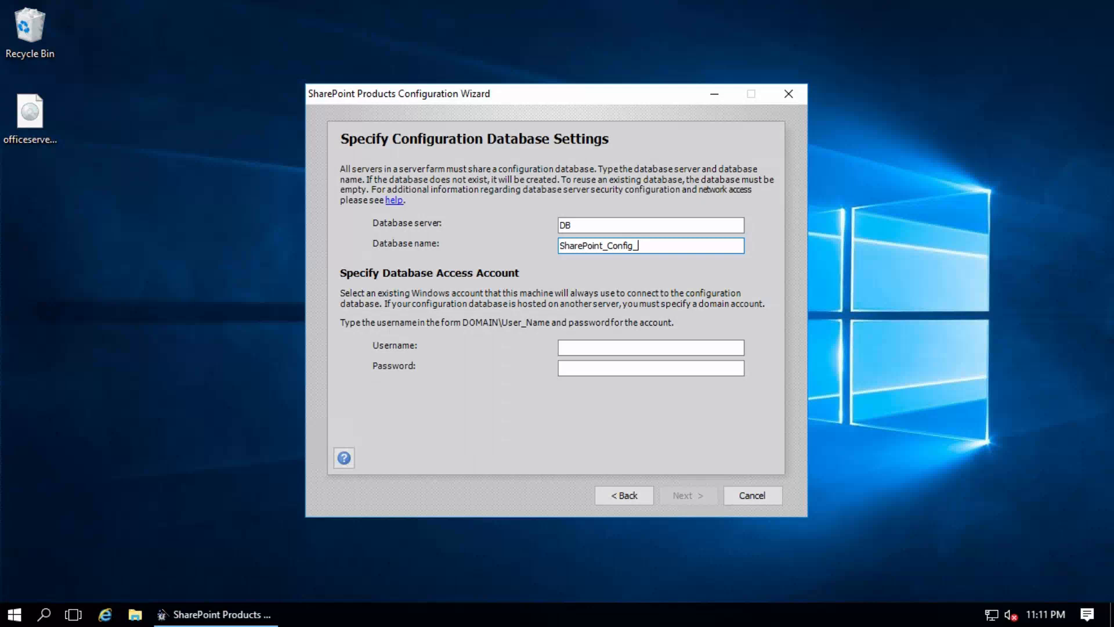
text(DEM)
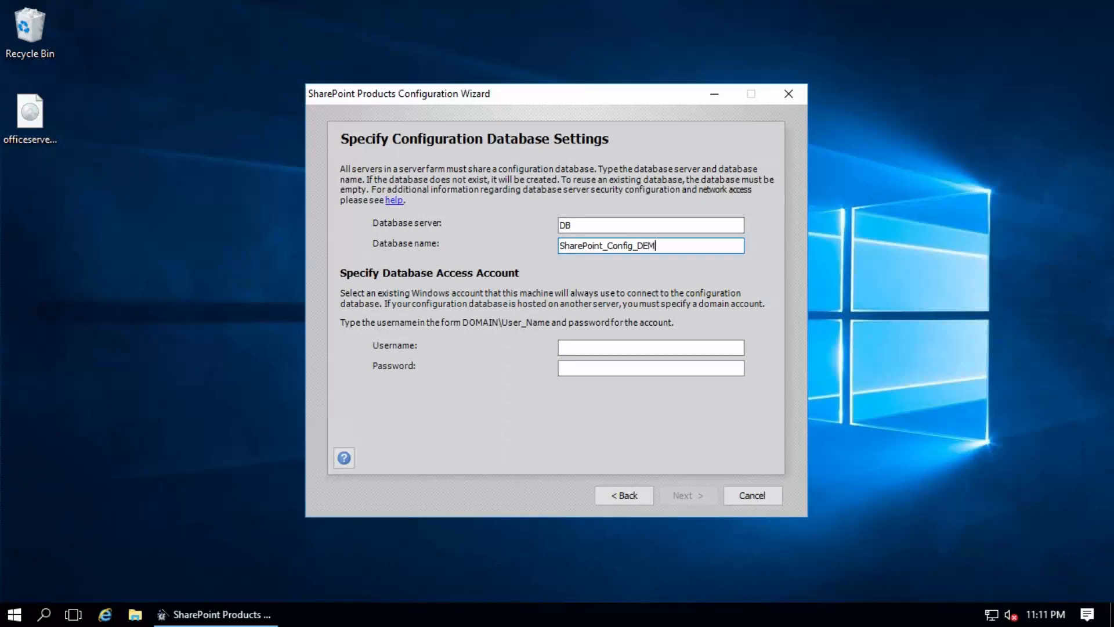
text(O)
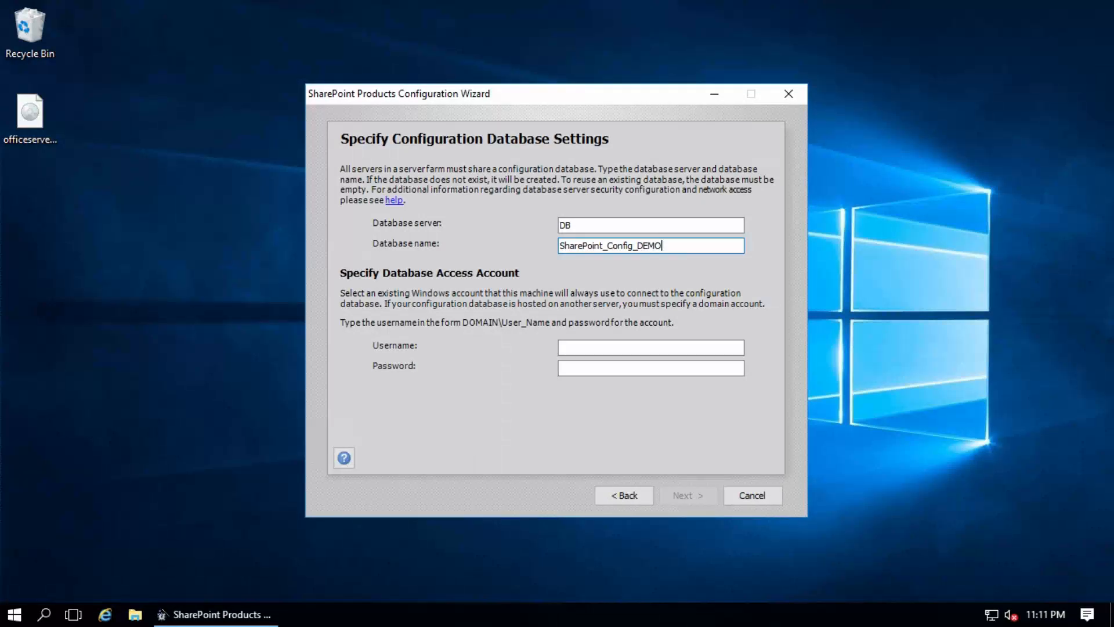
text(_)
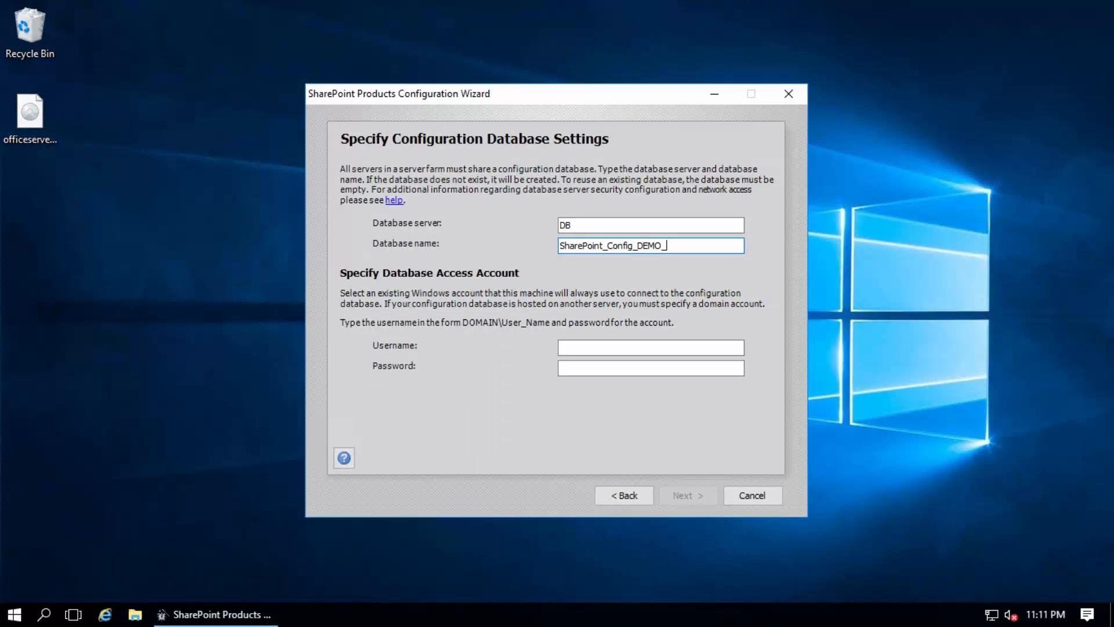
text(19)
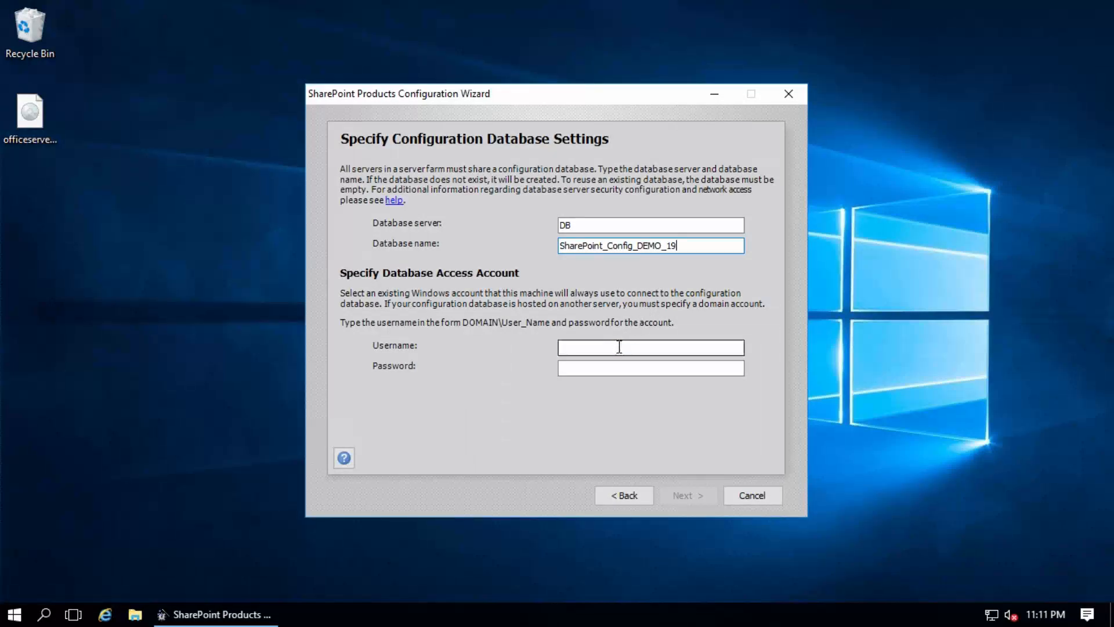
click(649, 347)
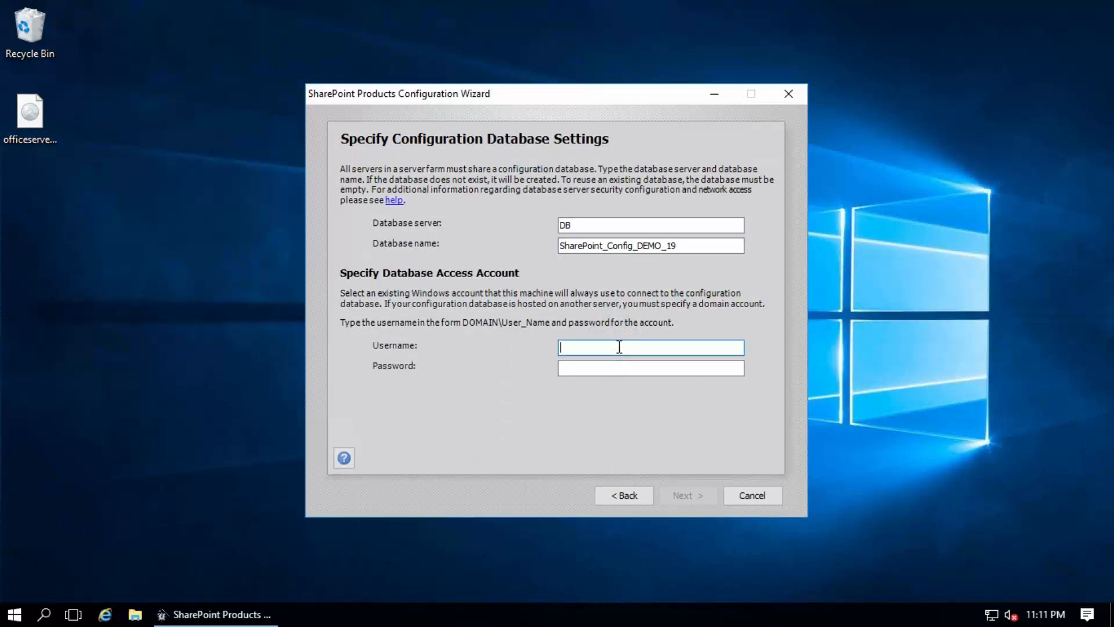
text(av)
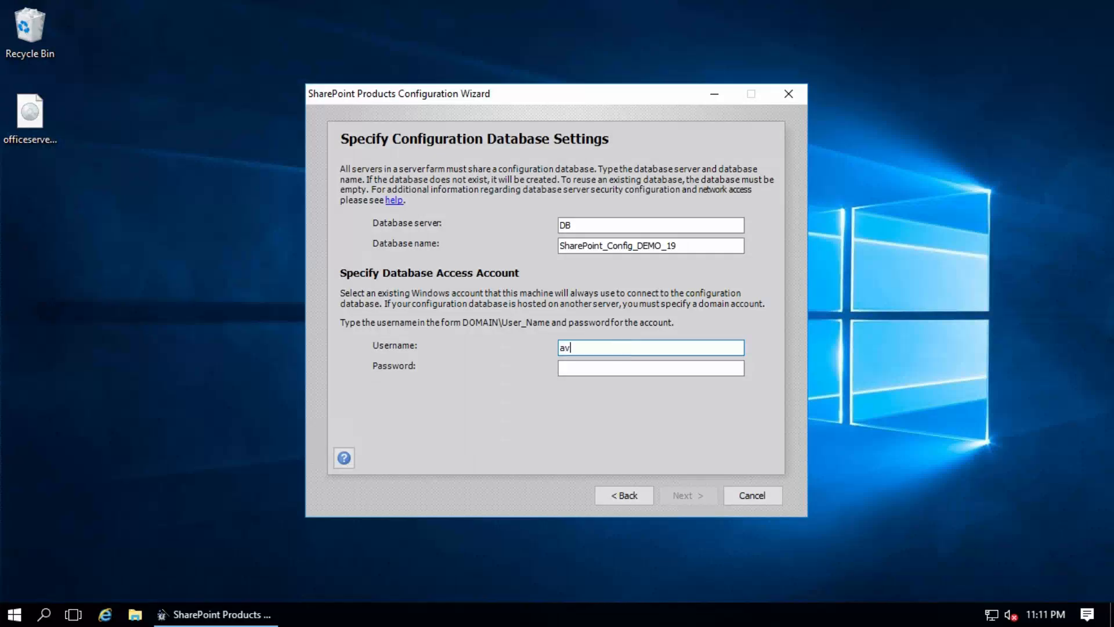
text(\spadmin)
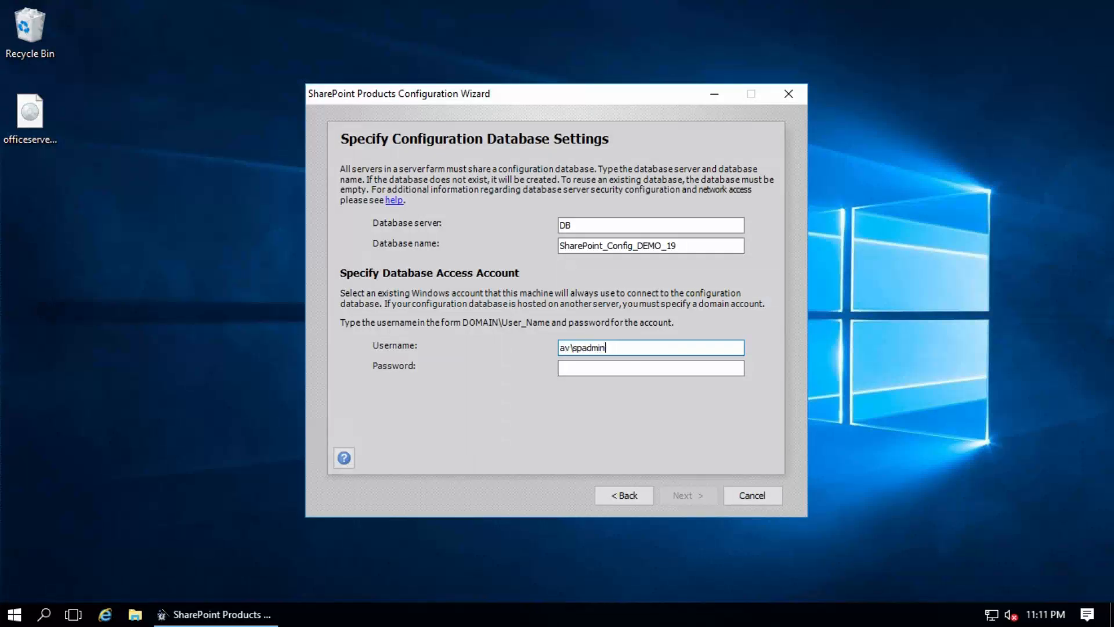
text(•••••)
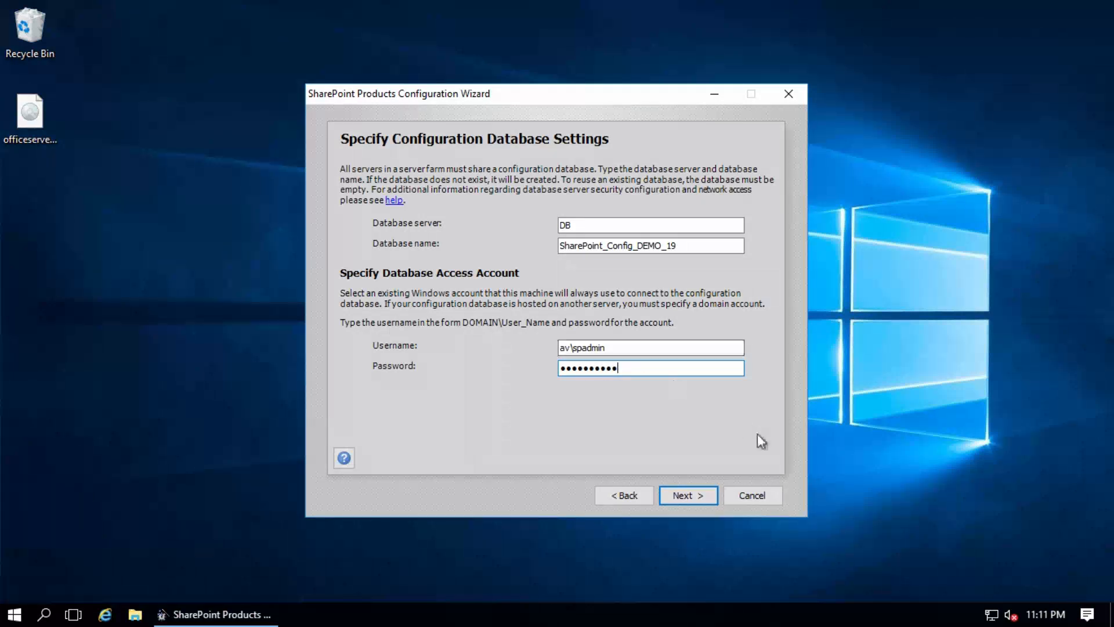
click(686, 495)
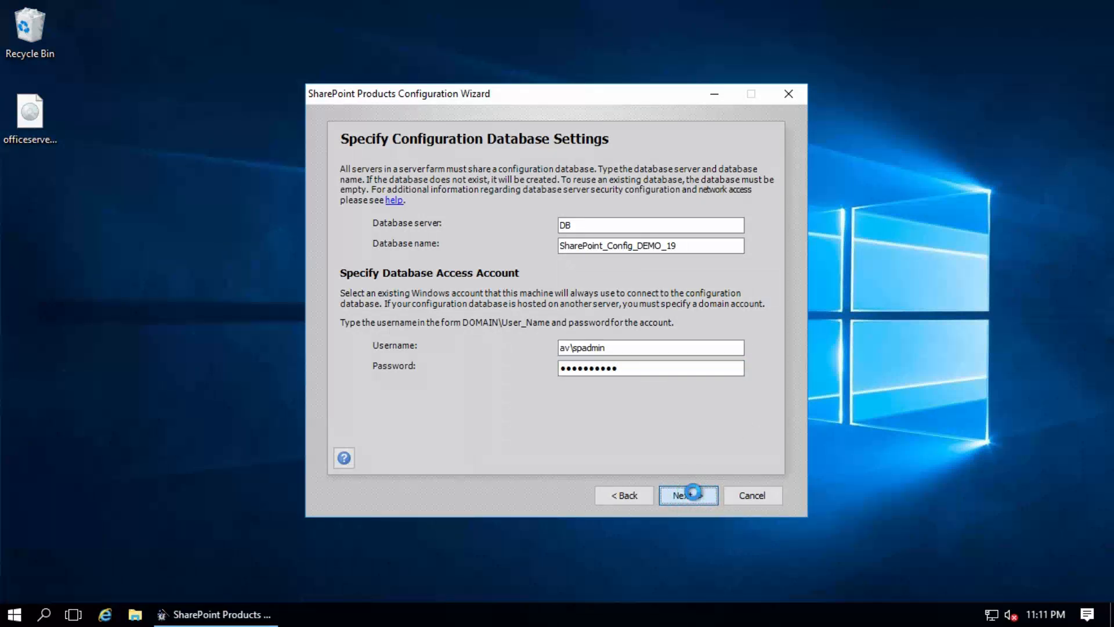
Enter and confirm the farm passphrase
click(685, 495)
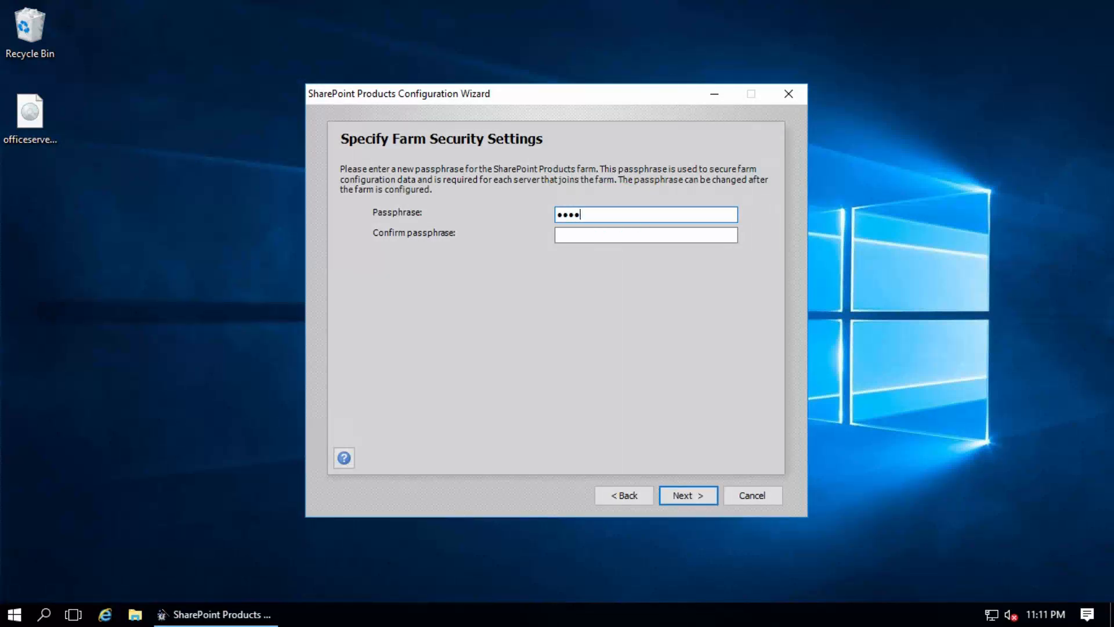
key(BackSpace)
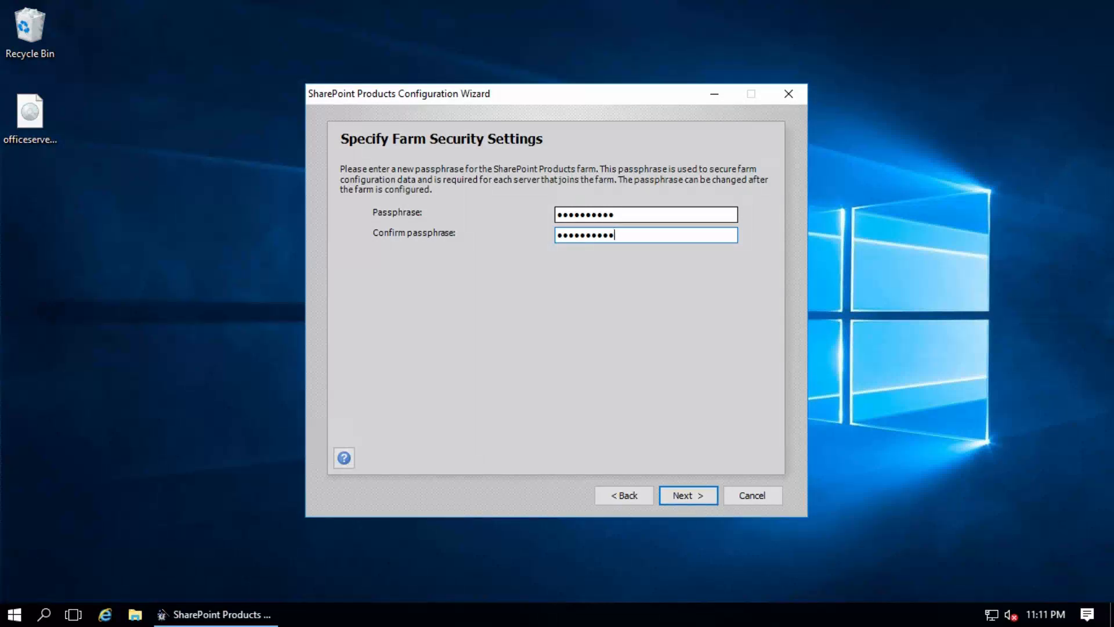
click(686, 495)
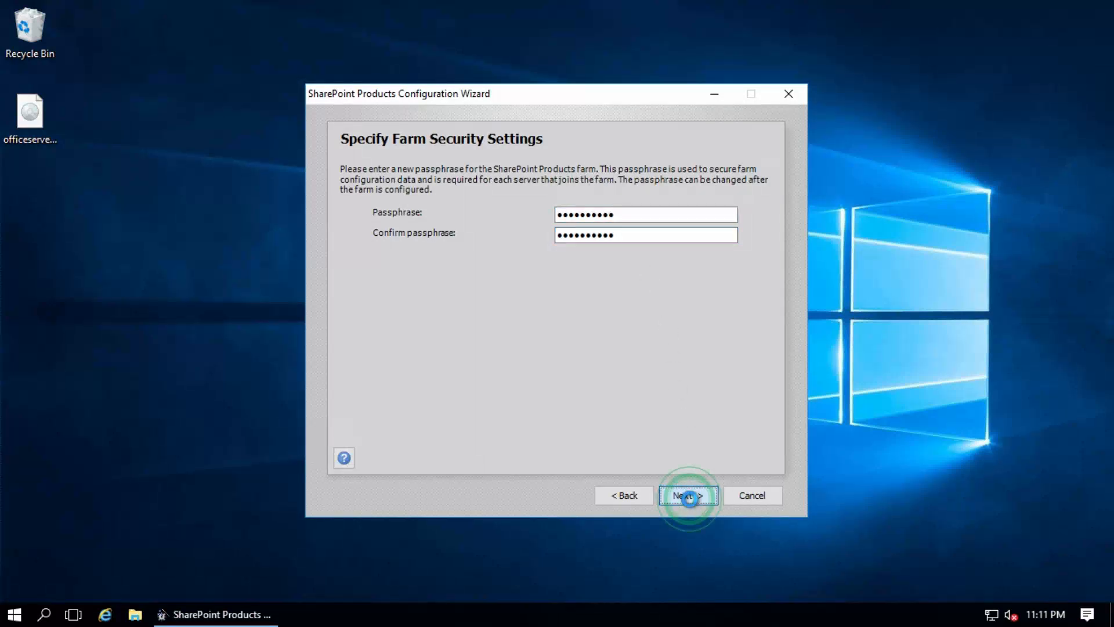
click(688, 495)
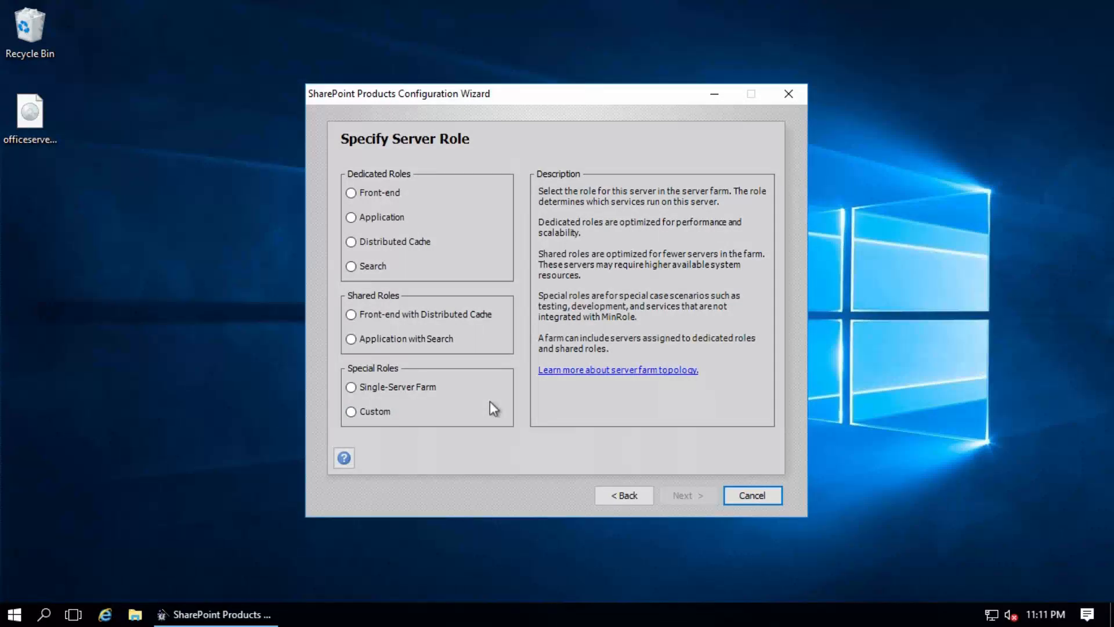
mouse_move(385, 188)
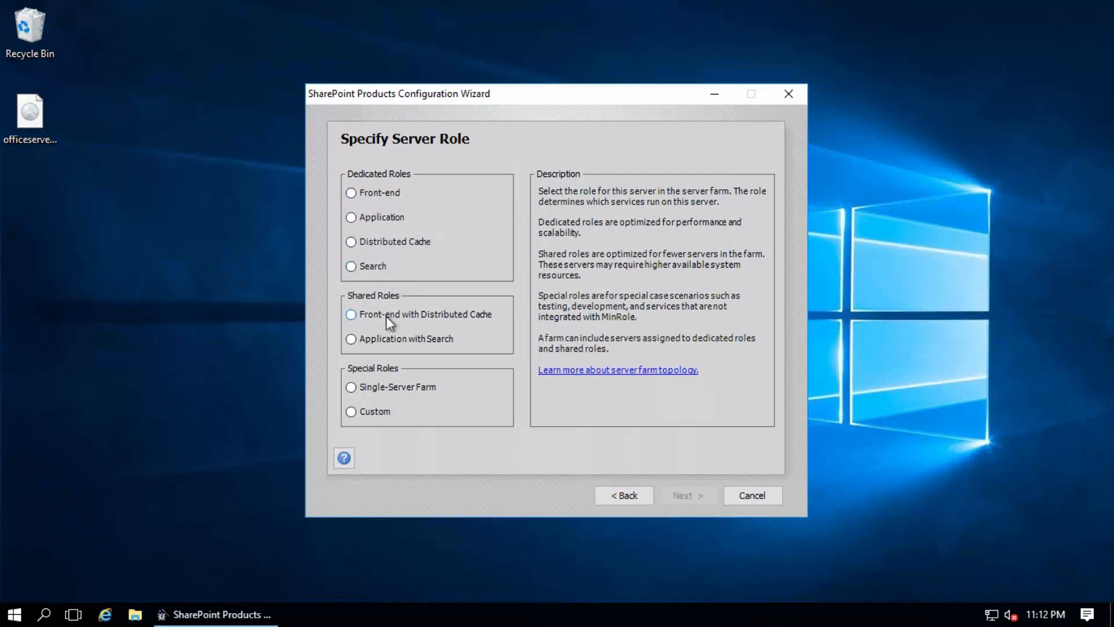
mouse_move(399, 334)
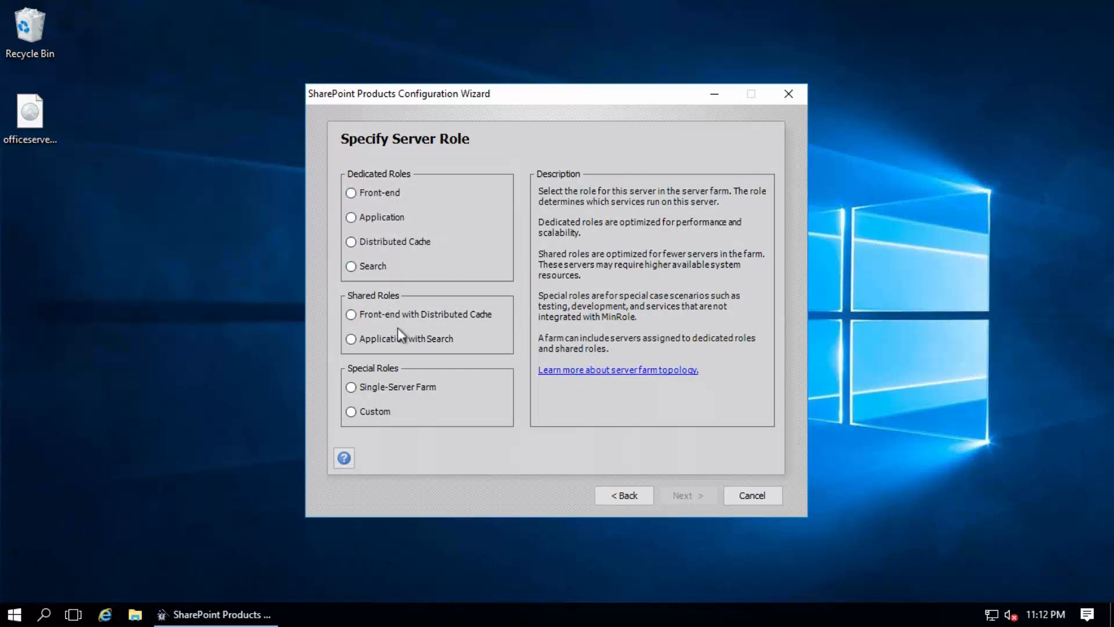
mouse_move(469, 323)
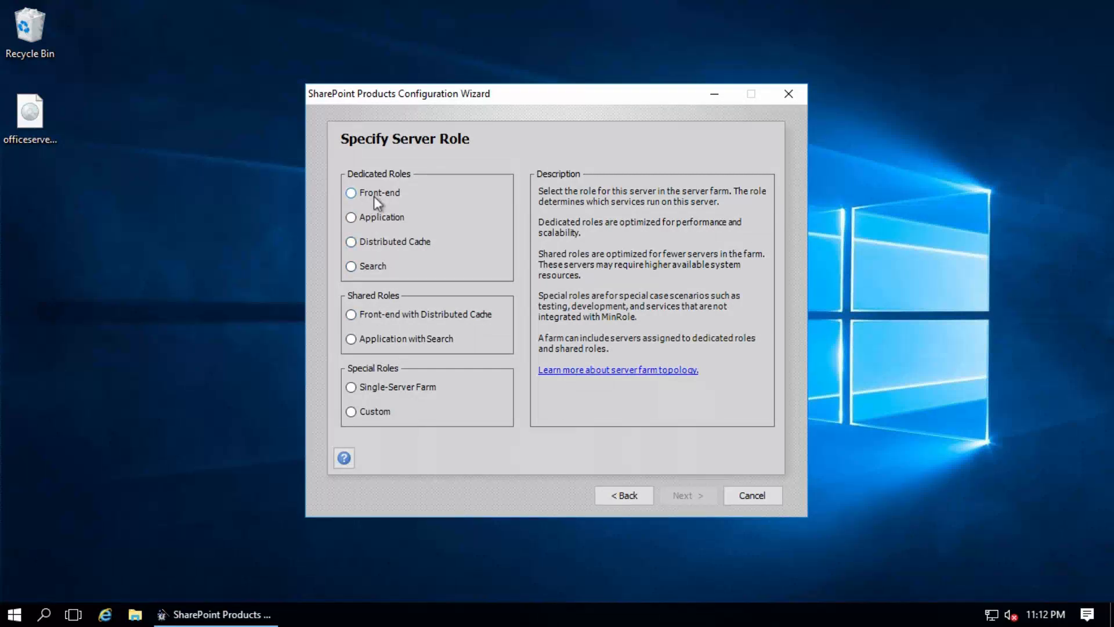
mouse_move(351, 338)
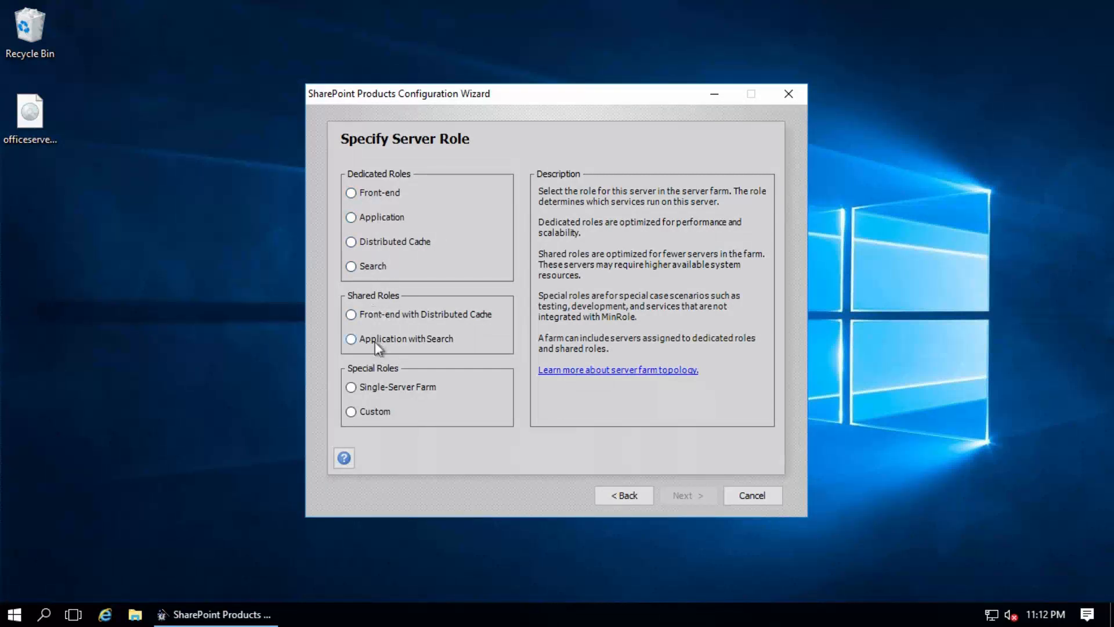
mouse_move(380, 422)
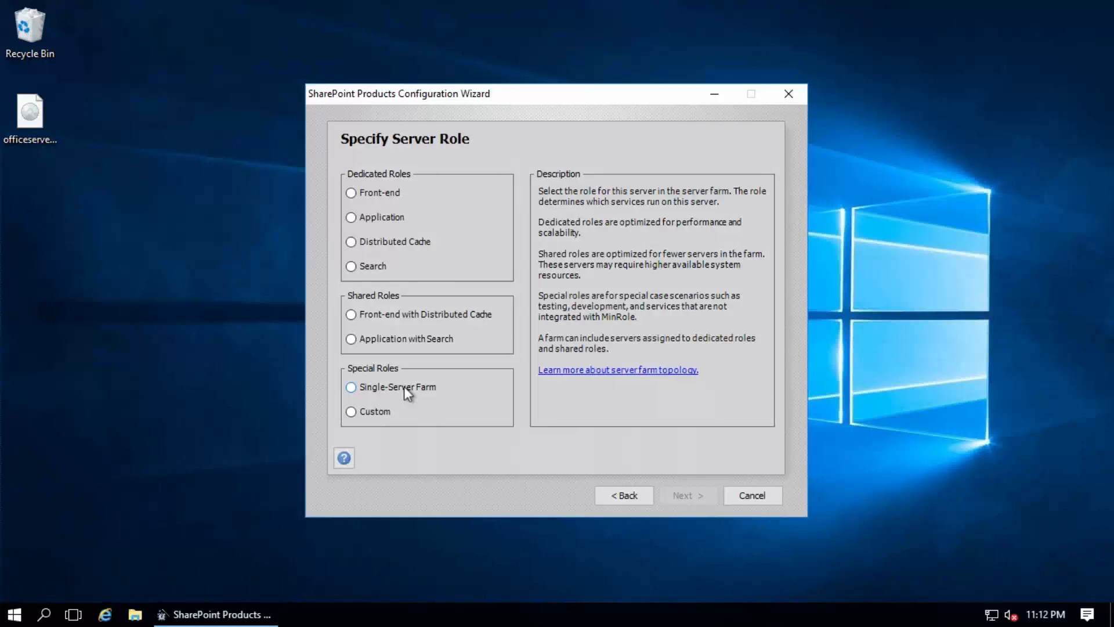
Choose Single-Server Farm as the server role and reach the Central Administration settings
click(351, 386)
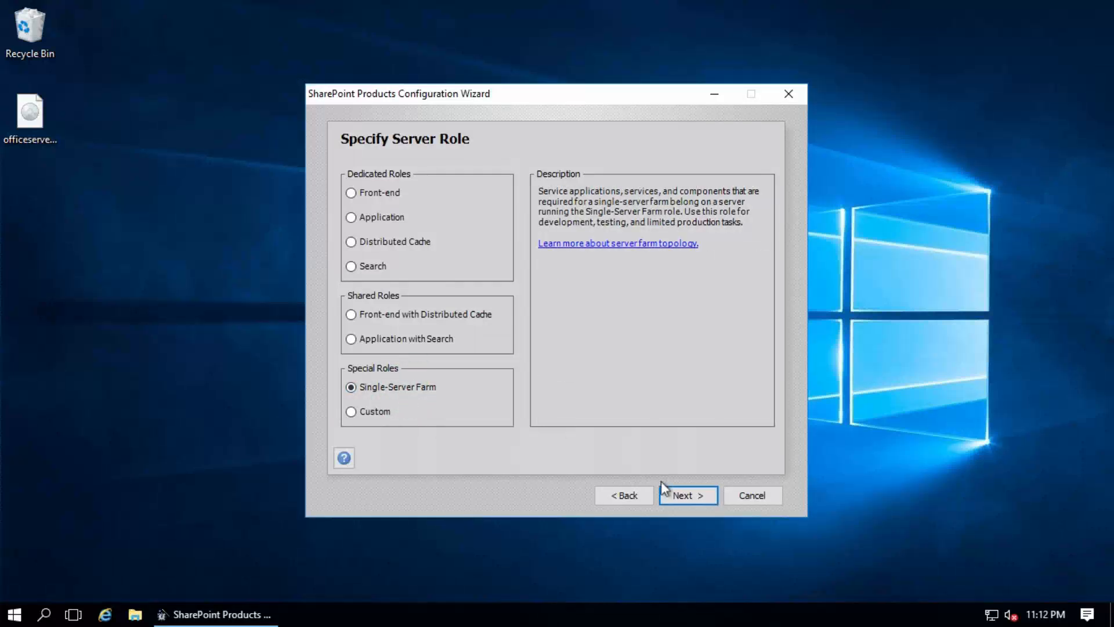
click(686, 495)
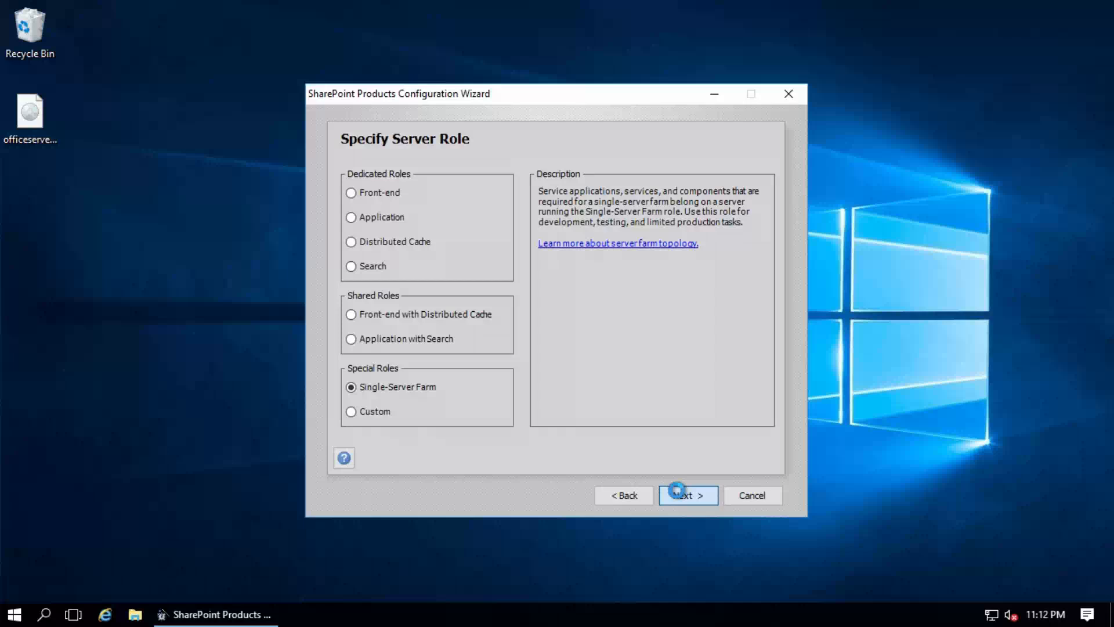
click(686, 495)
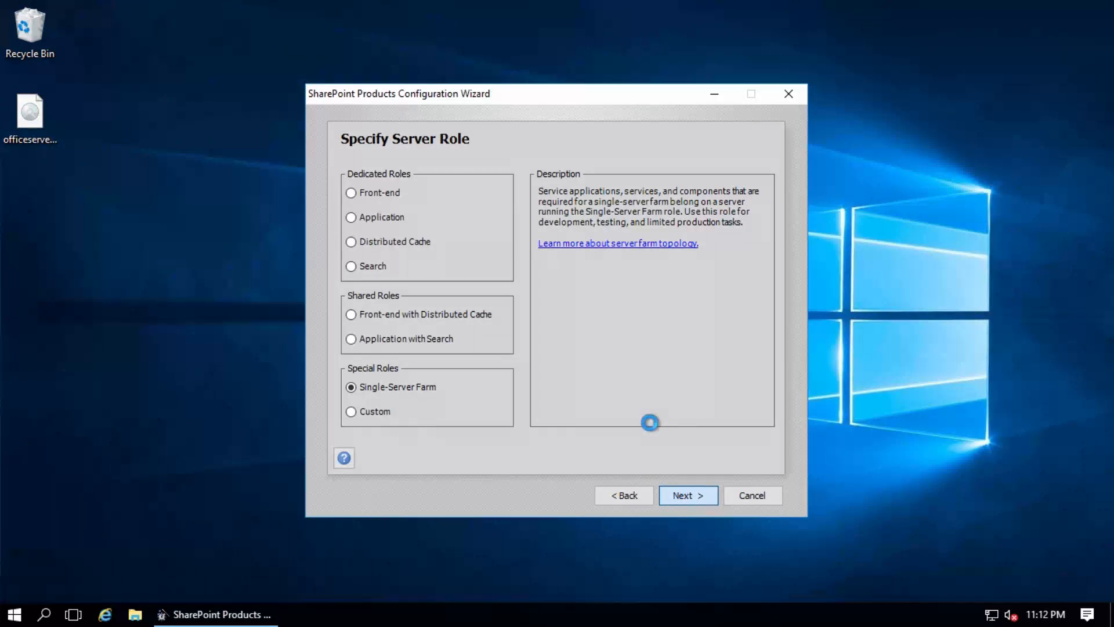
click(686, 494)
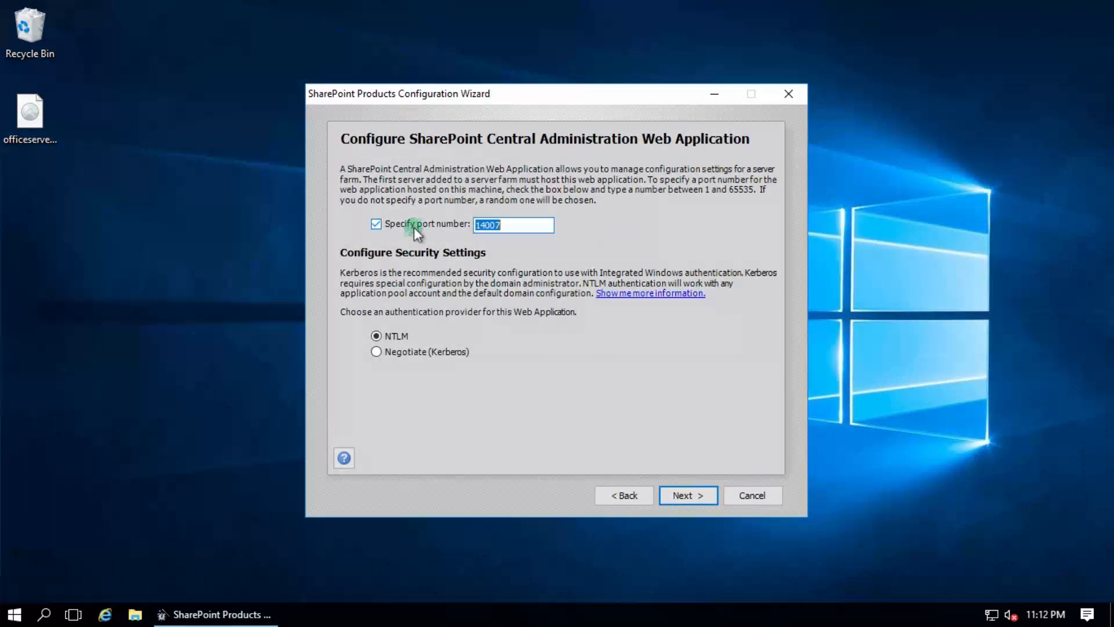
Change the Central Administration port to 1919, keeping NTLM authentication
text(1)
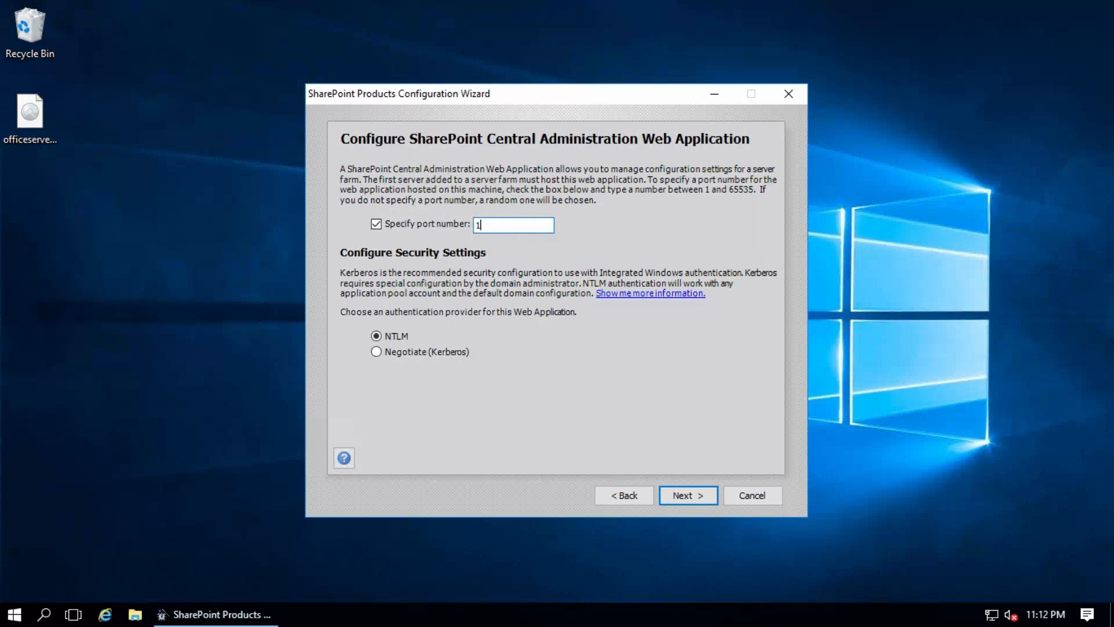
text(919)
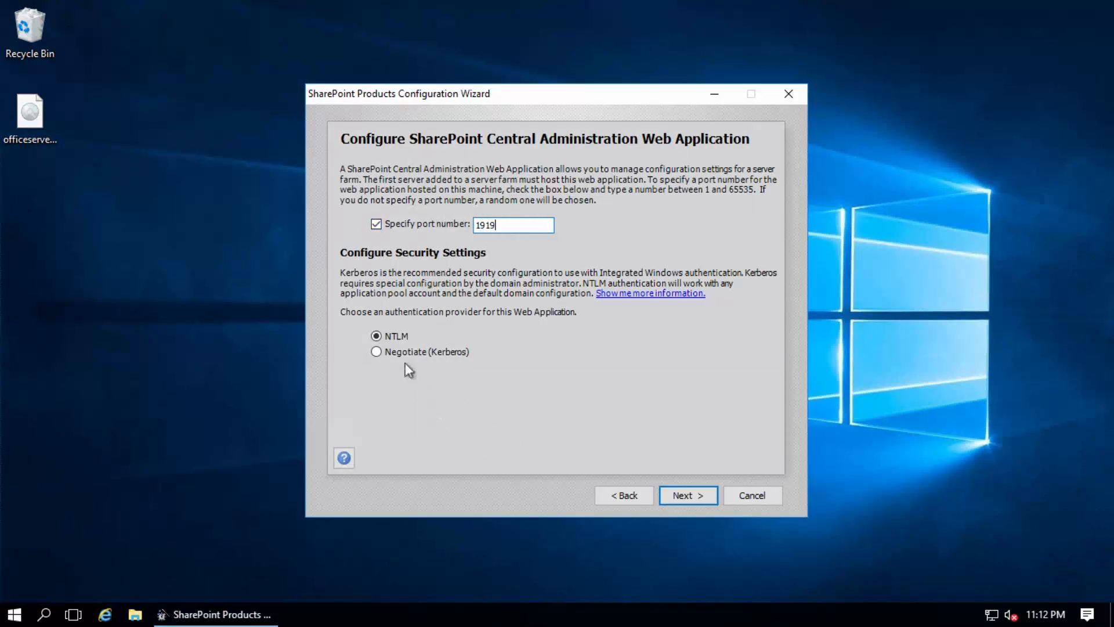
mouse_move(446, 368)
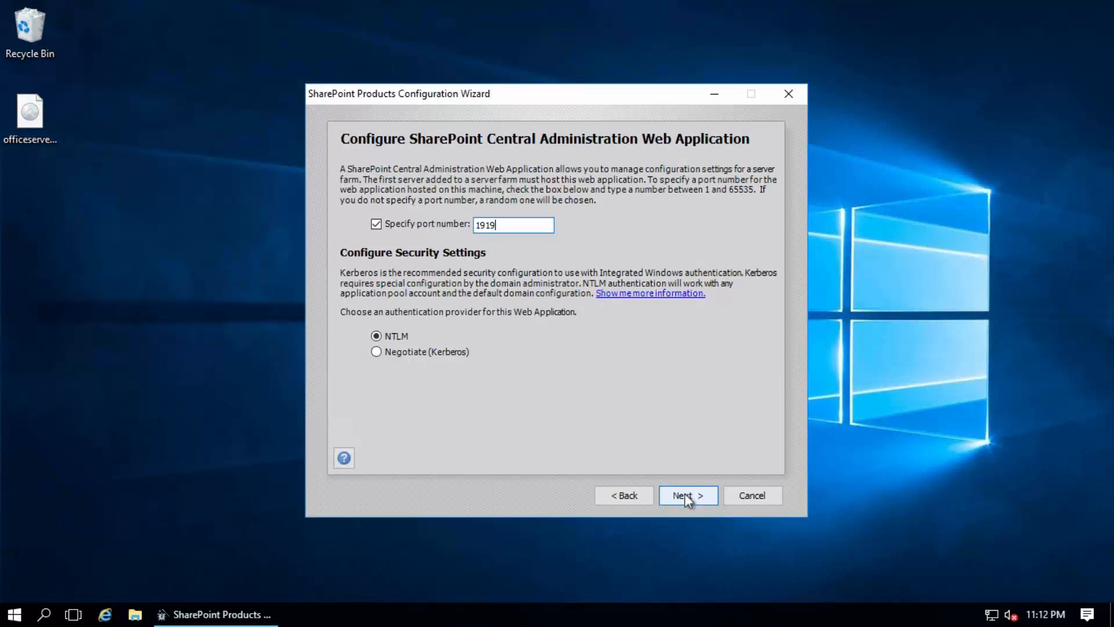
click(686, 494)
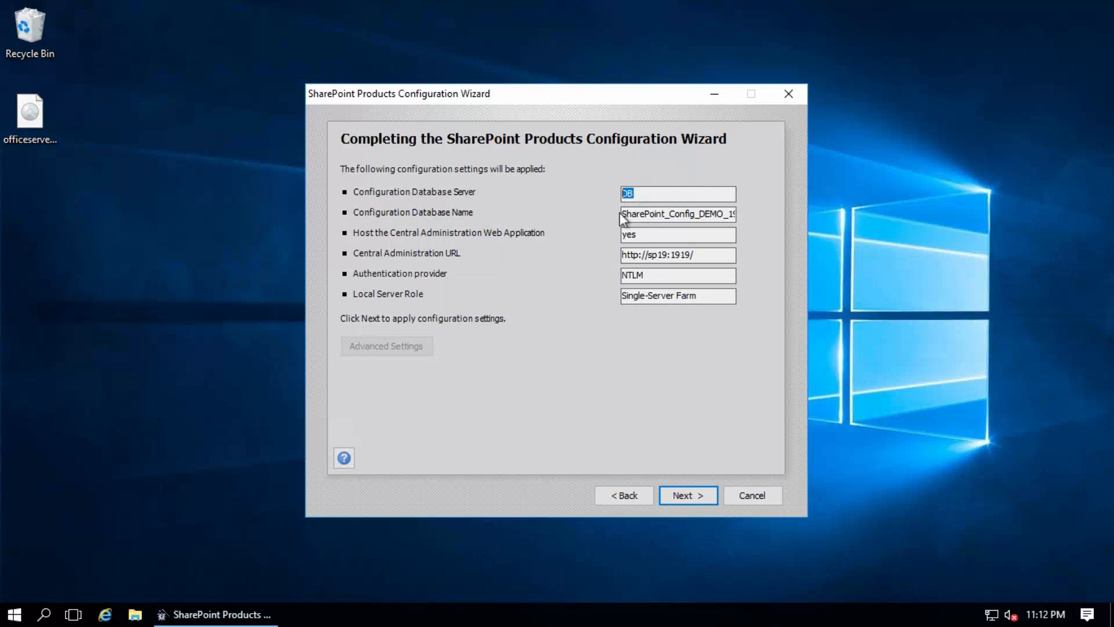
Review the database name, Central Administration host, URL and server role on the summary
click(675, 214)
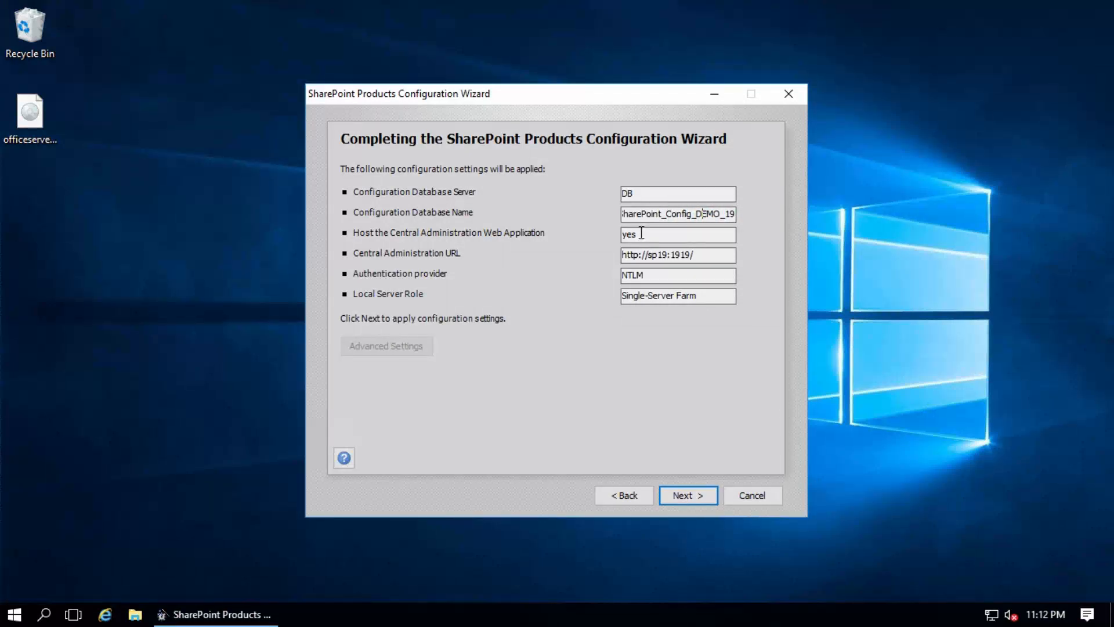
double_click(628, 234)
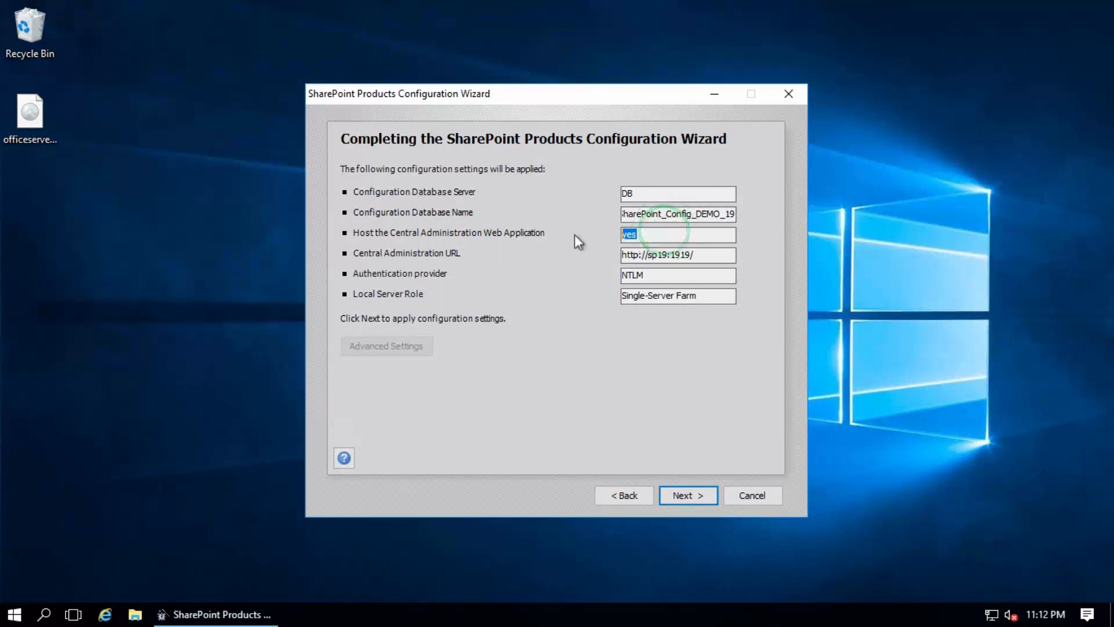
mouse_move(529, 290)
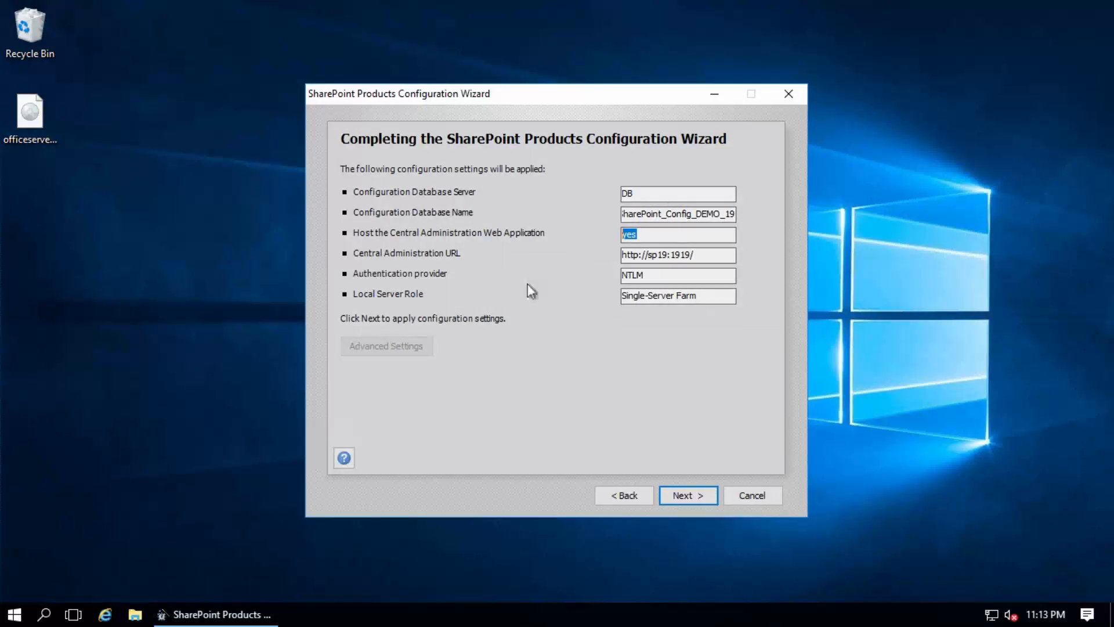
click(678, 254)
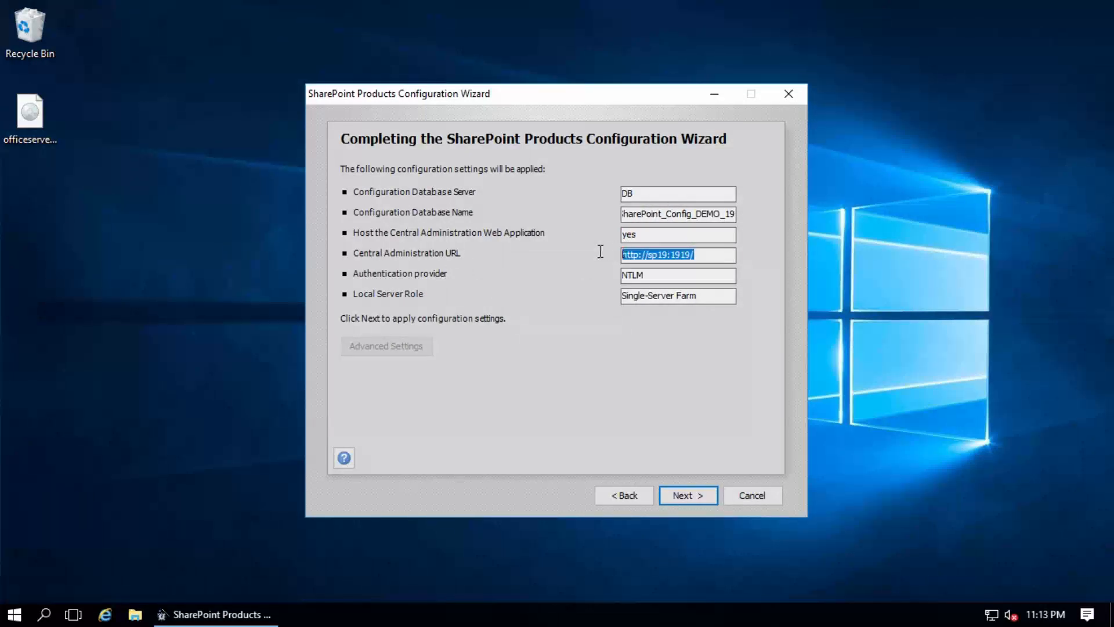
mouse_move(637, 290)
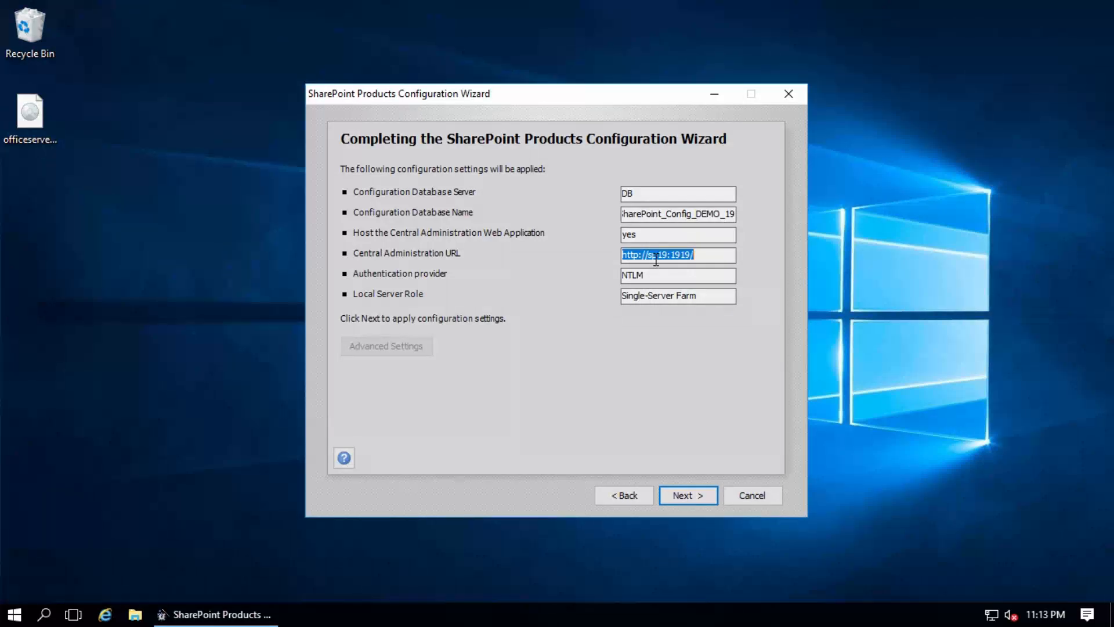
click(678, 254)
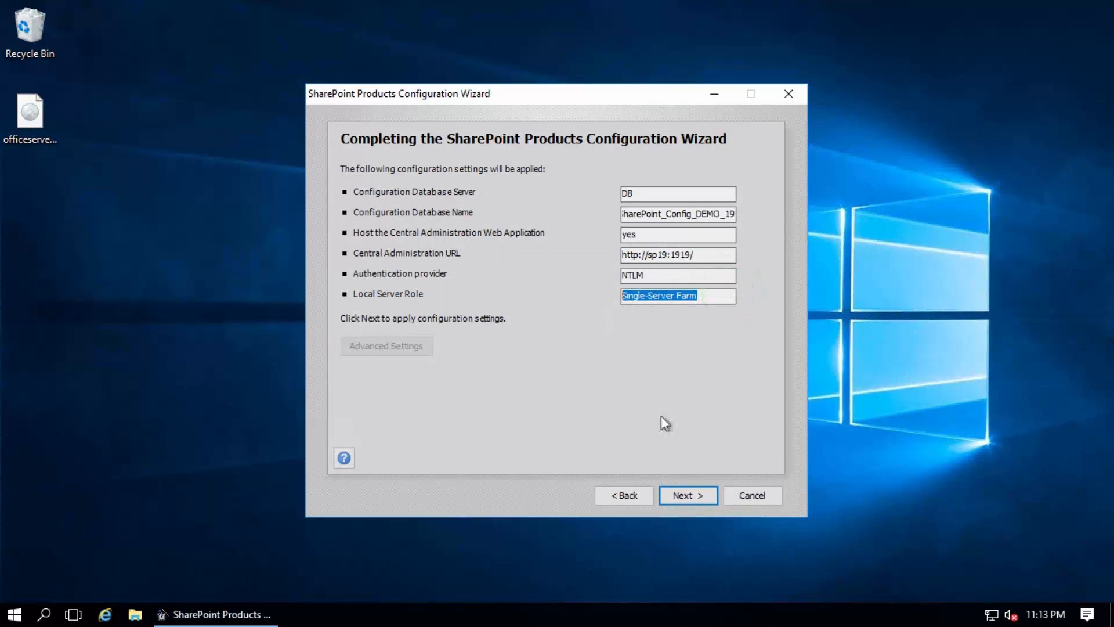
click(683, 494)
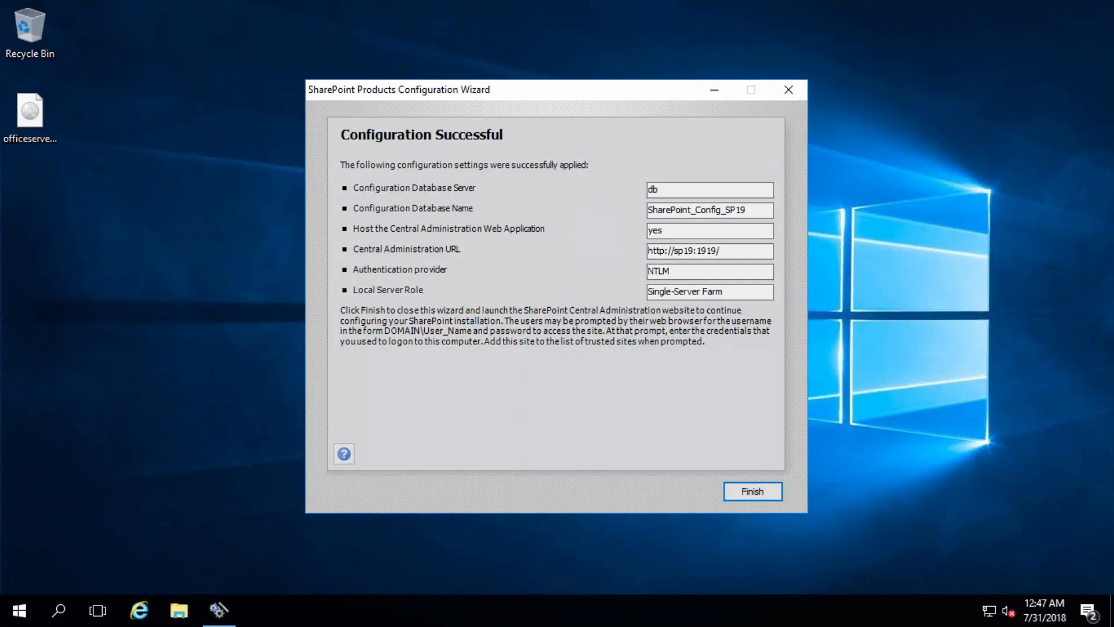
mouse_move(659, 356)
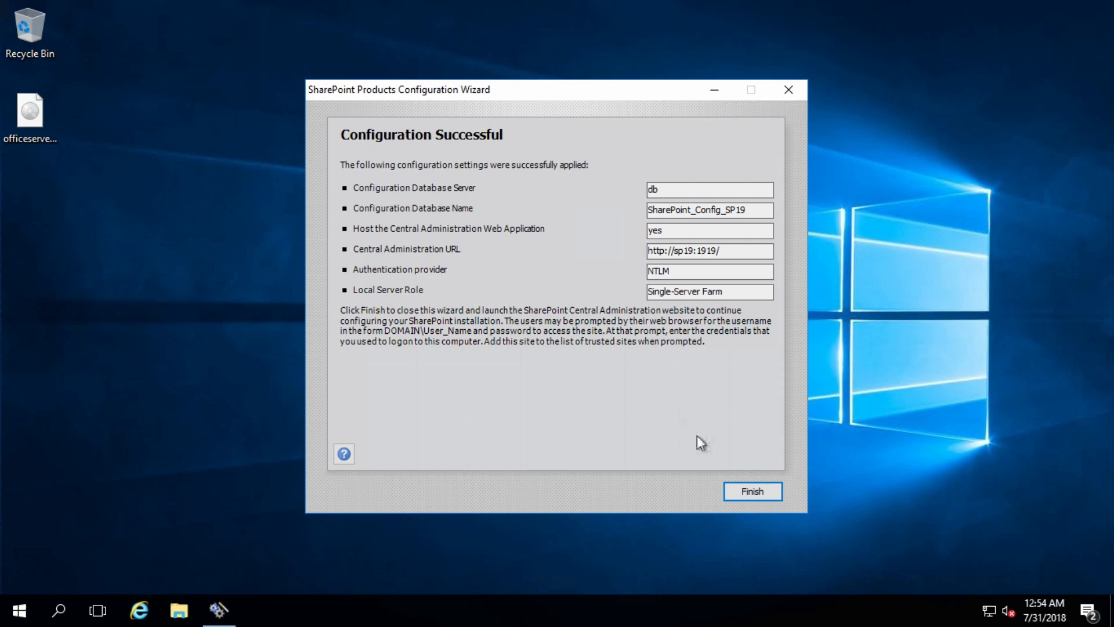
Copy the Central Administration URL, finish the wizard, and bring up the Start menu
click(708, 251)
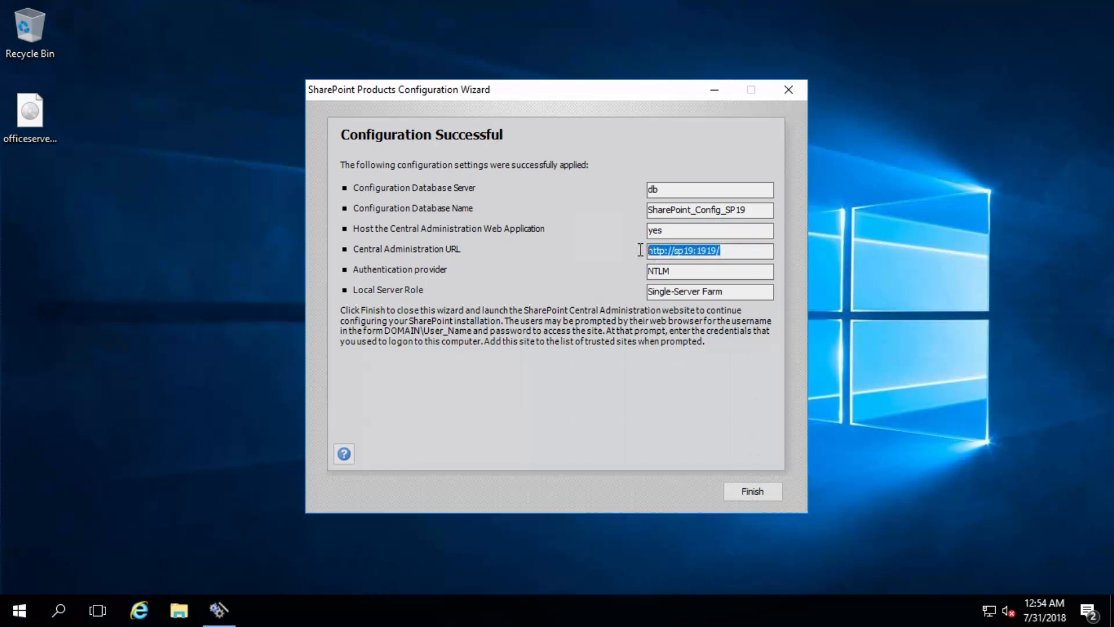
right_click(684, 250)
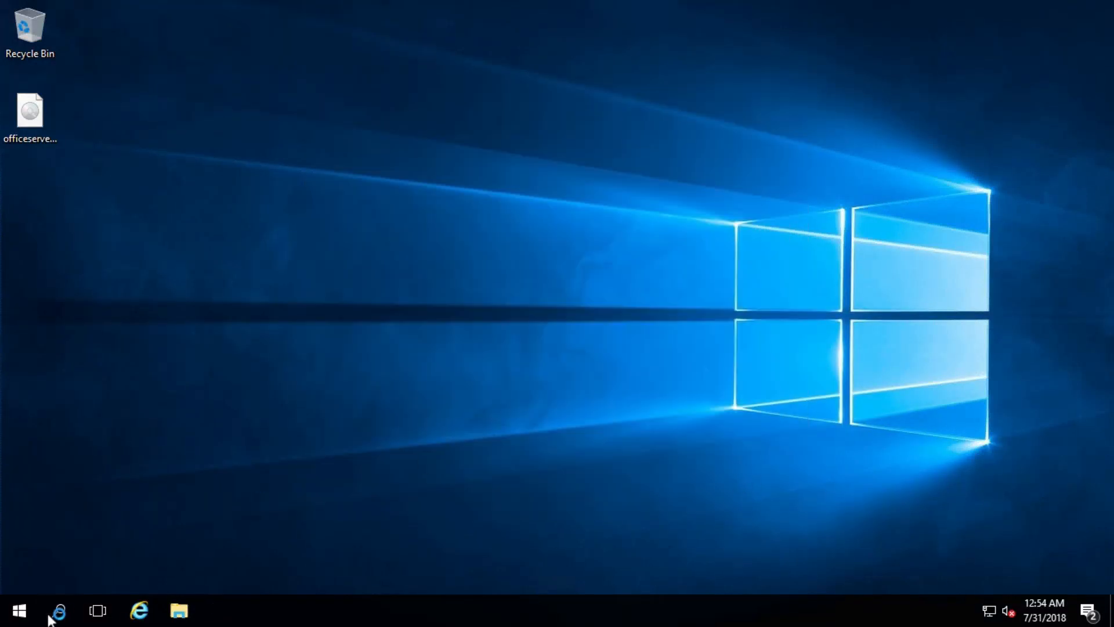
click(19, 609)
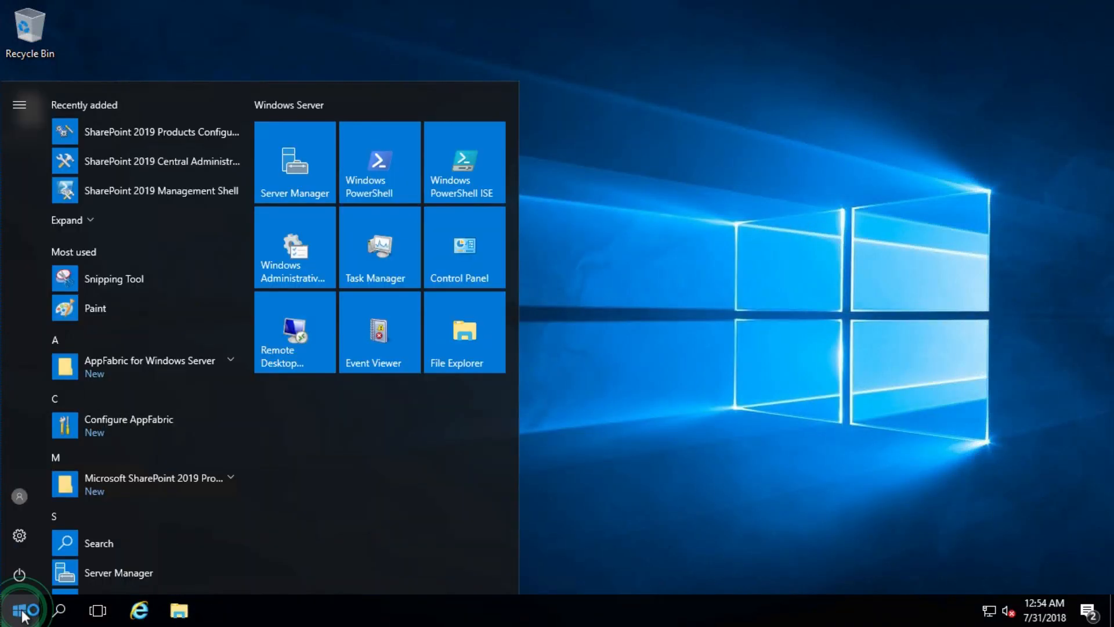
Launch Central Administration, maximize Internet Explorer, and decline the improvement program
click(140, 611)
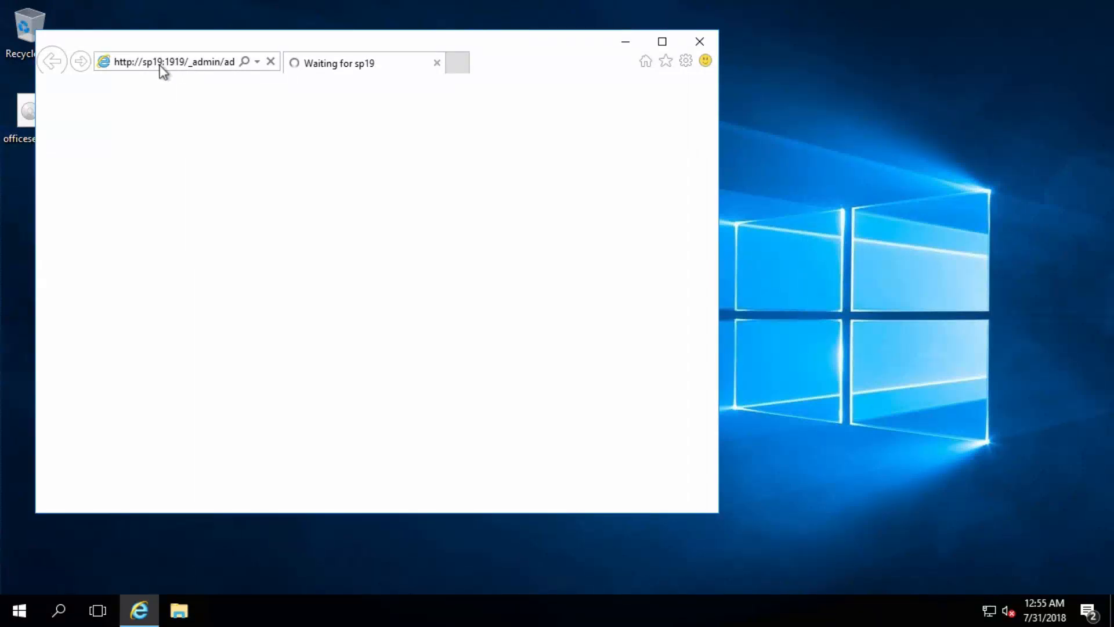
mouse_move(628, 62)
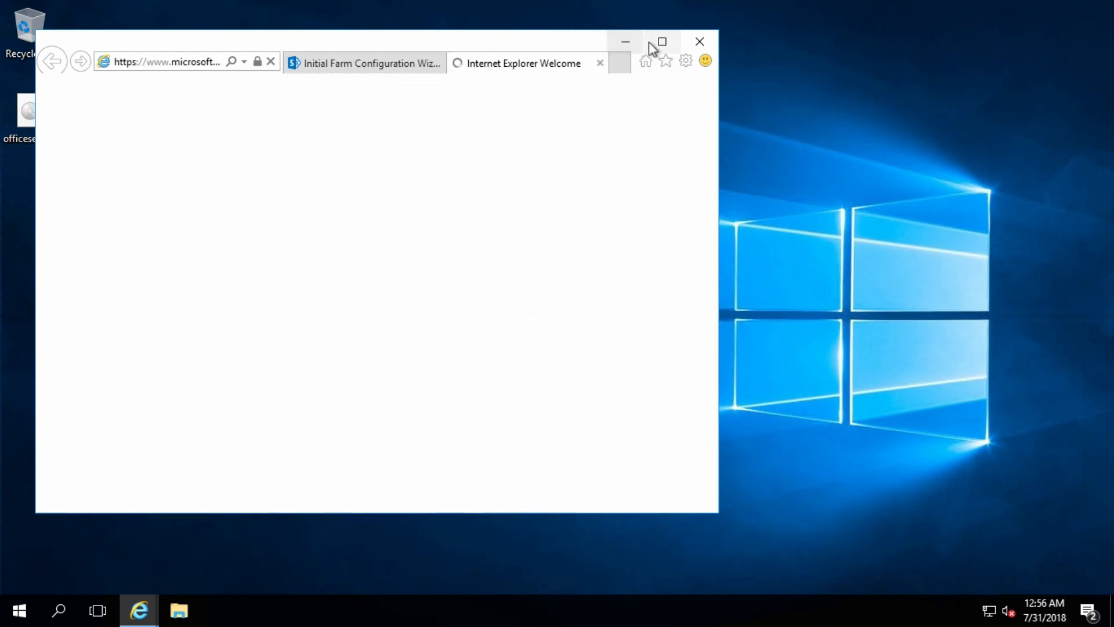
click(660, 41)
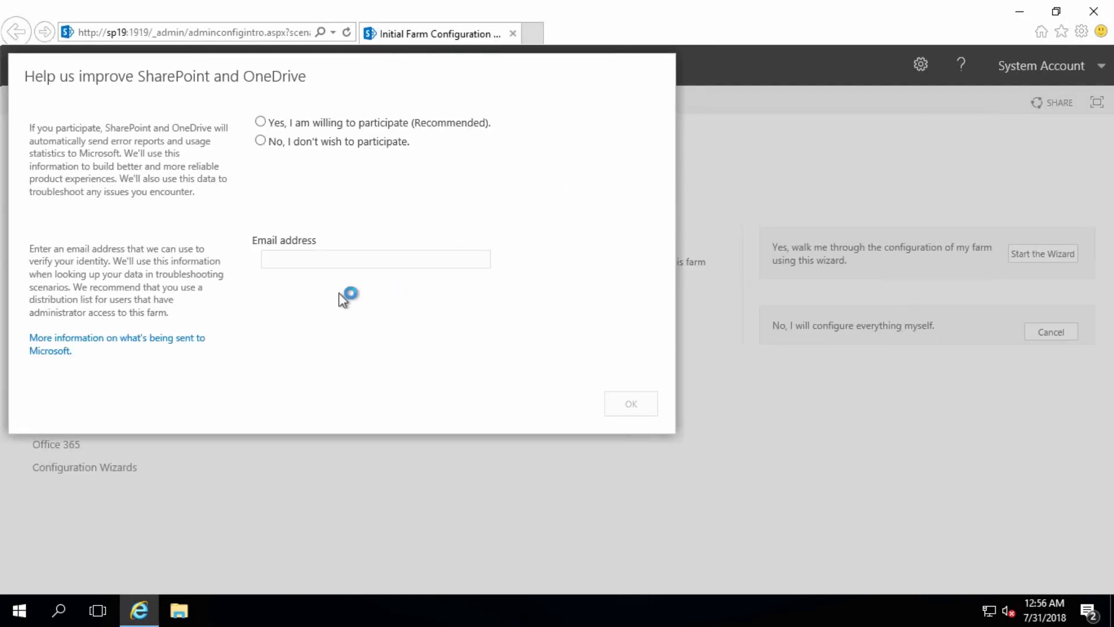
click(260, 141)
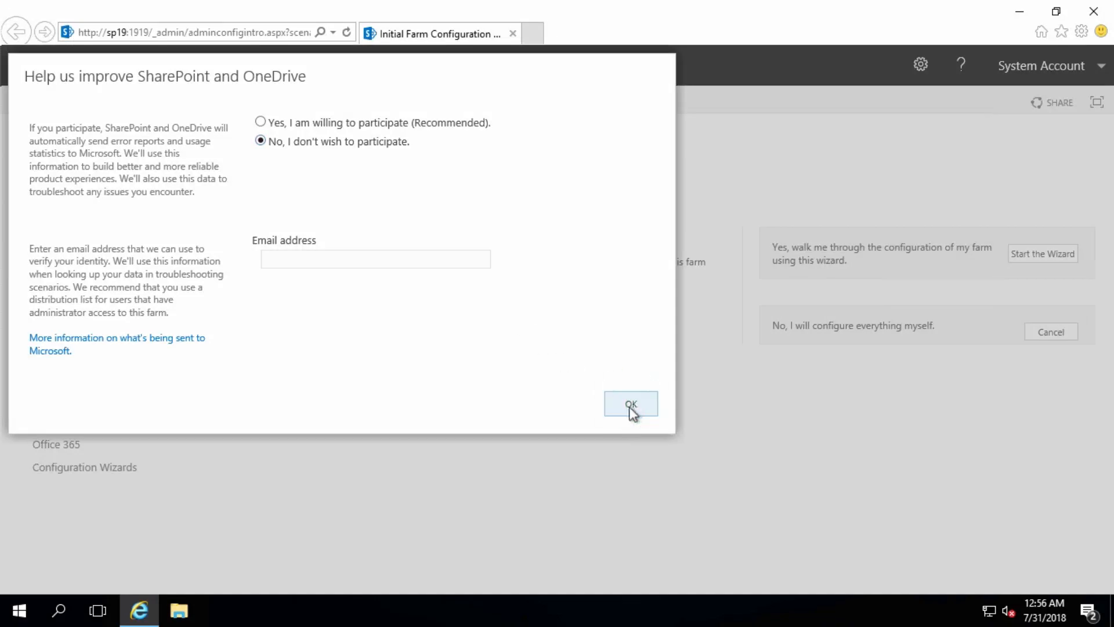
click(630, 404)
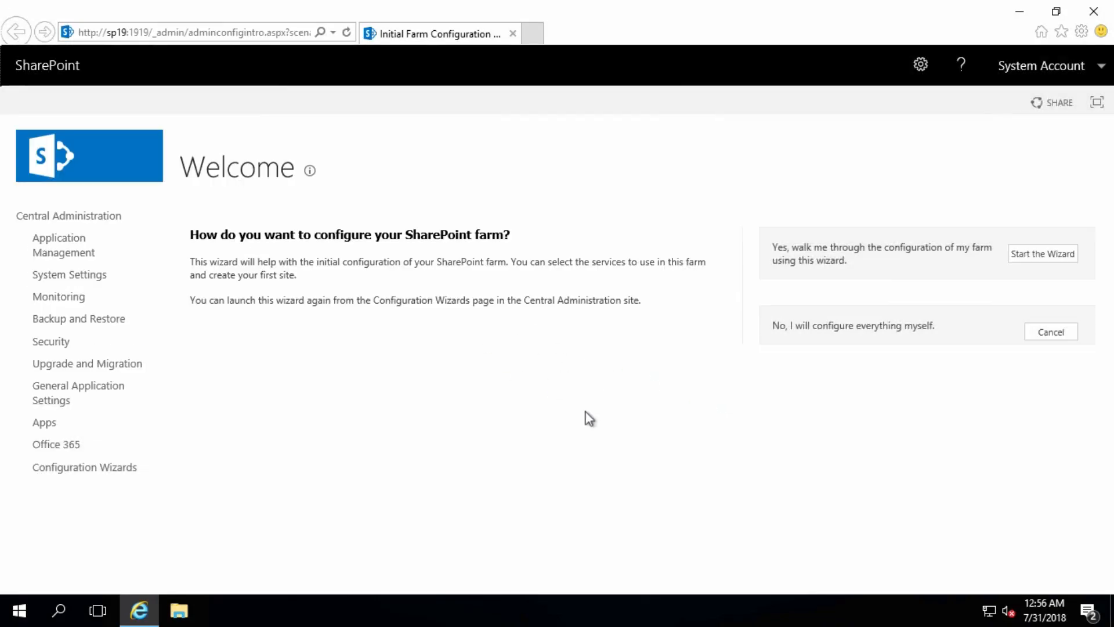
mouse_move(1012, 356)
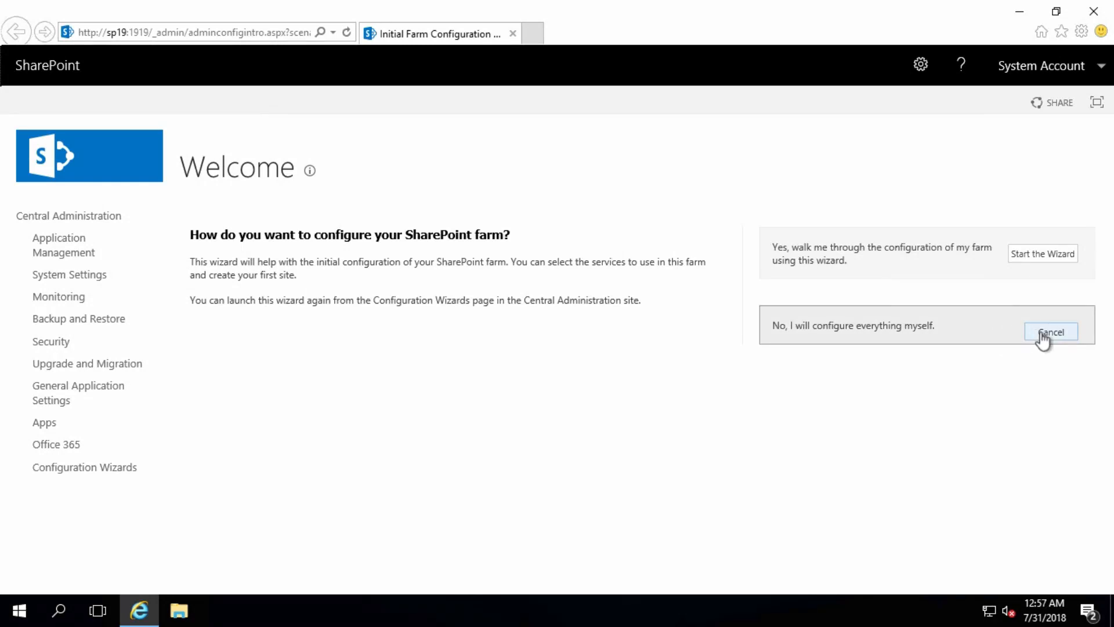
Cancel the farm configuration wizard, choosing to configure everything yourself
click(1049, 332)
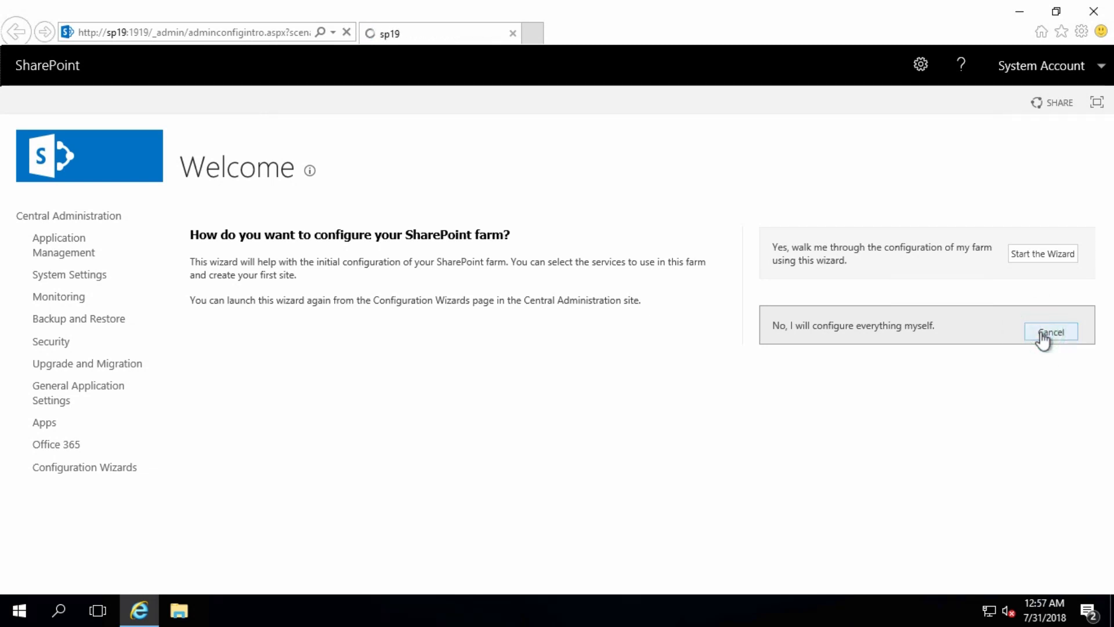
click(1050, 332)
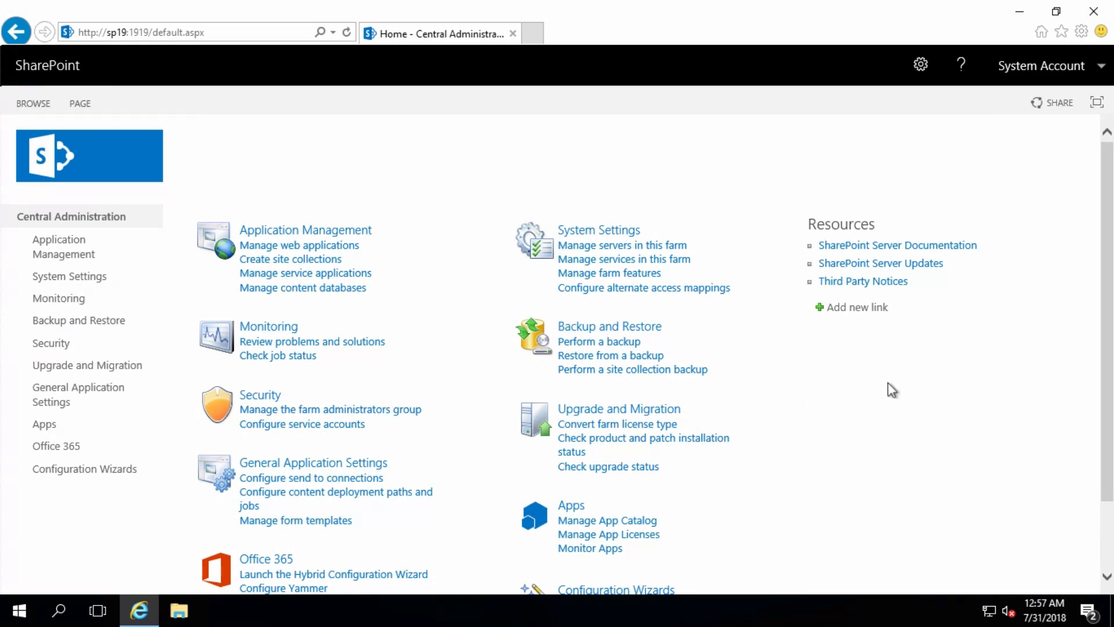
mouse_move(728, 364)
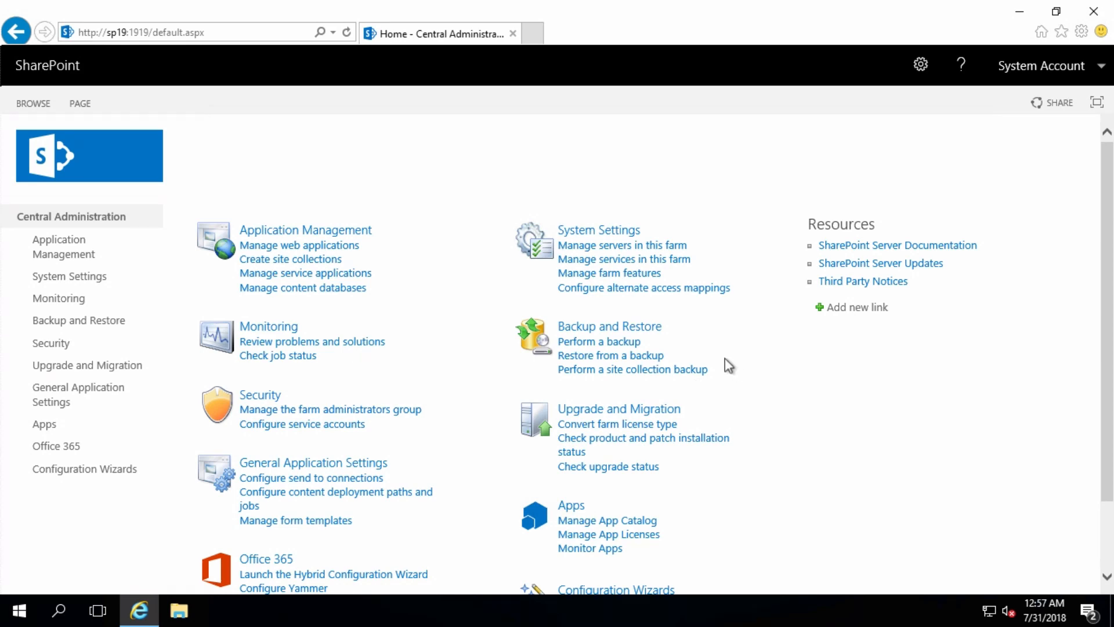
mouse_move(599, 342)
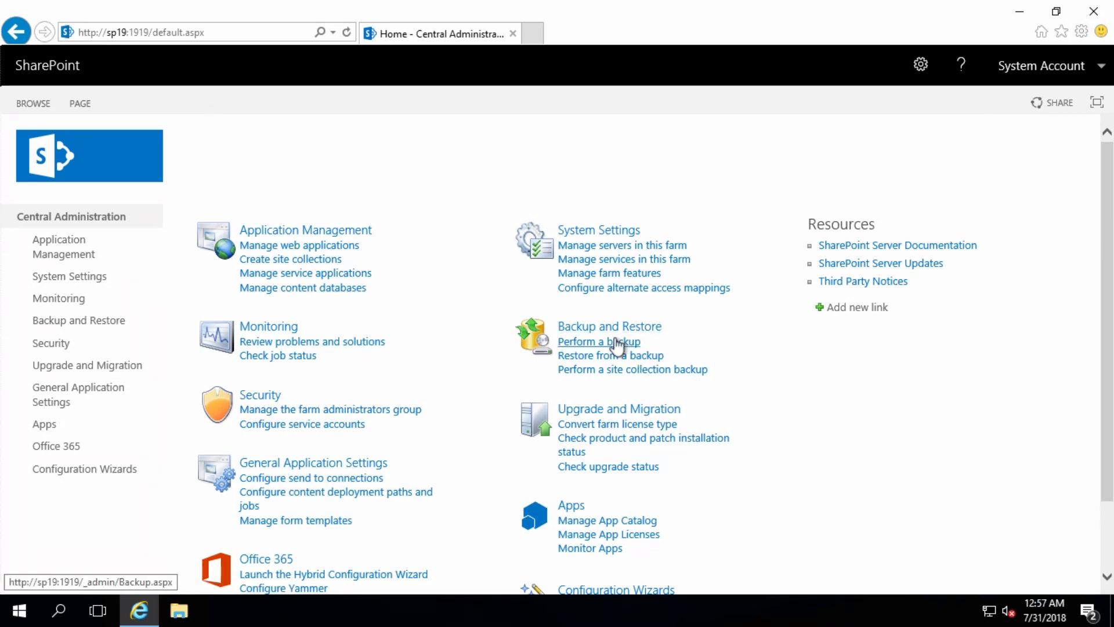
mouse_move(750, 439)
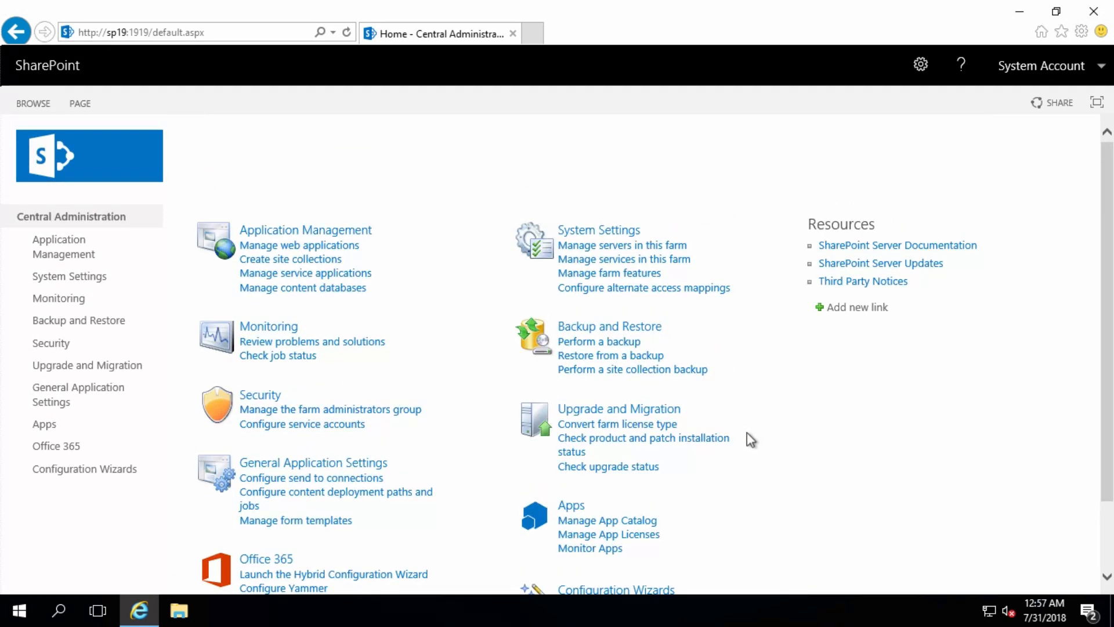
Create the SharePoint - 80 web application with default URL, security and database settings
click(299, 244)
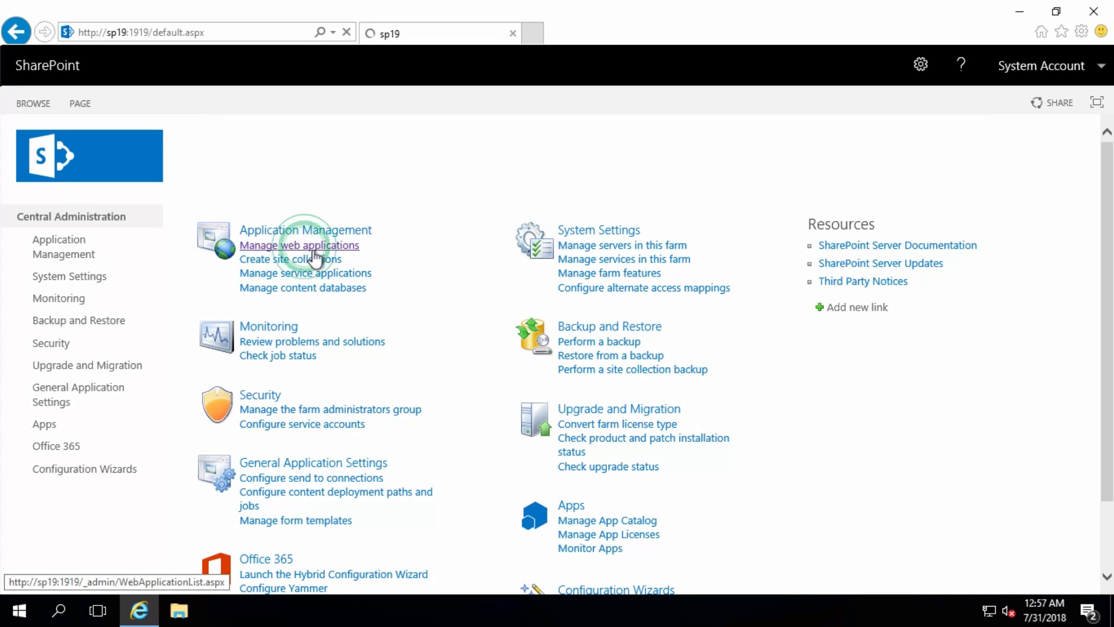
click(298, 245)
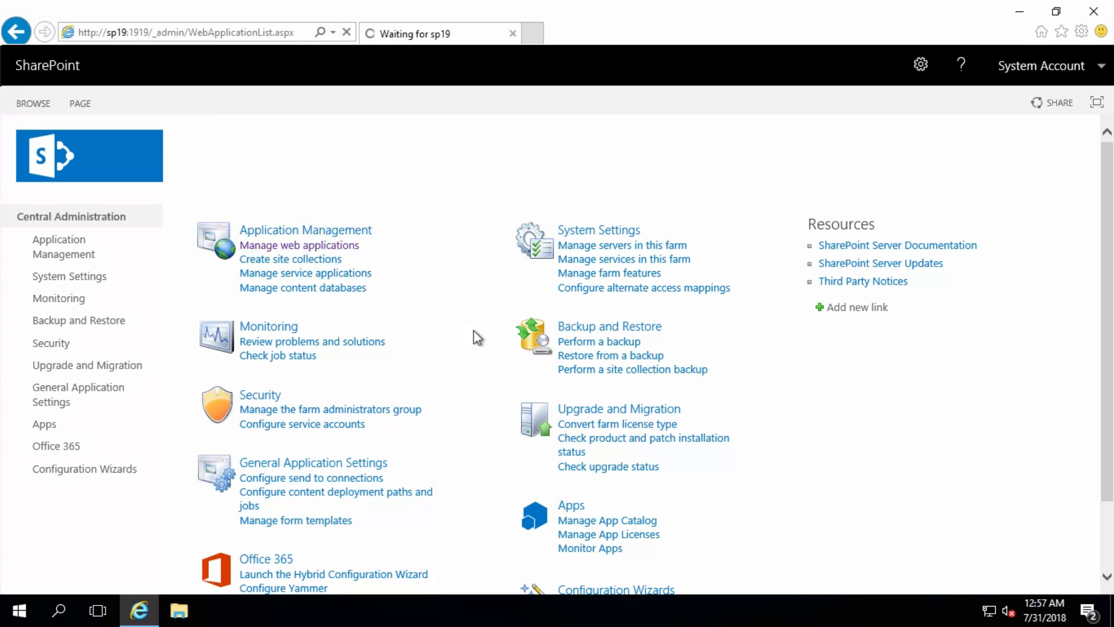
click(298, 244)
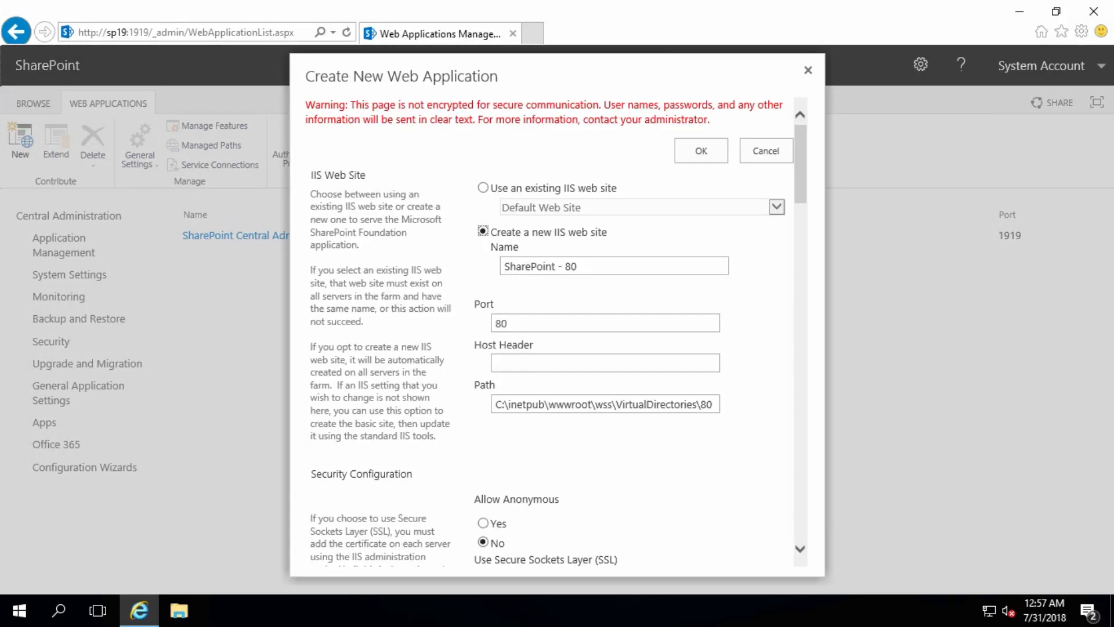
scroll(down, 3)
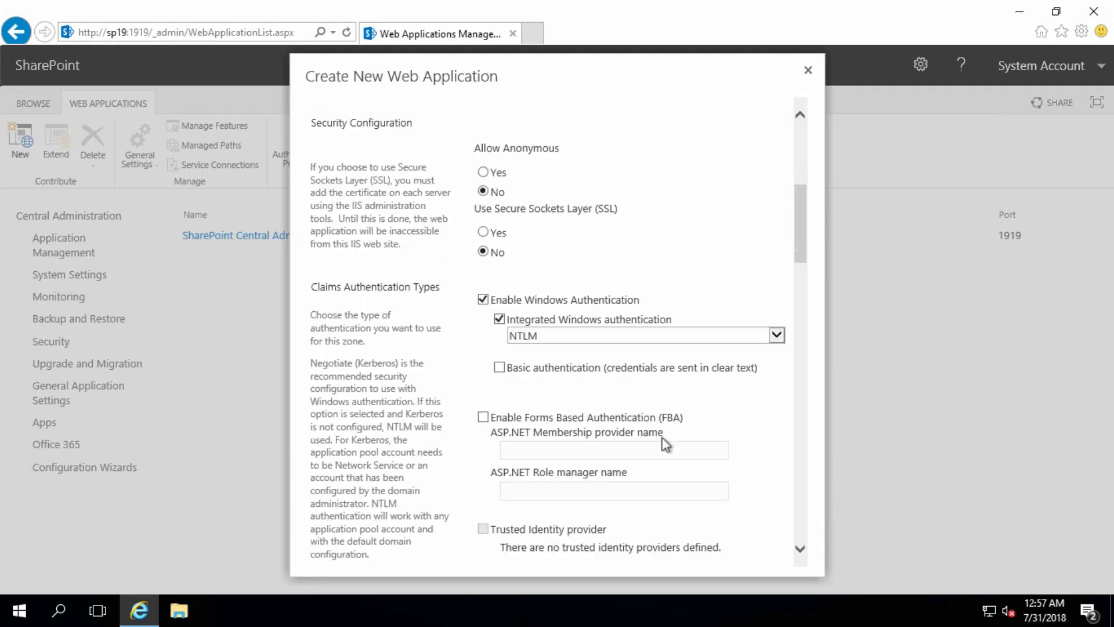
scroll(down, 3)
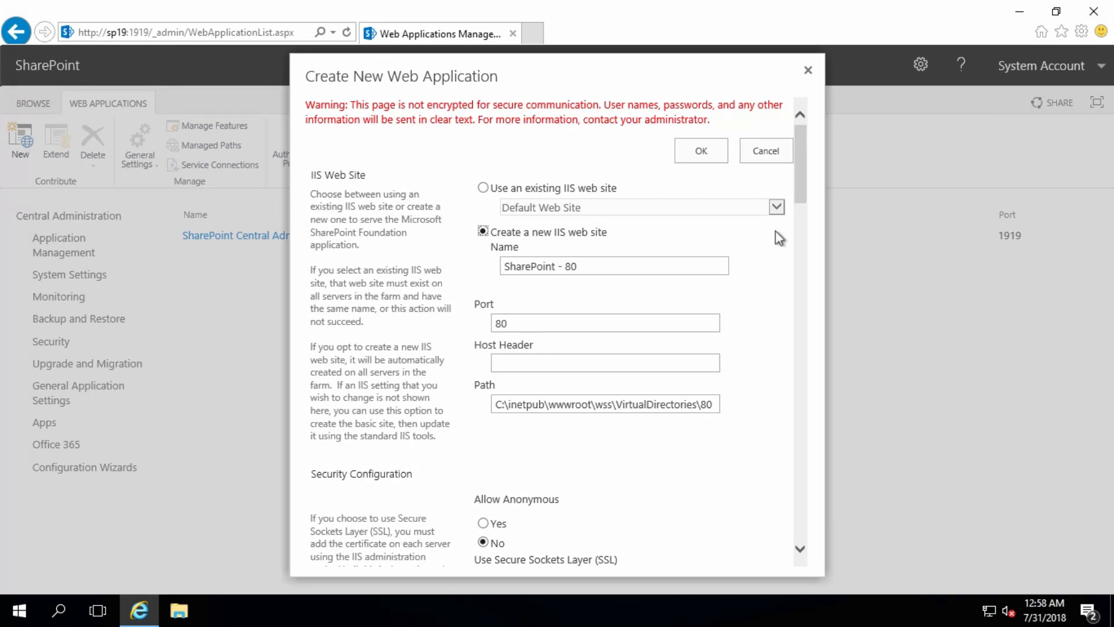
scroll(down, 3)
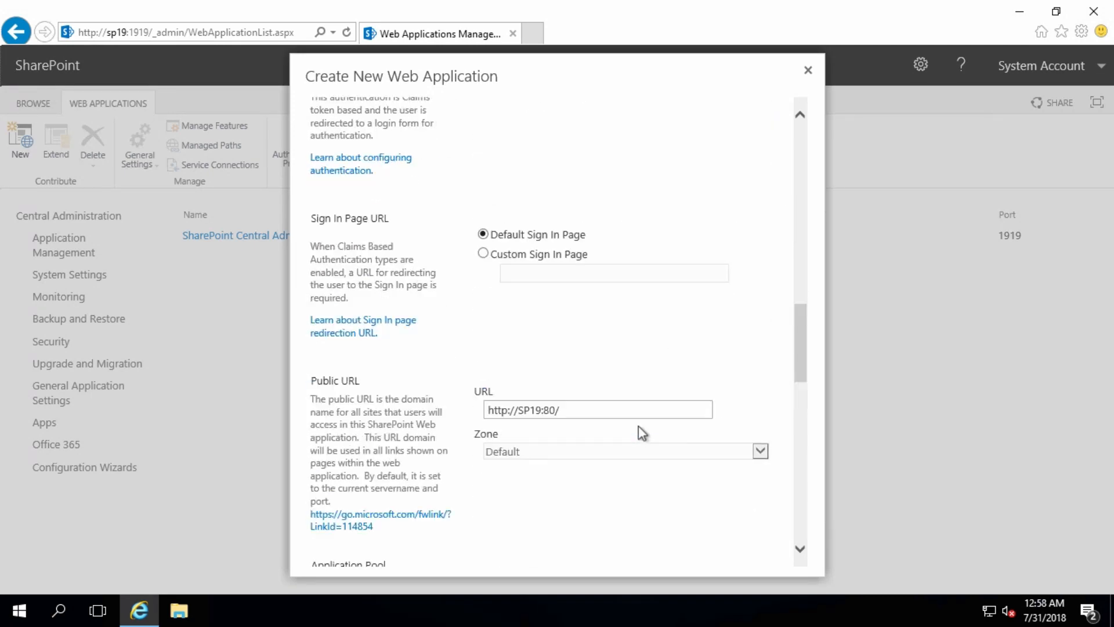
scroll(down, 3)
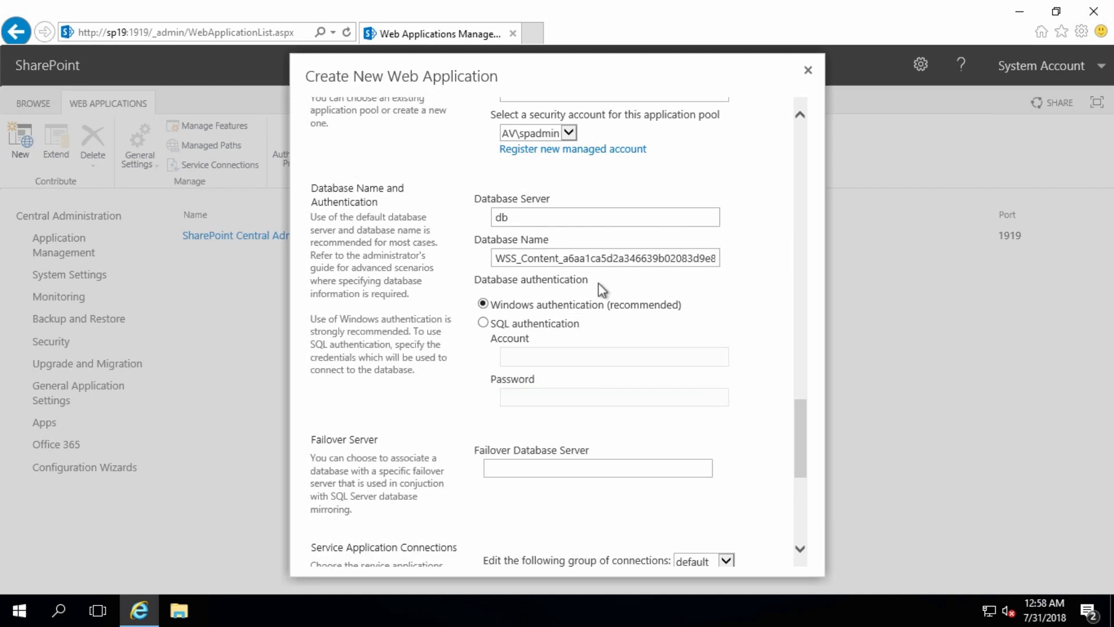
scroll(down, 3)
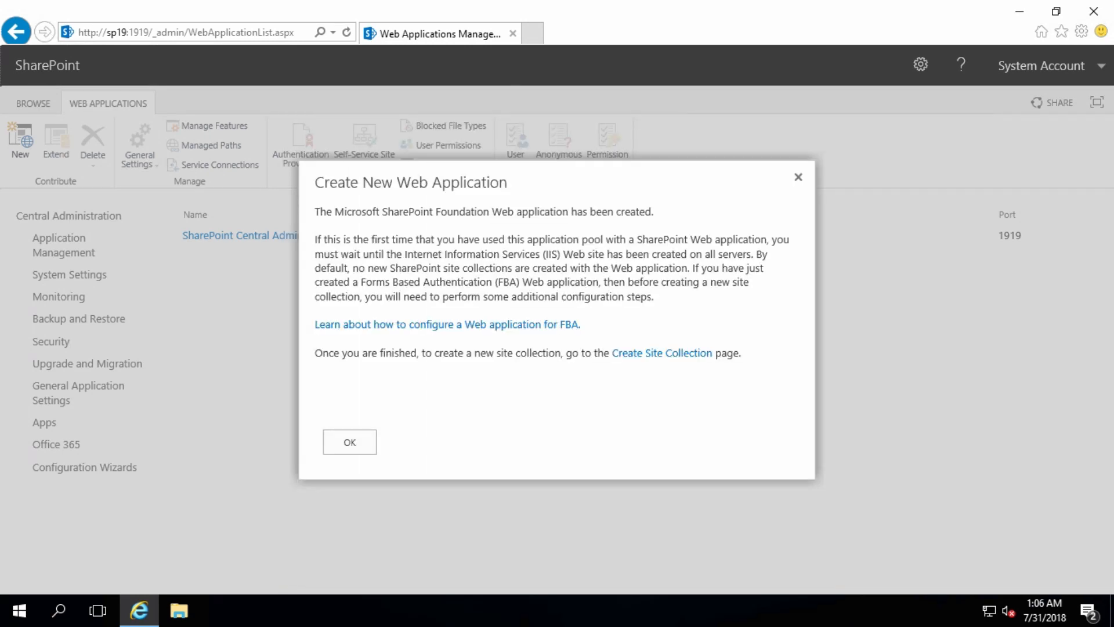
mouse_move(667, 377)
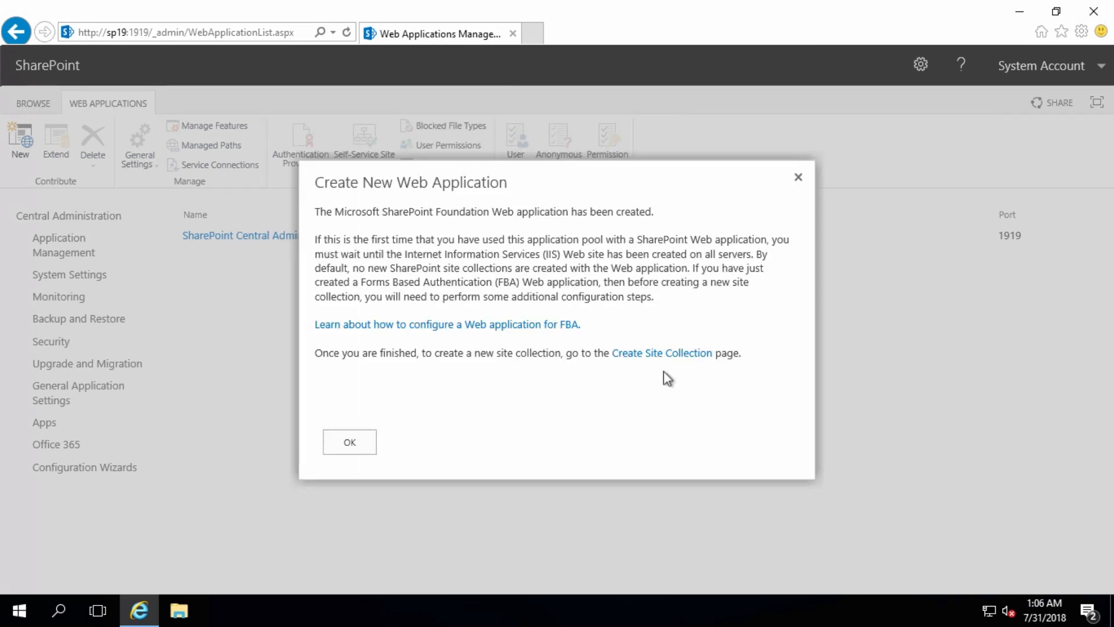
Leave the web-application-created message for the Create Site Collection page
click(661, 352)
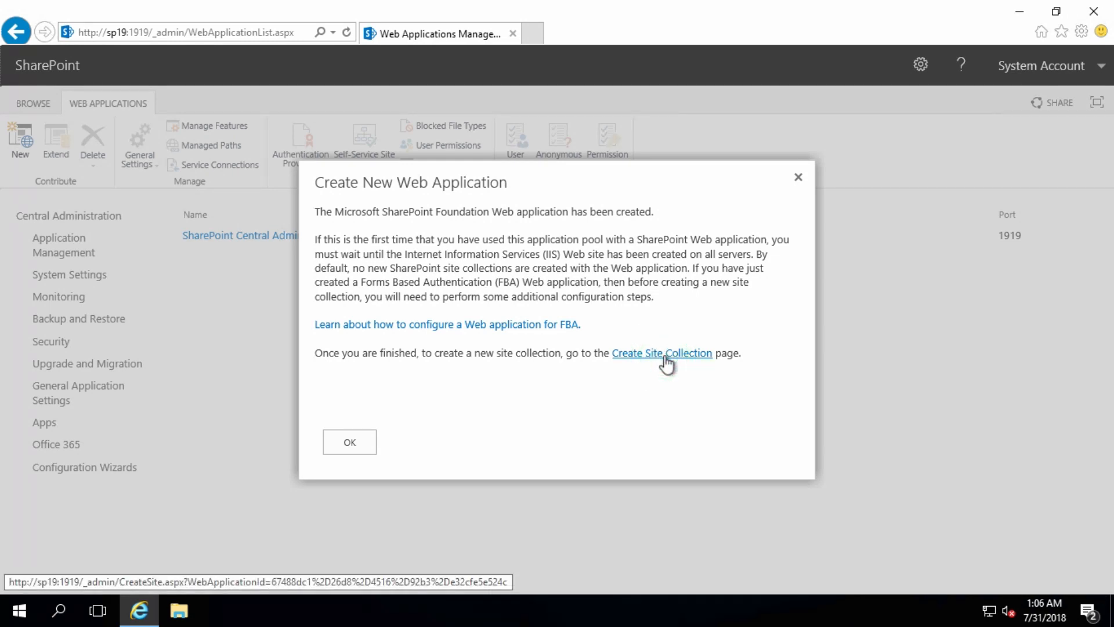
mouse_move(652, 370)
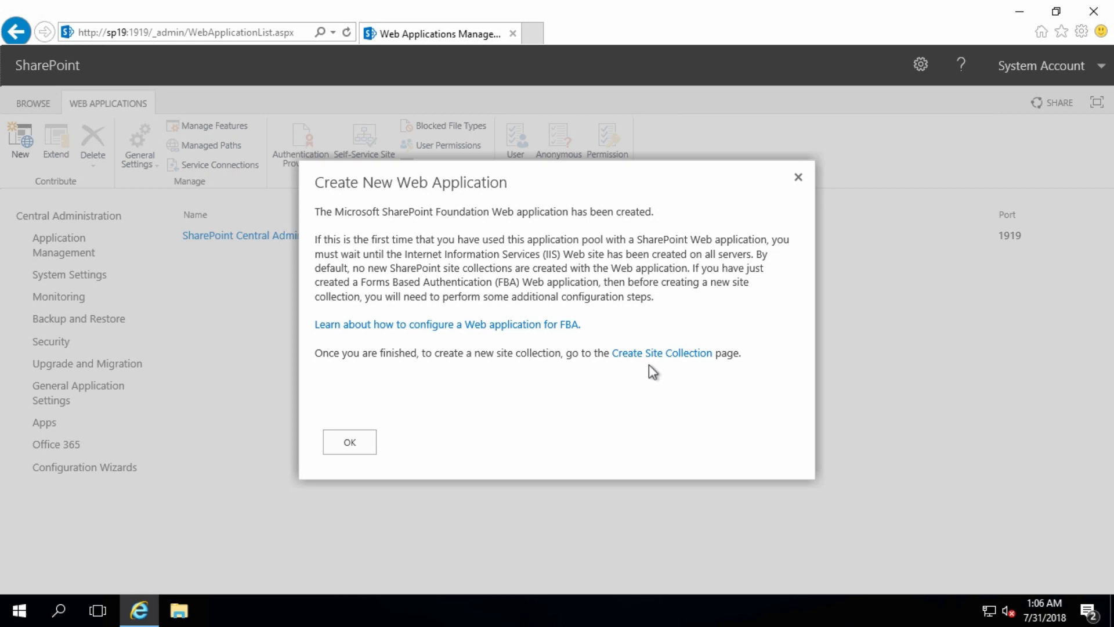
click(349, 441)
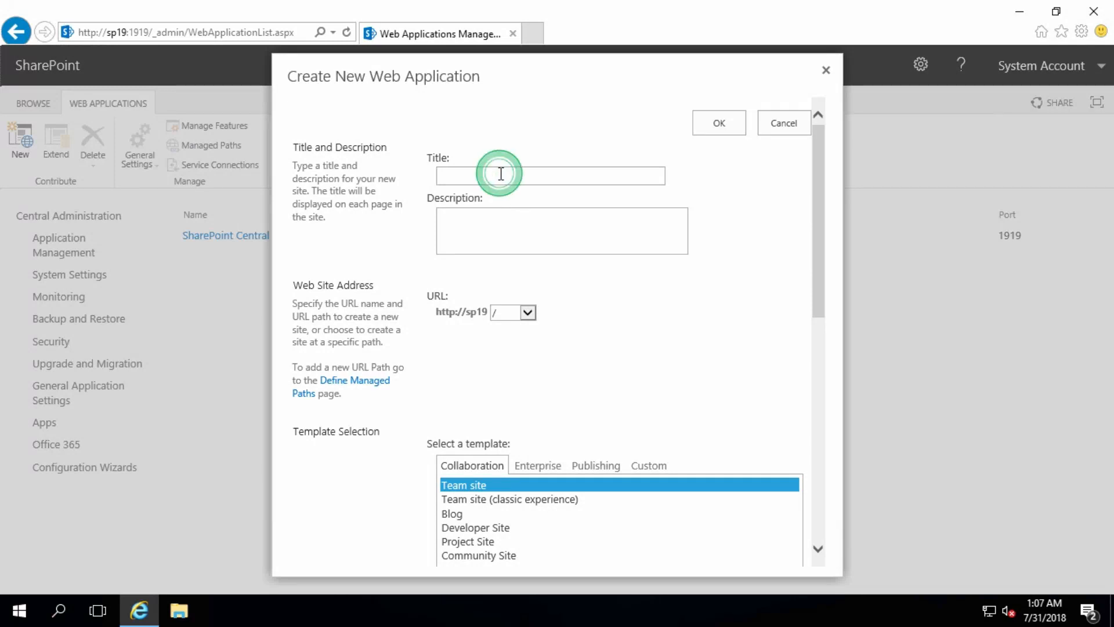
Enter title DEMO, description 'DEMO Sites for SP19', and URL /sites/DEMO
text(DEMO)
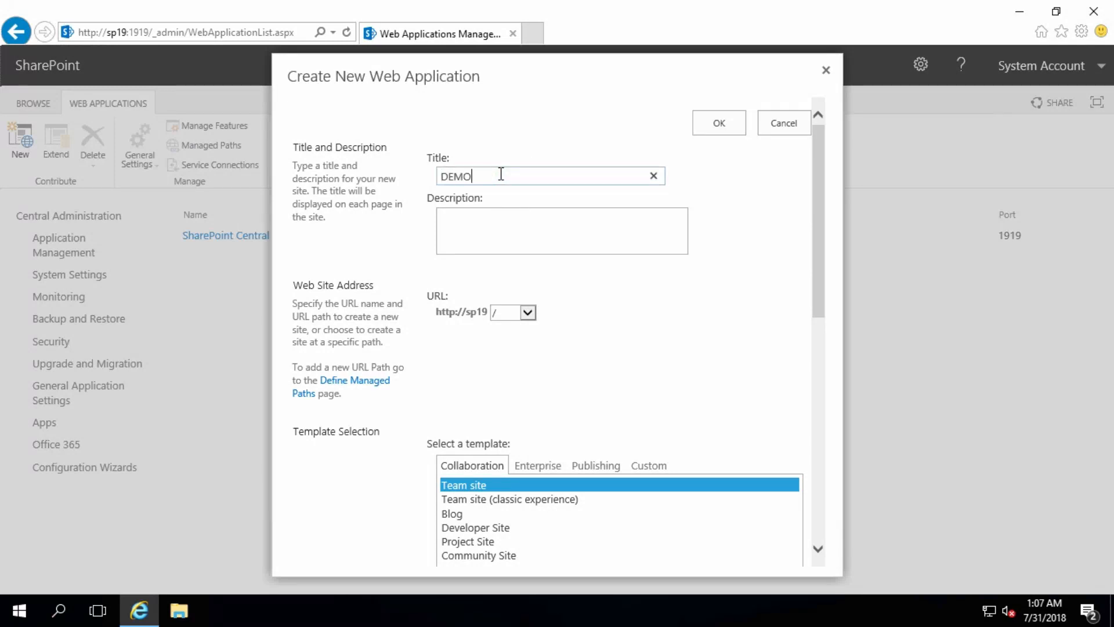
text(D)
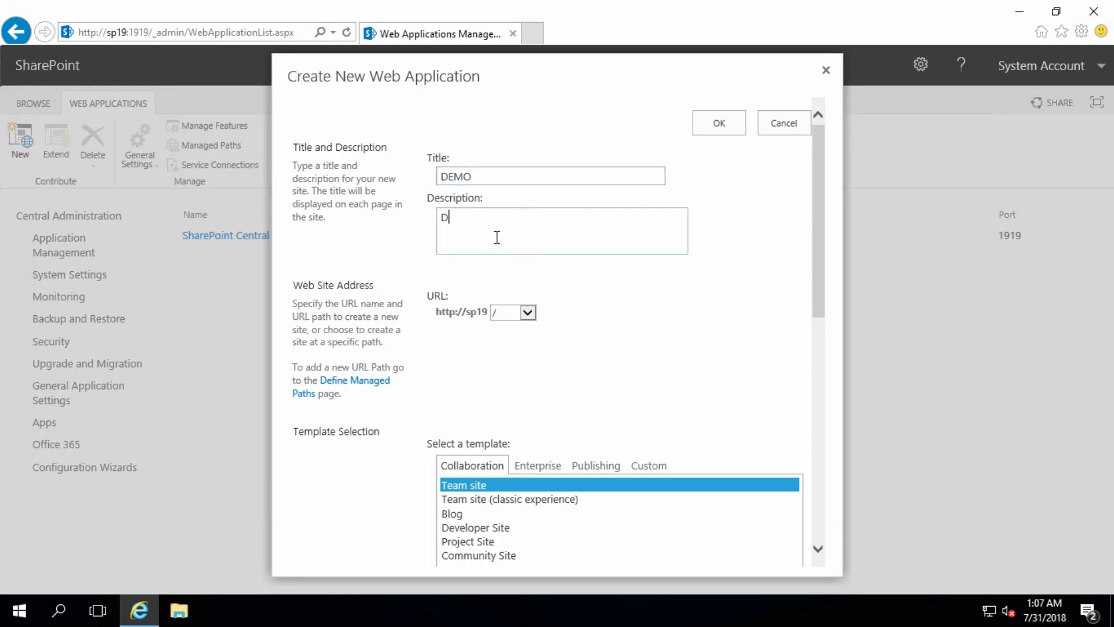
text(EMO Sites f)
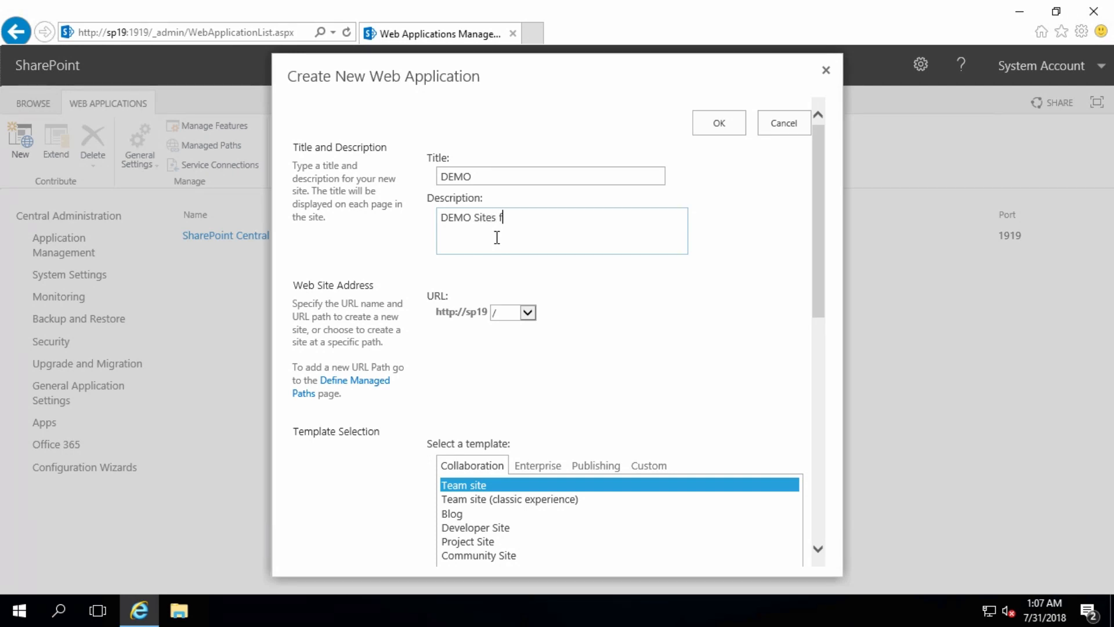
text(or SP19)
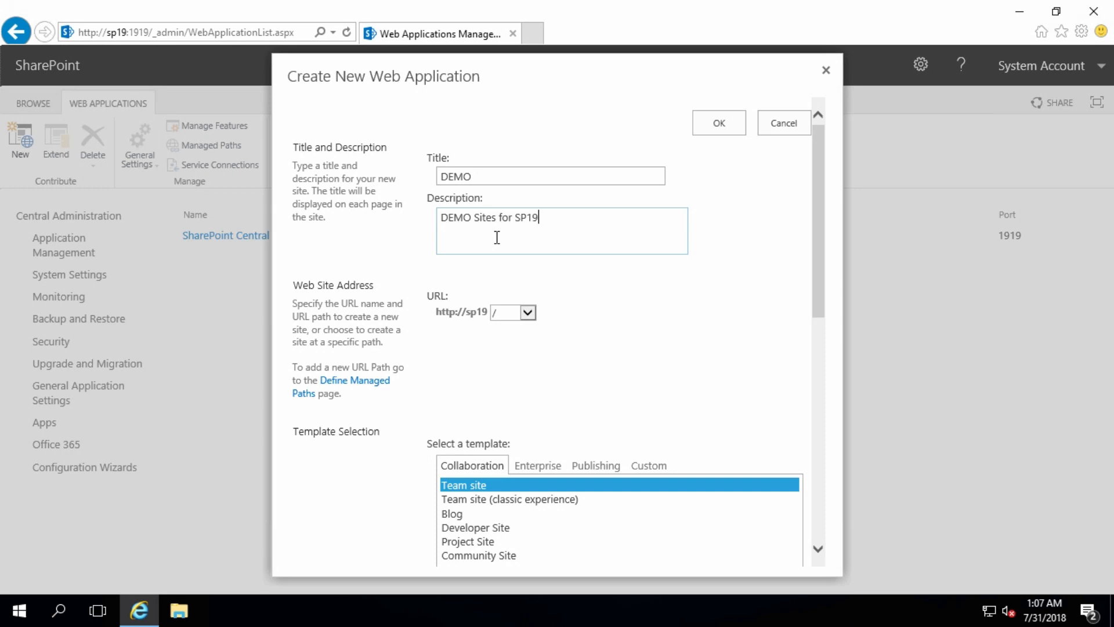
click(526, 312)
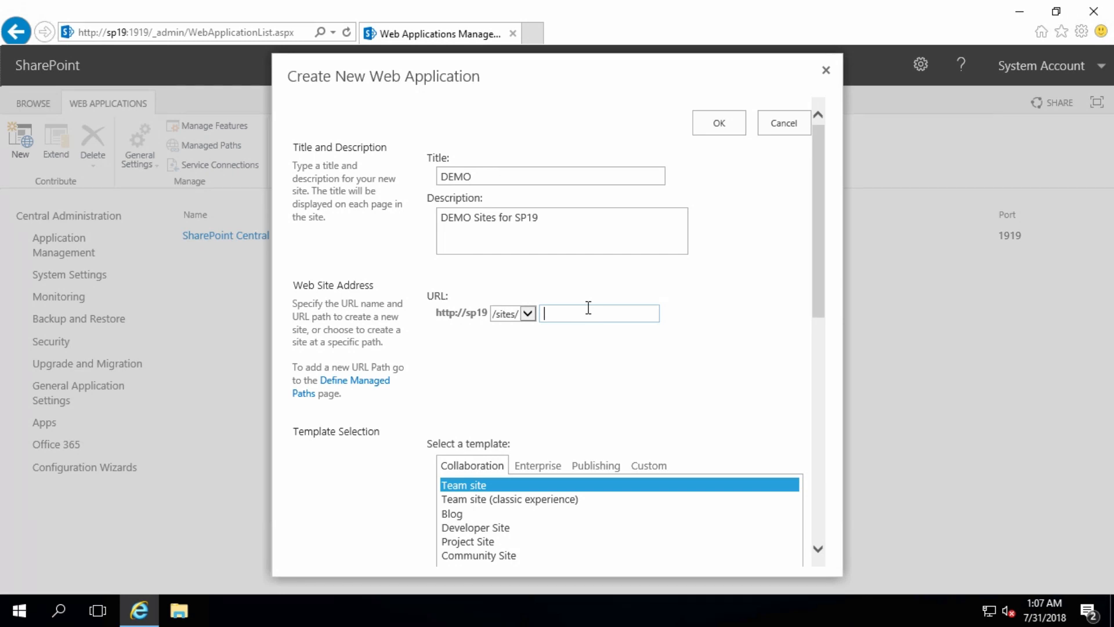
text(DEMO)
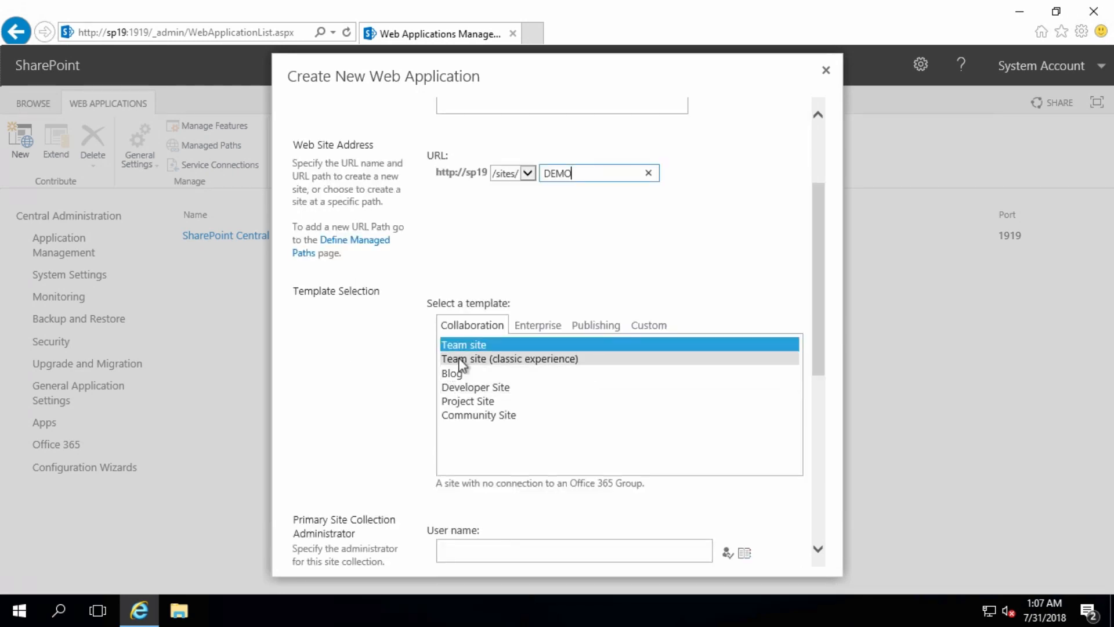
Select the modern Team site template, make spadmin administrator, and create the site
click(463, 344)
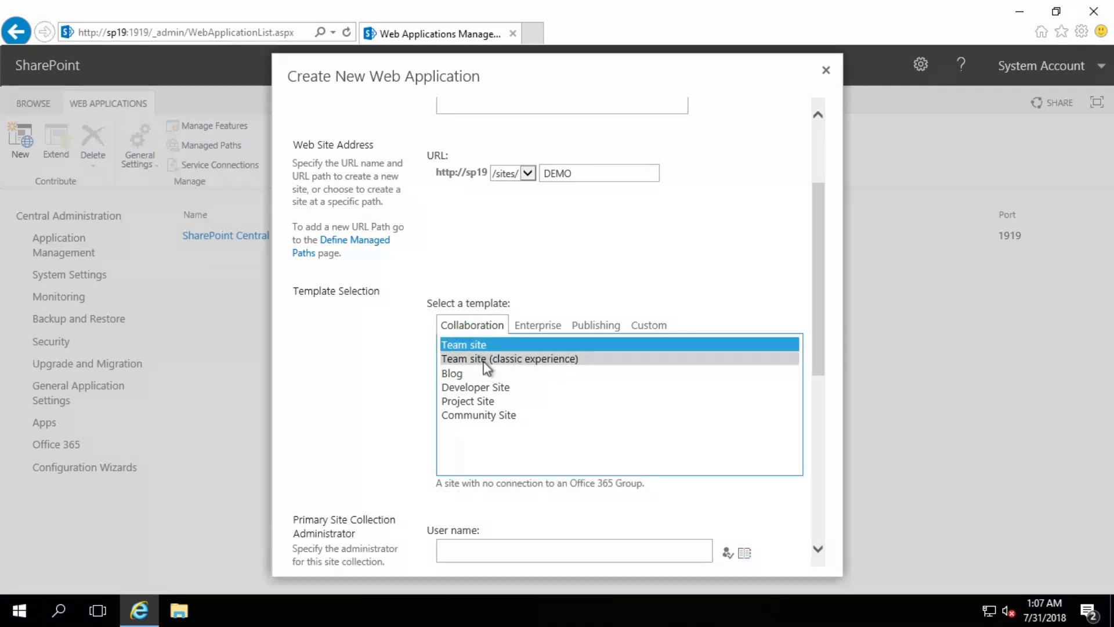
click(509, 358)
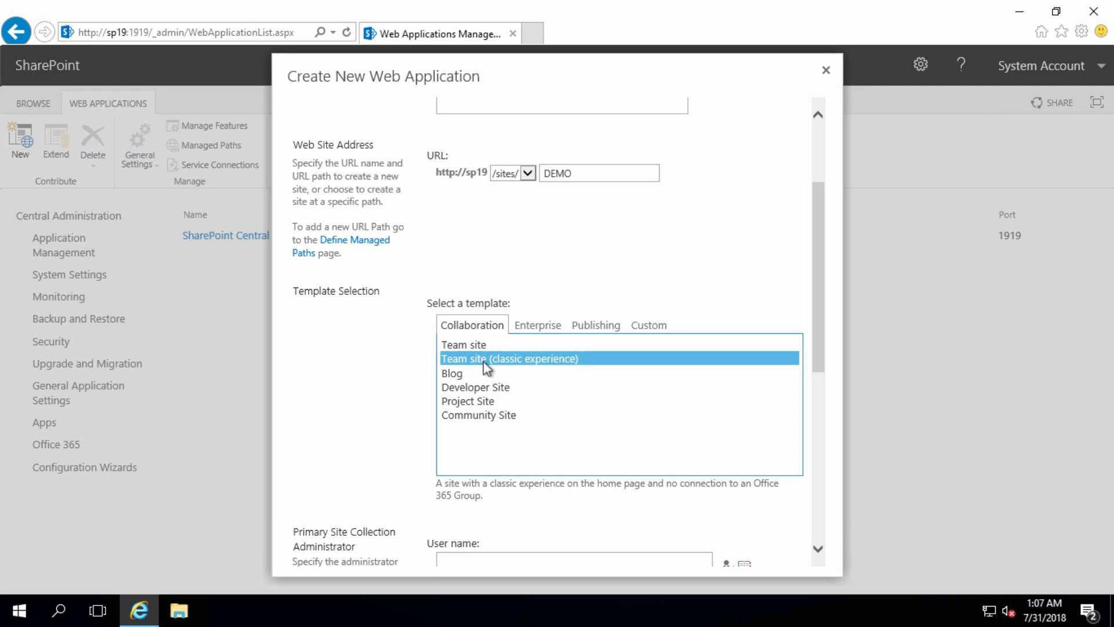
mouse_move(489, 375)
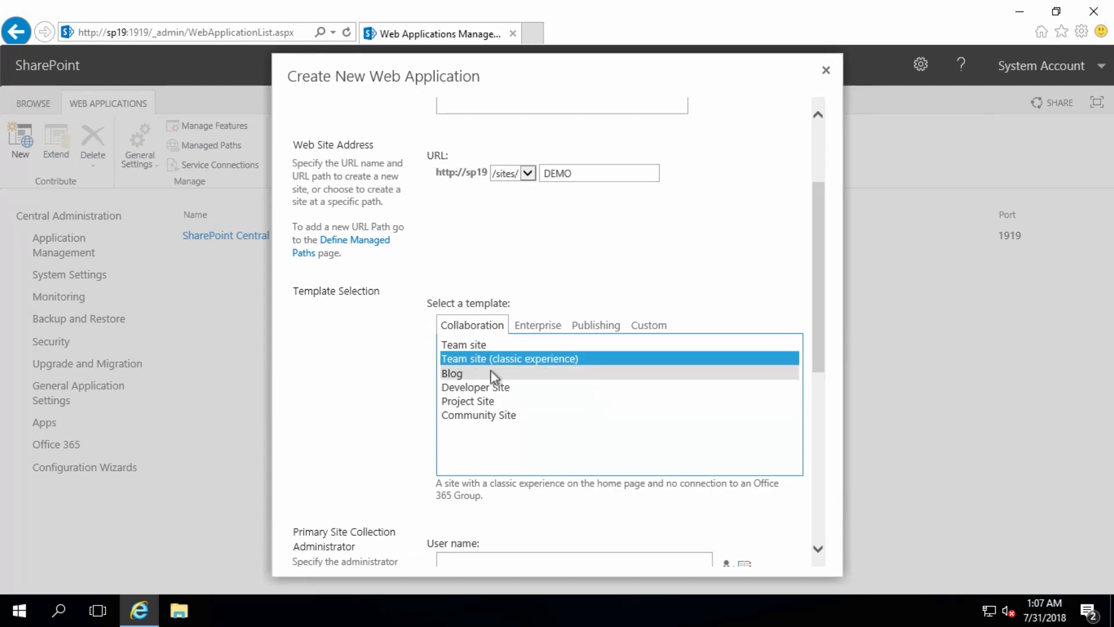
click(463, 345)
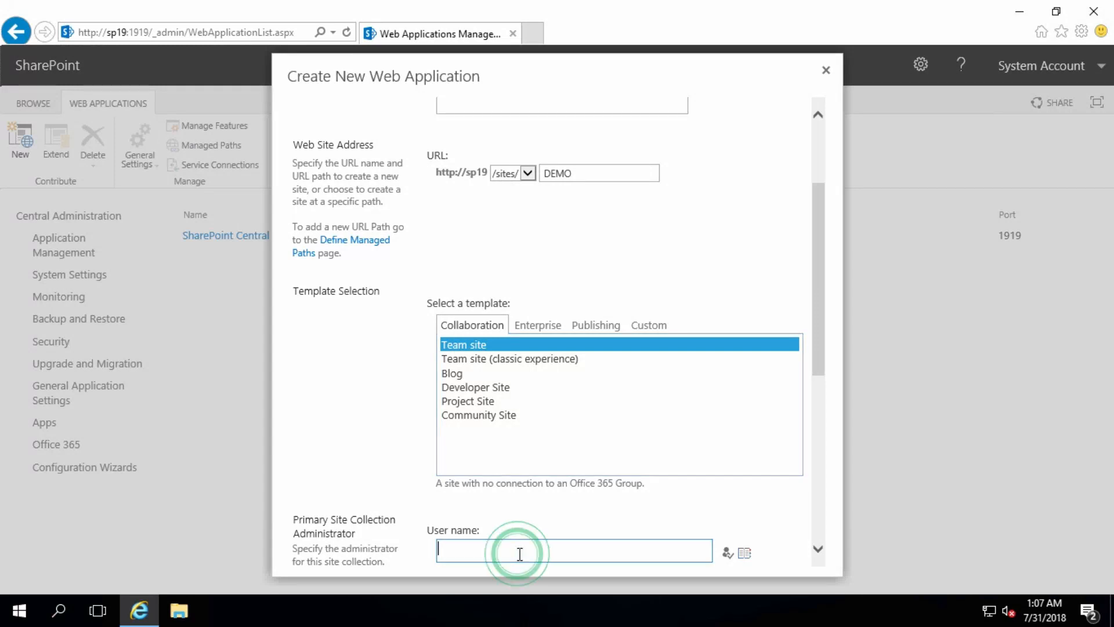
text(spadmin)
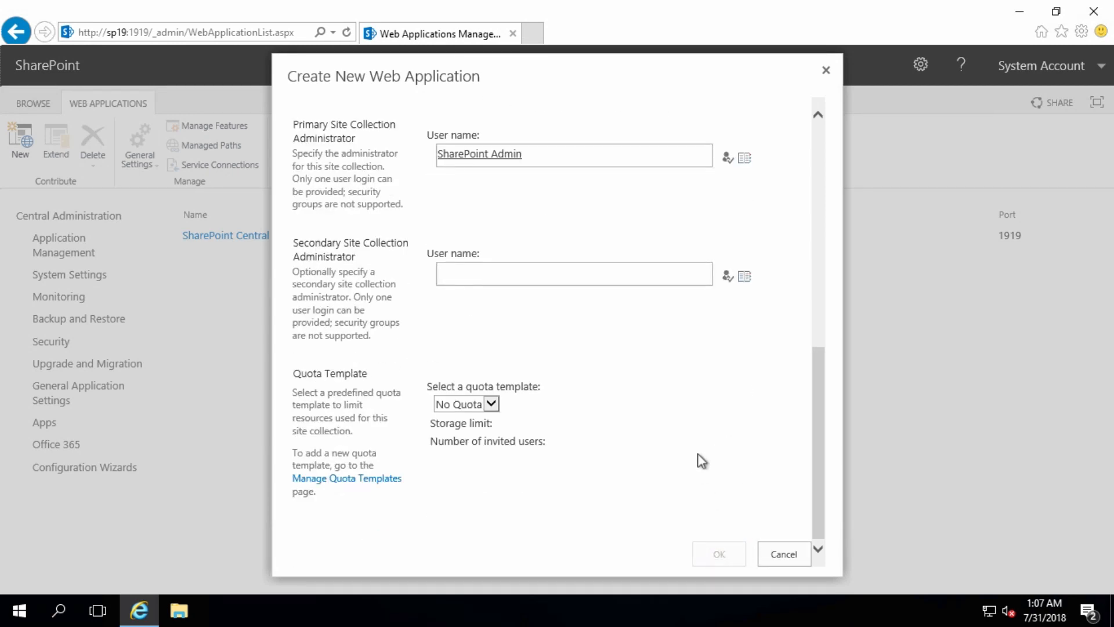
click(717, 553)
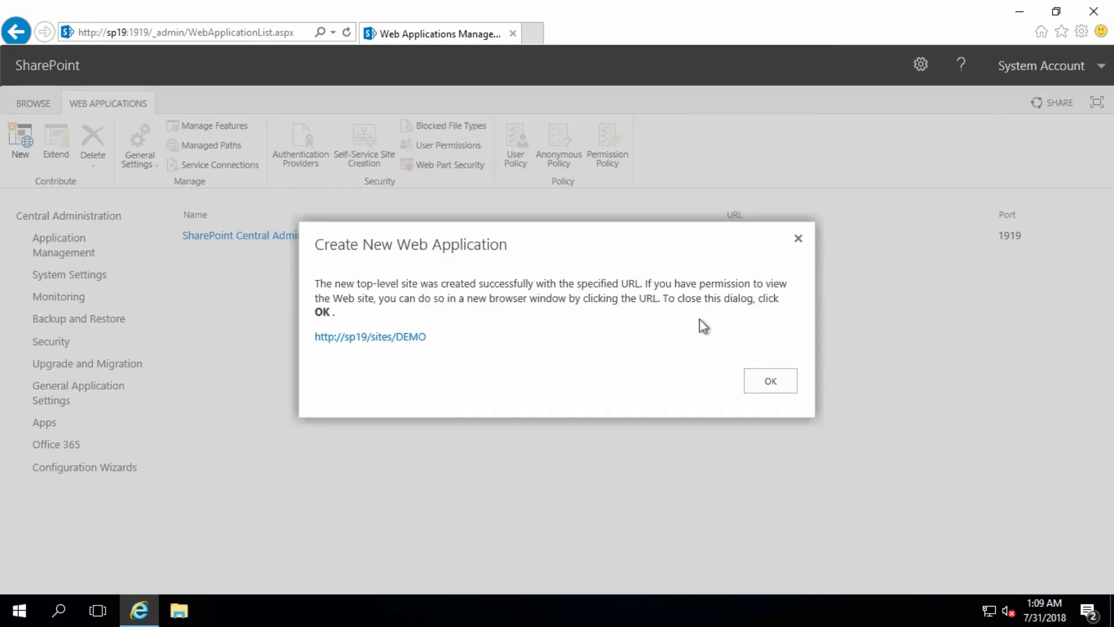
mouse_move(566, 367)
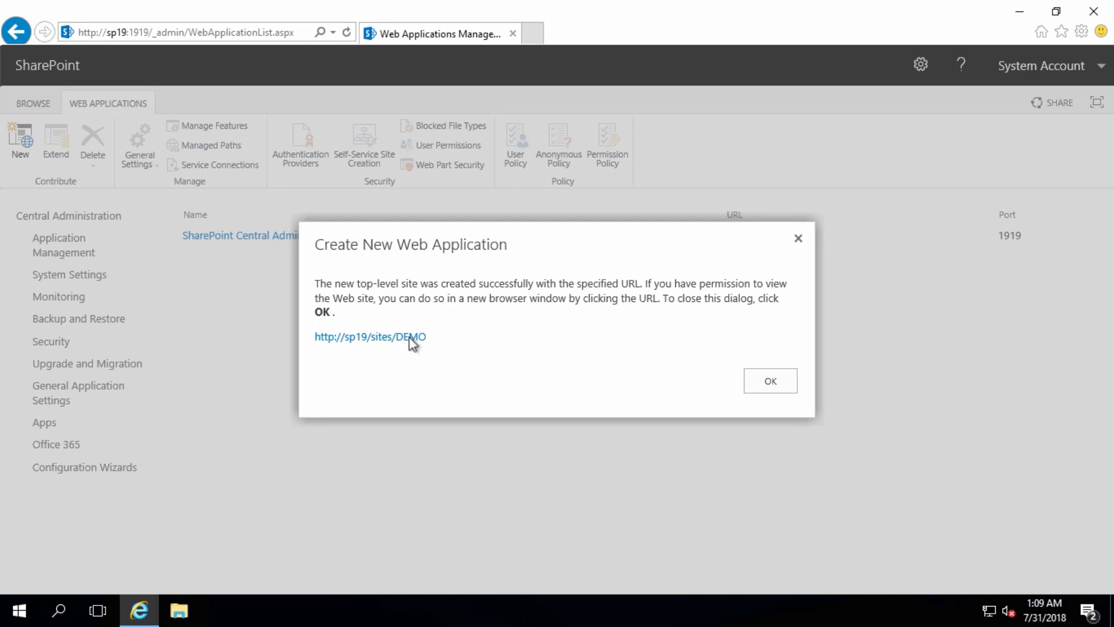
click(369, 335)
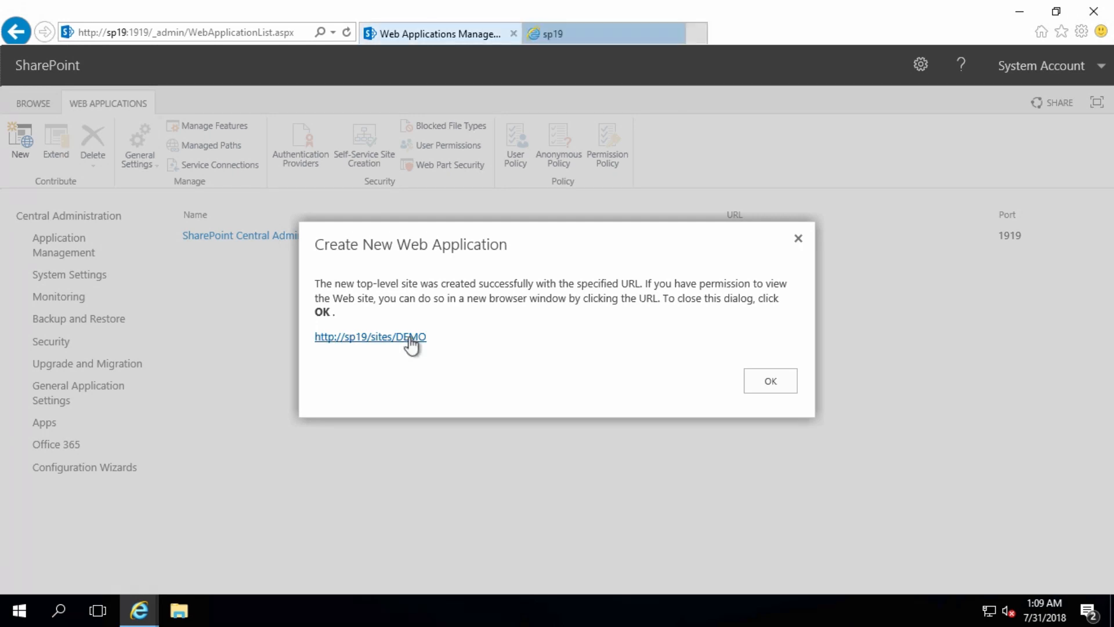
click(370, 336)
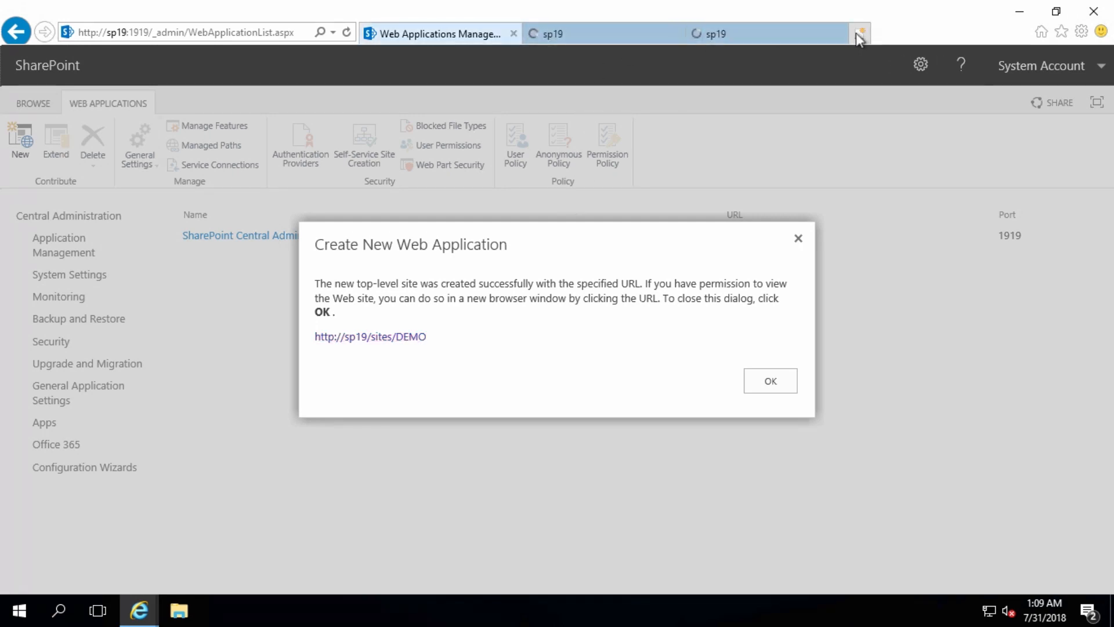
click(769, 380)
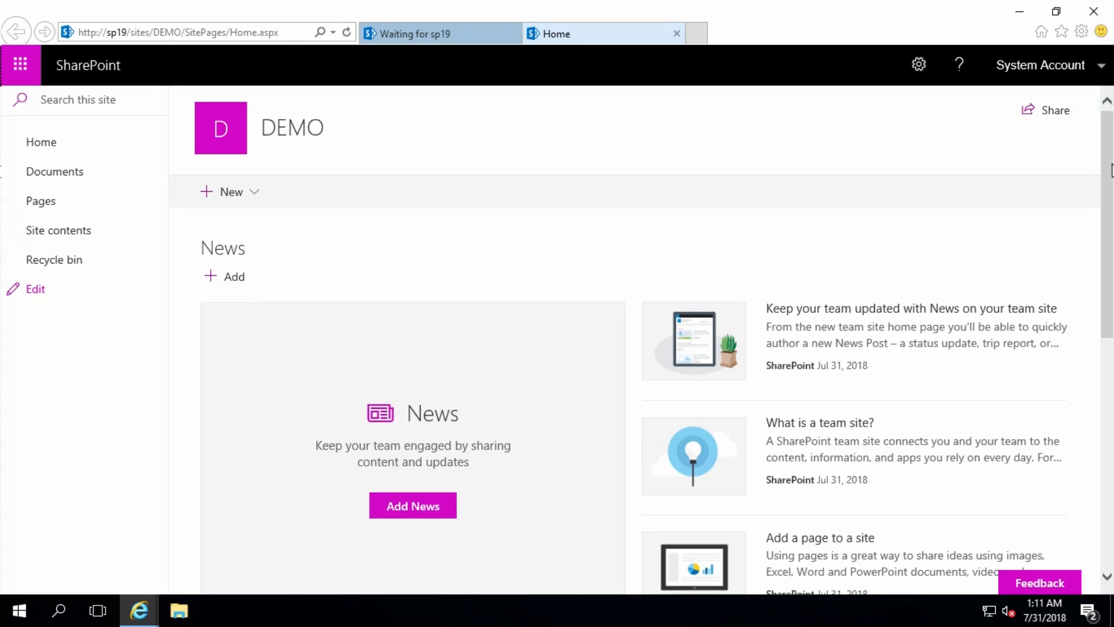
Scroll down the DEMO team site home page past the News posts to the Activity section
scroll(down, 3)
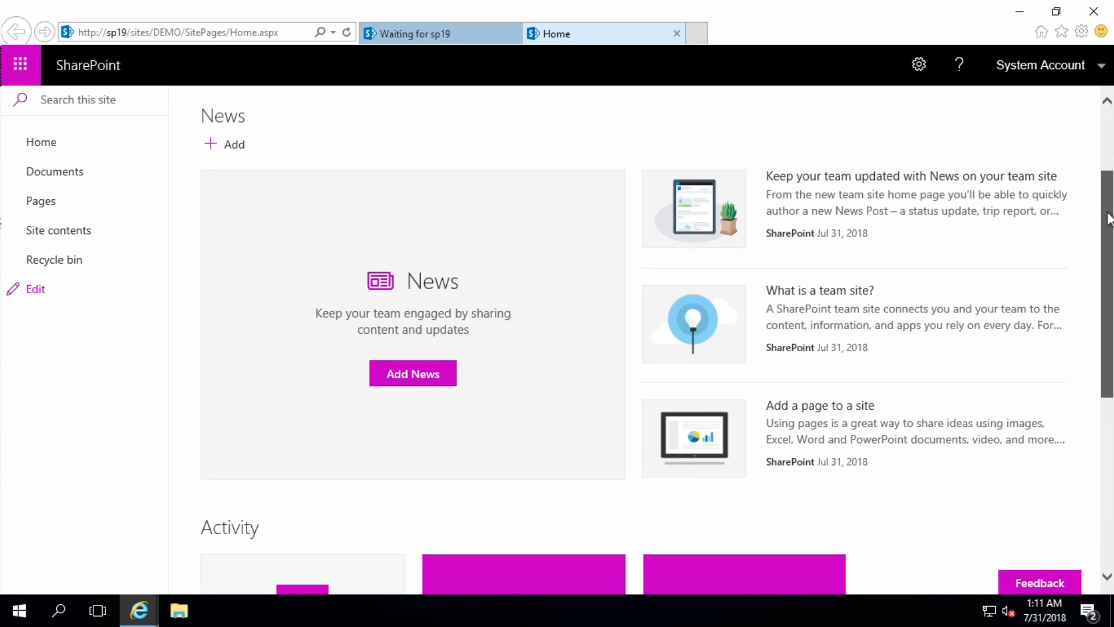
scroll(down, 3)
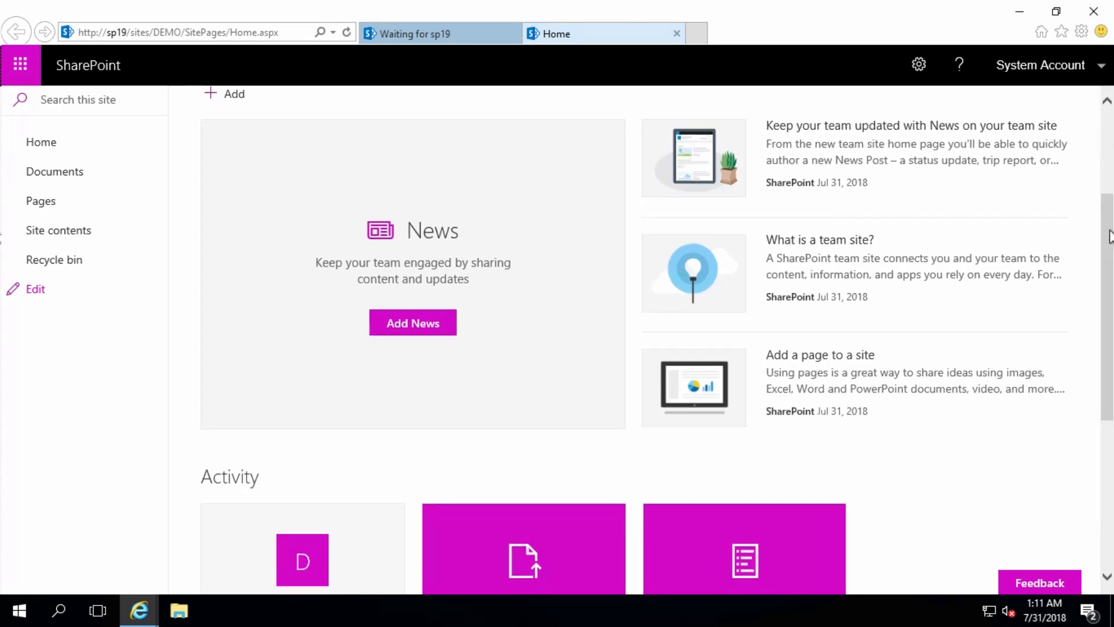